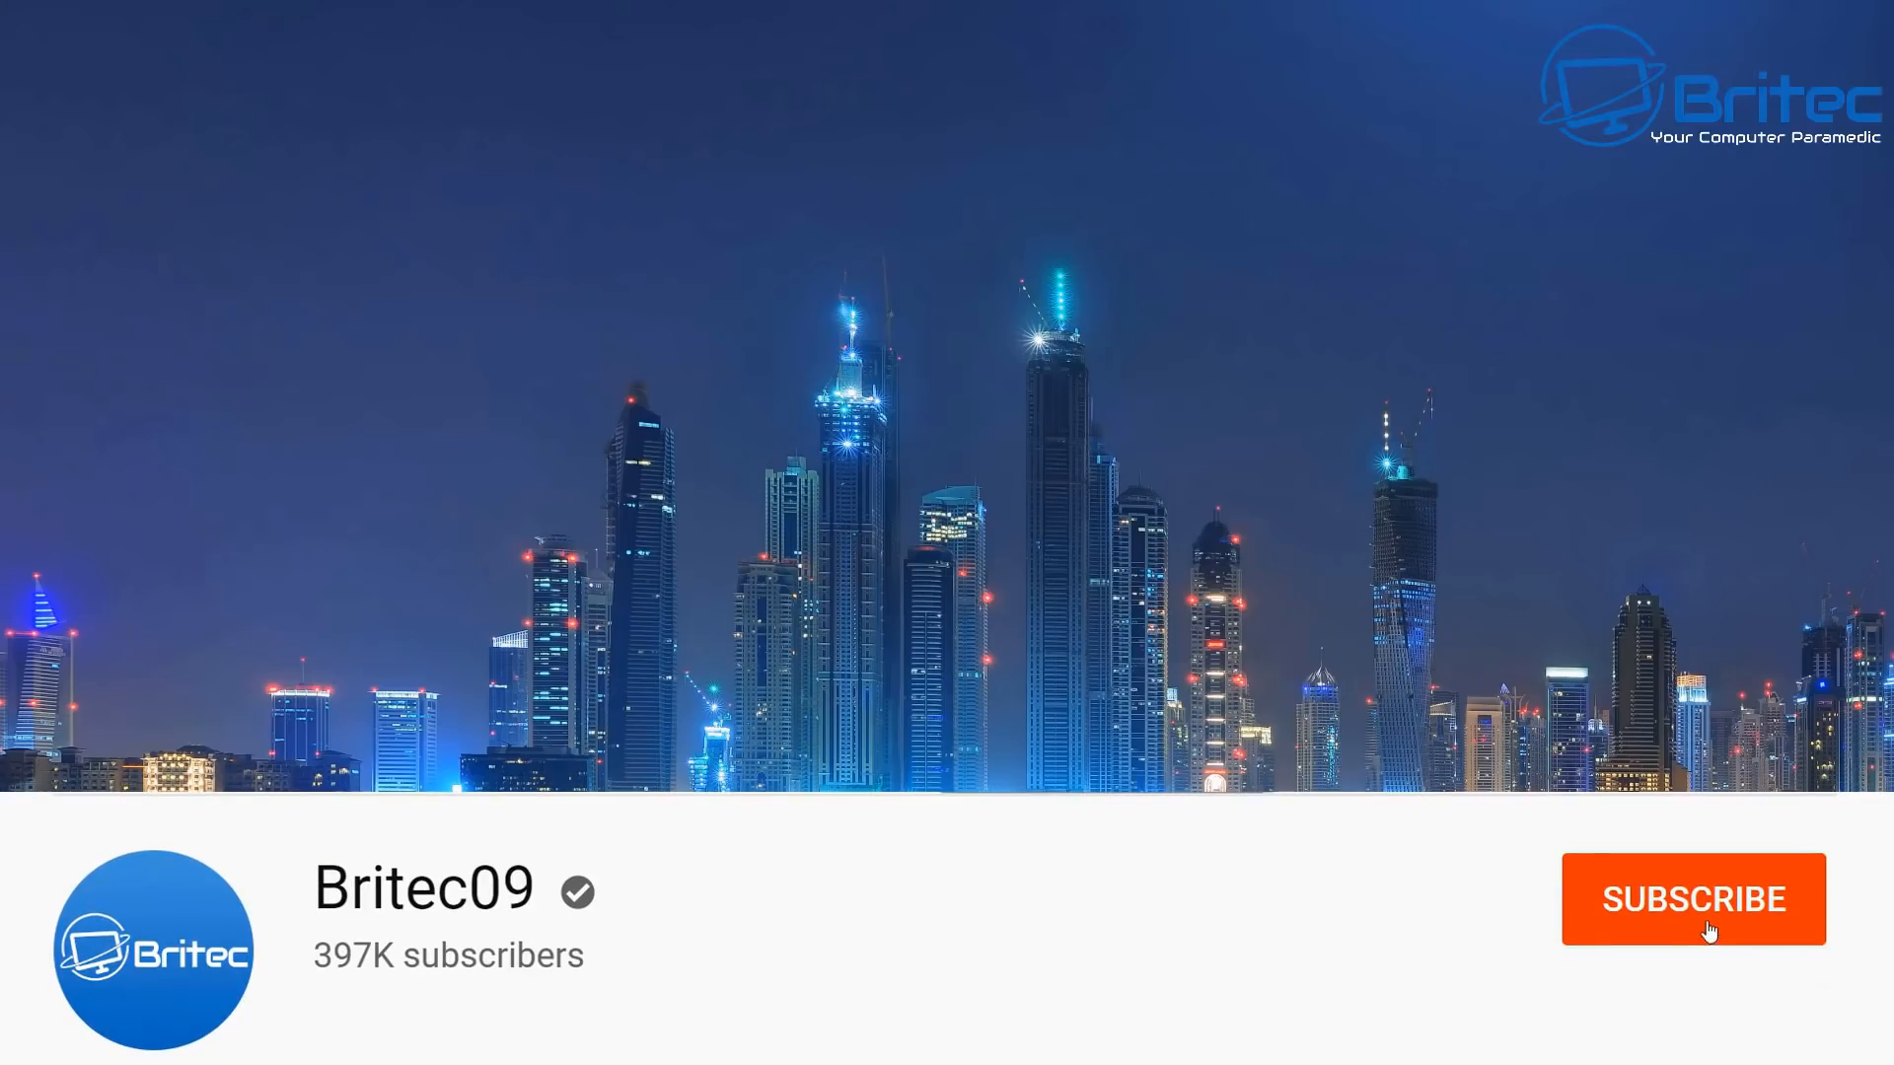
- Search Google for 'windows 10 media creation tool' using the autocomplete suggestion
click(1692, 898)
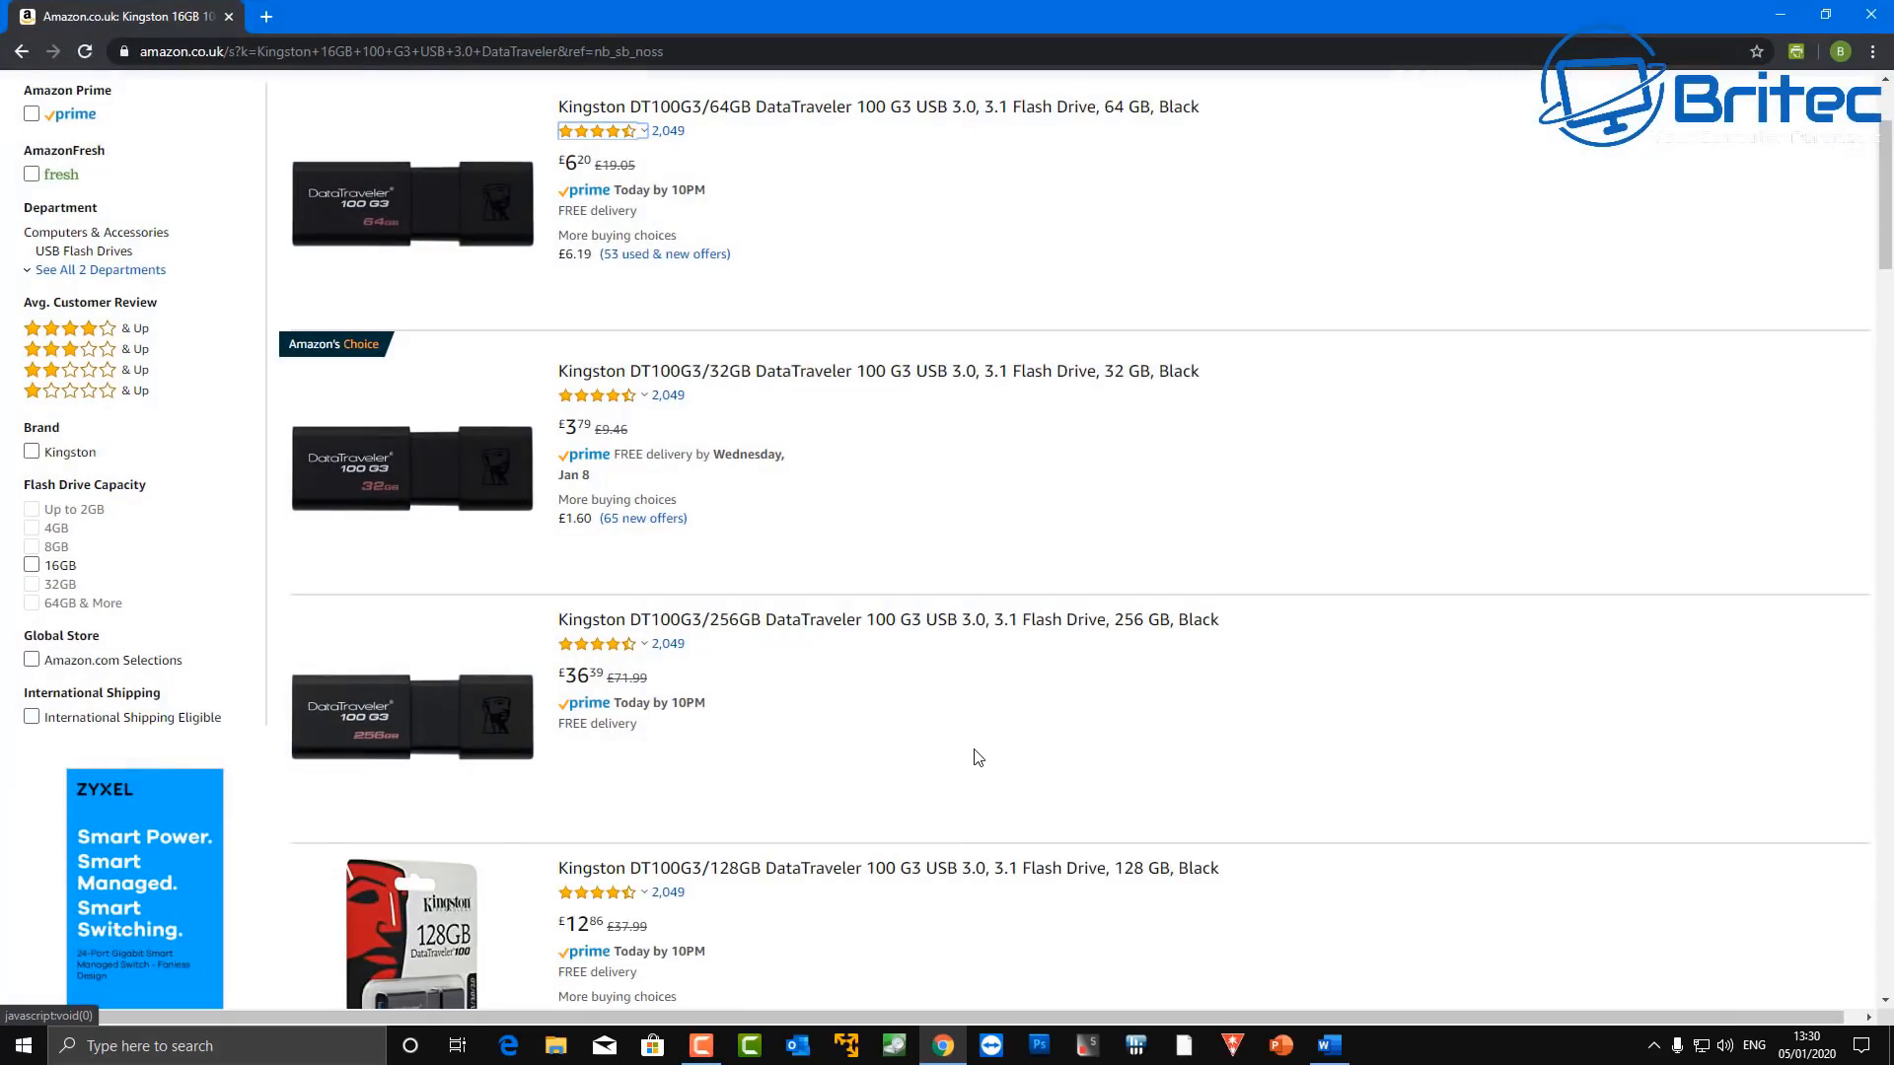
mouse_move(977, 770)
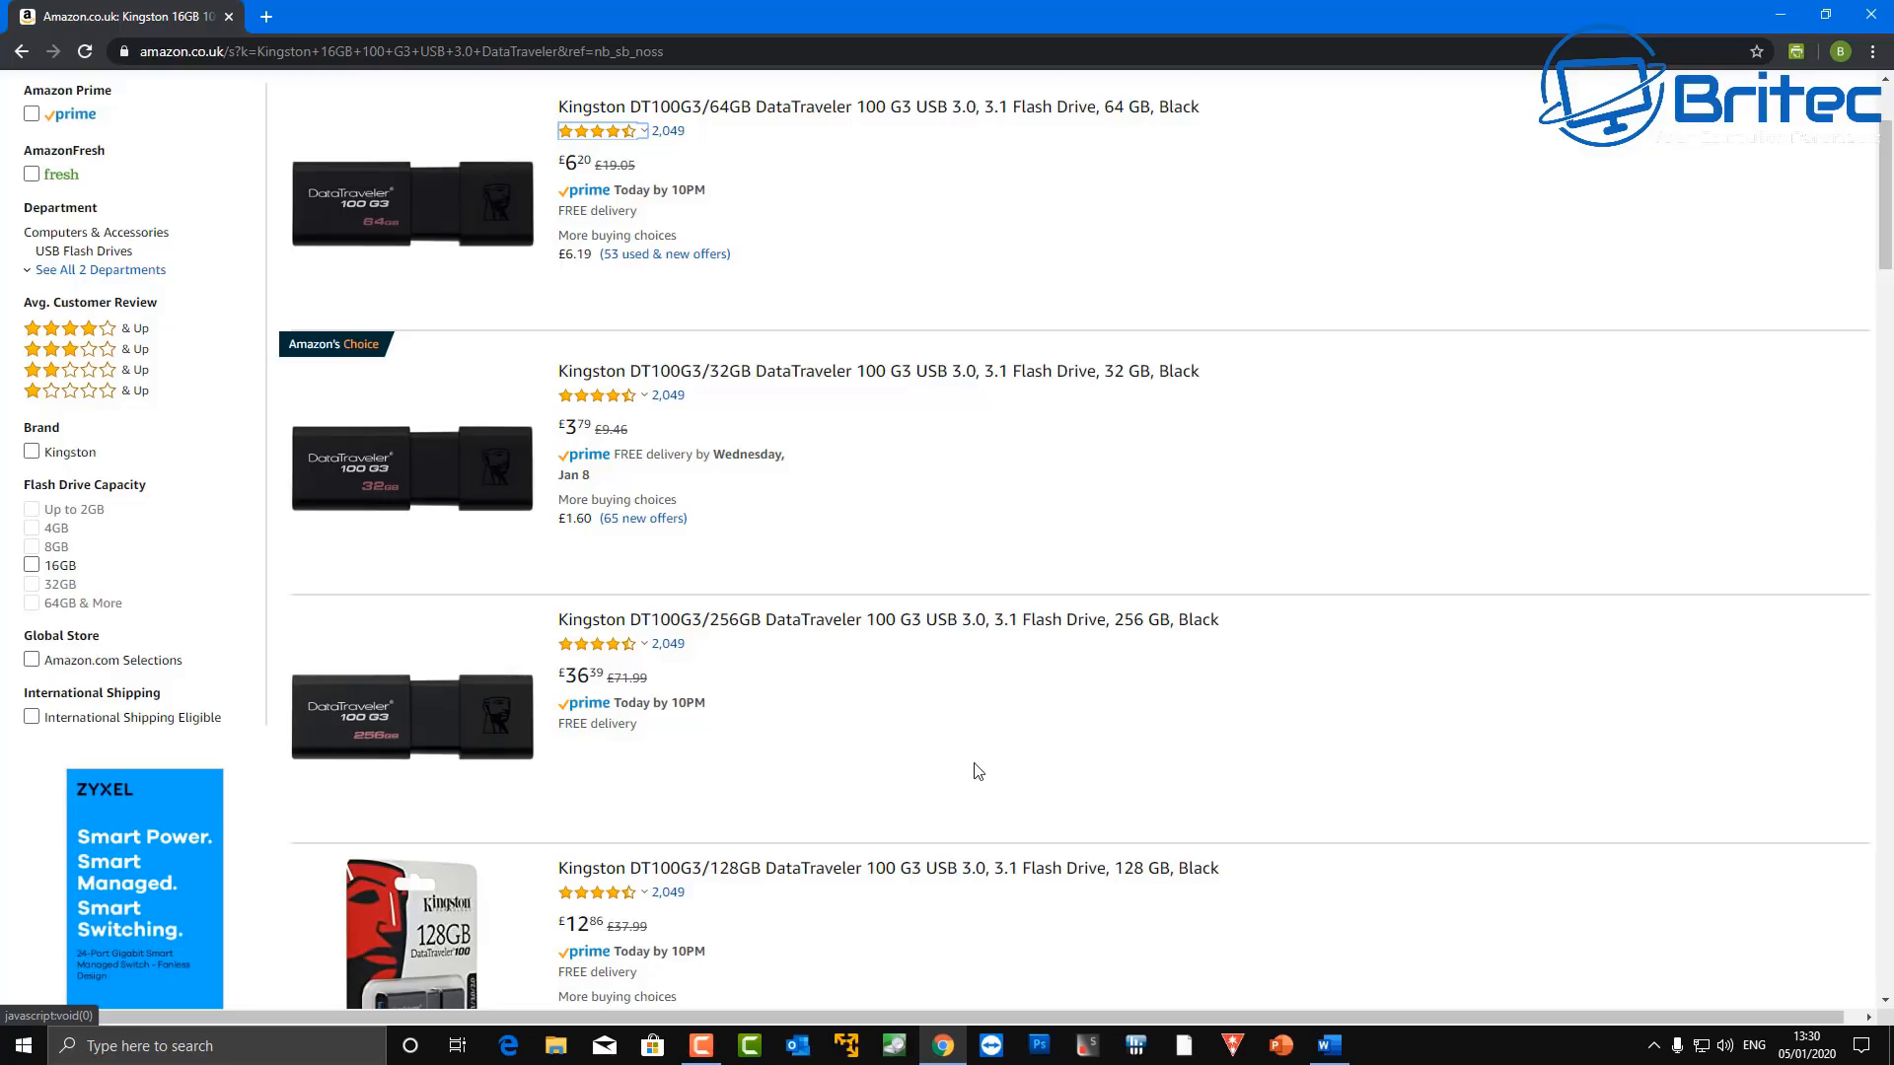
mouse_move(693, 164)
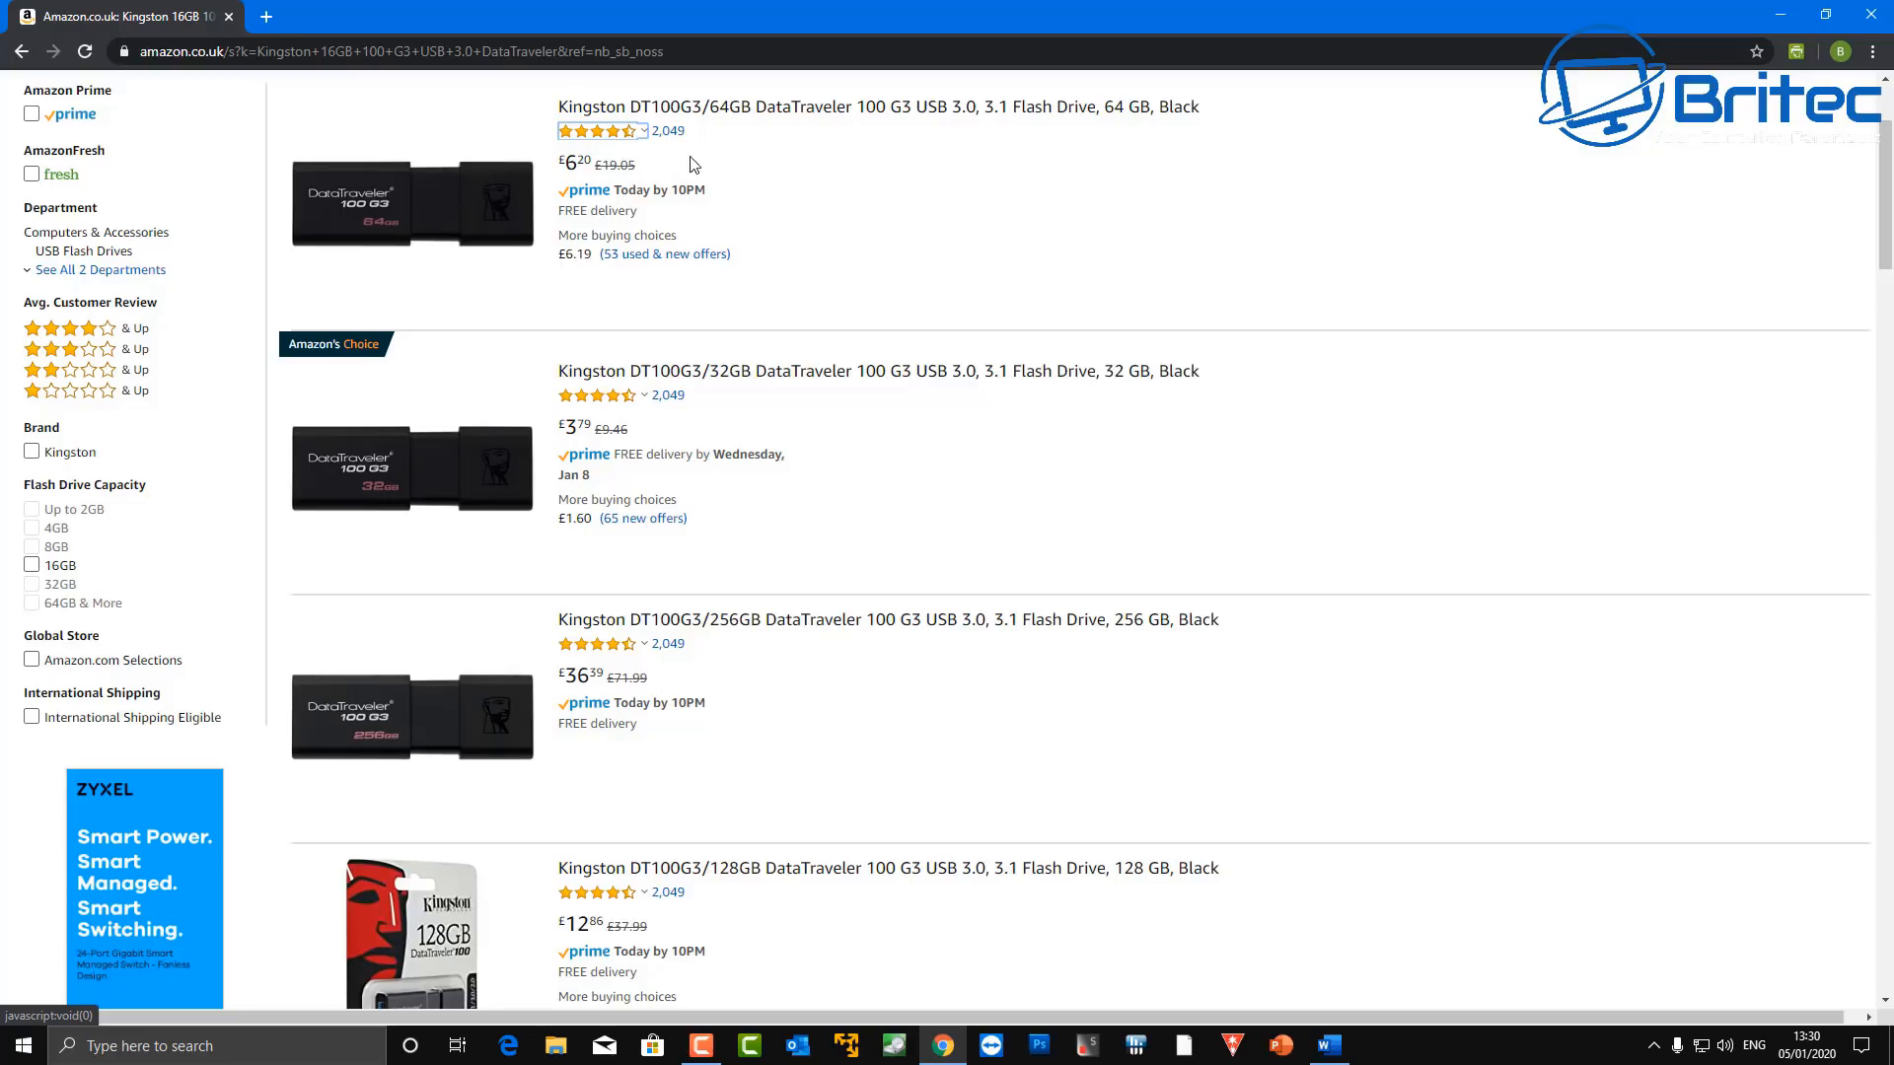
mouse_move(810, 155)
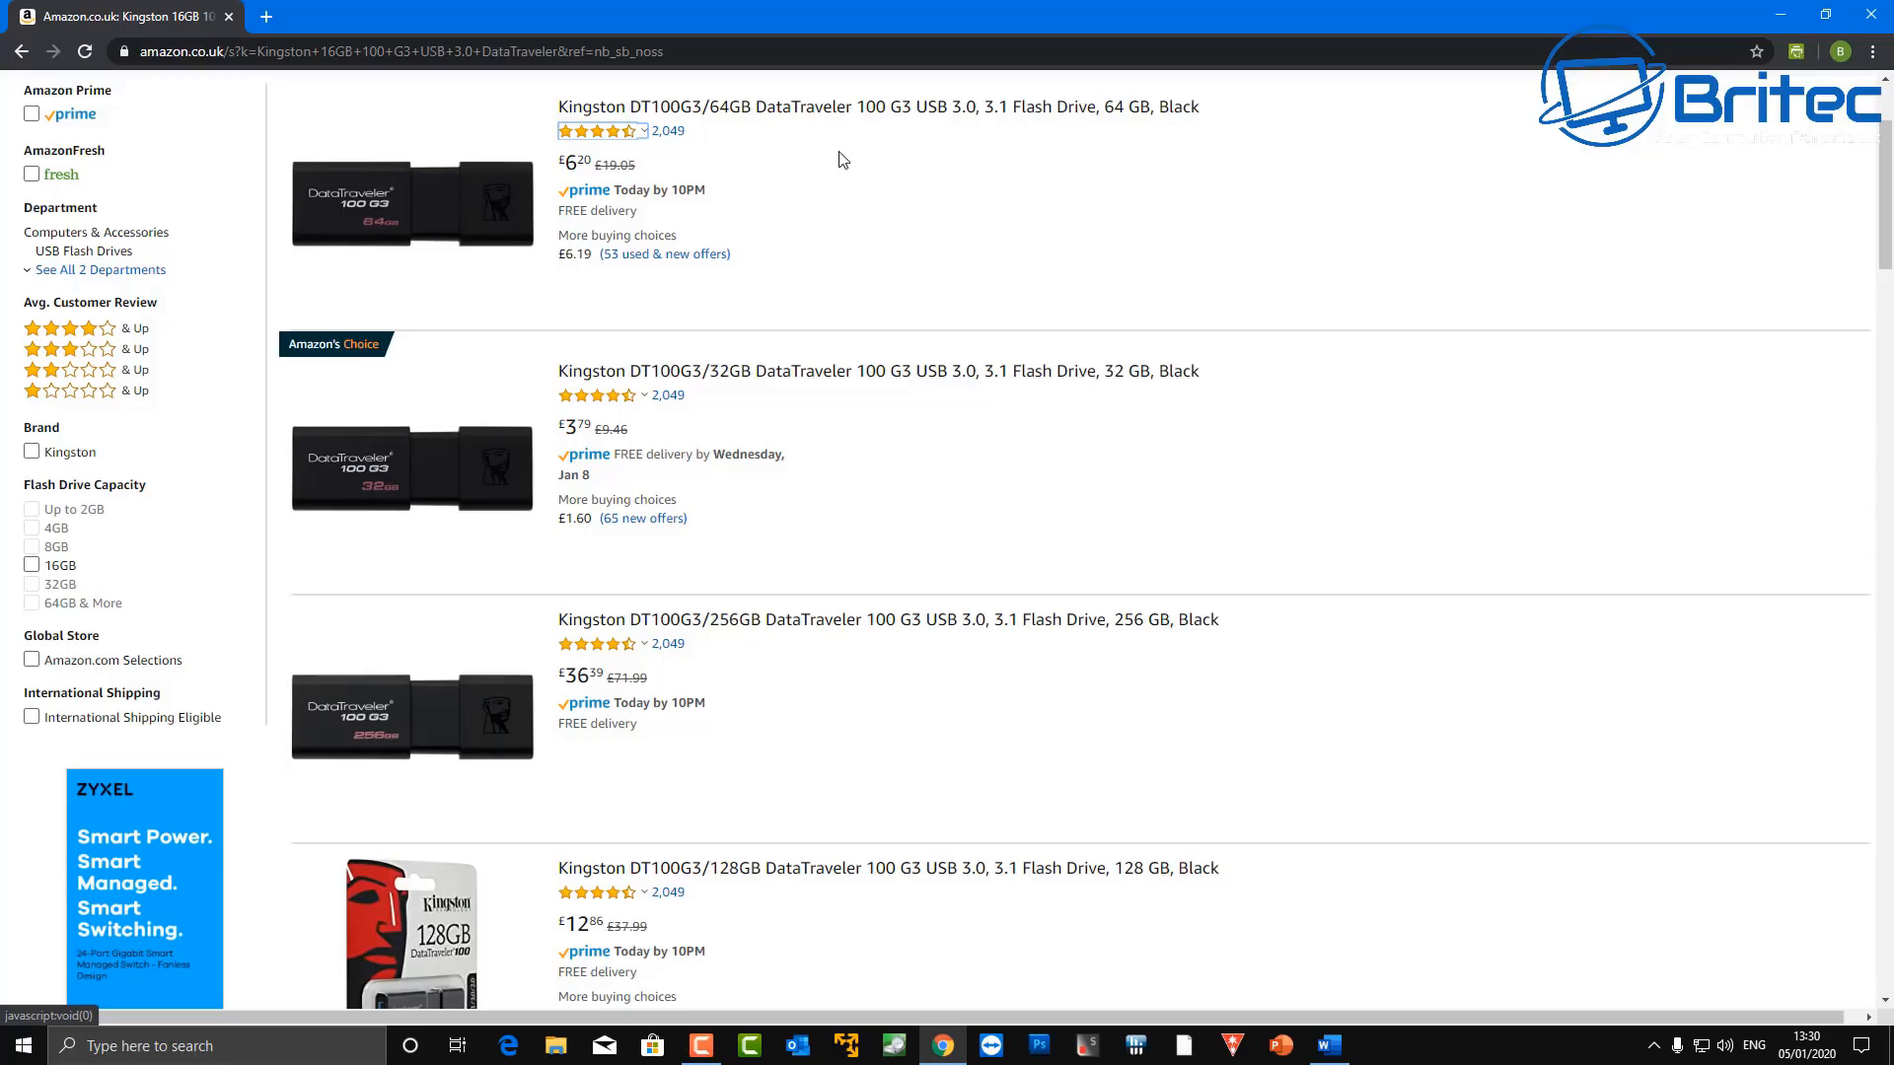
mouse_move(1147, 134)
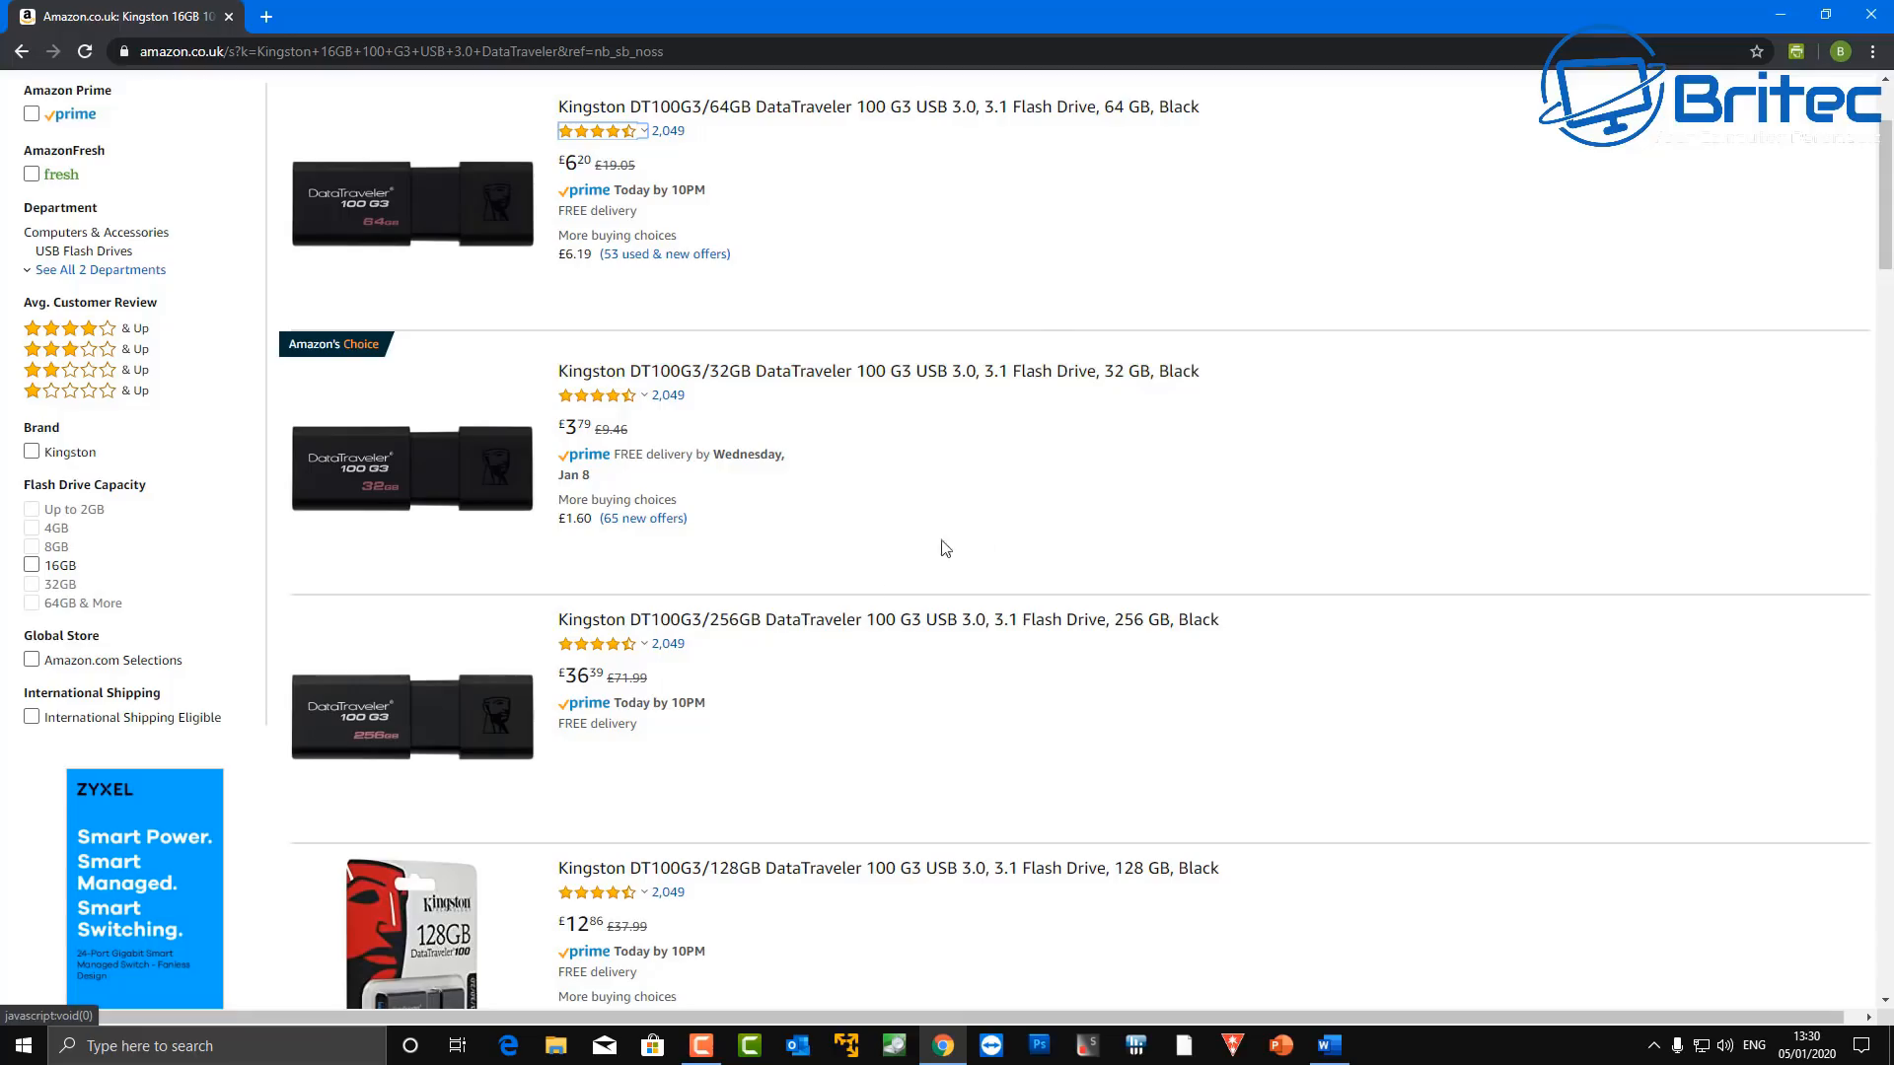
mouse_move(1141, 649)
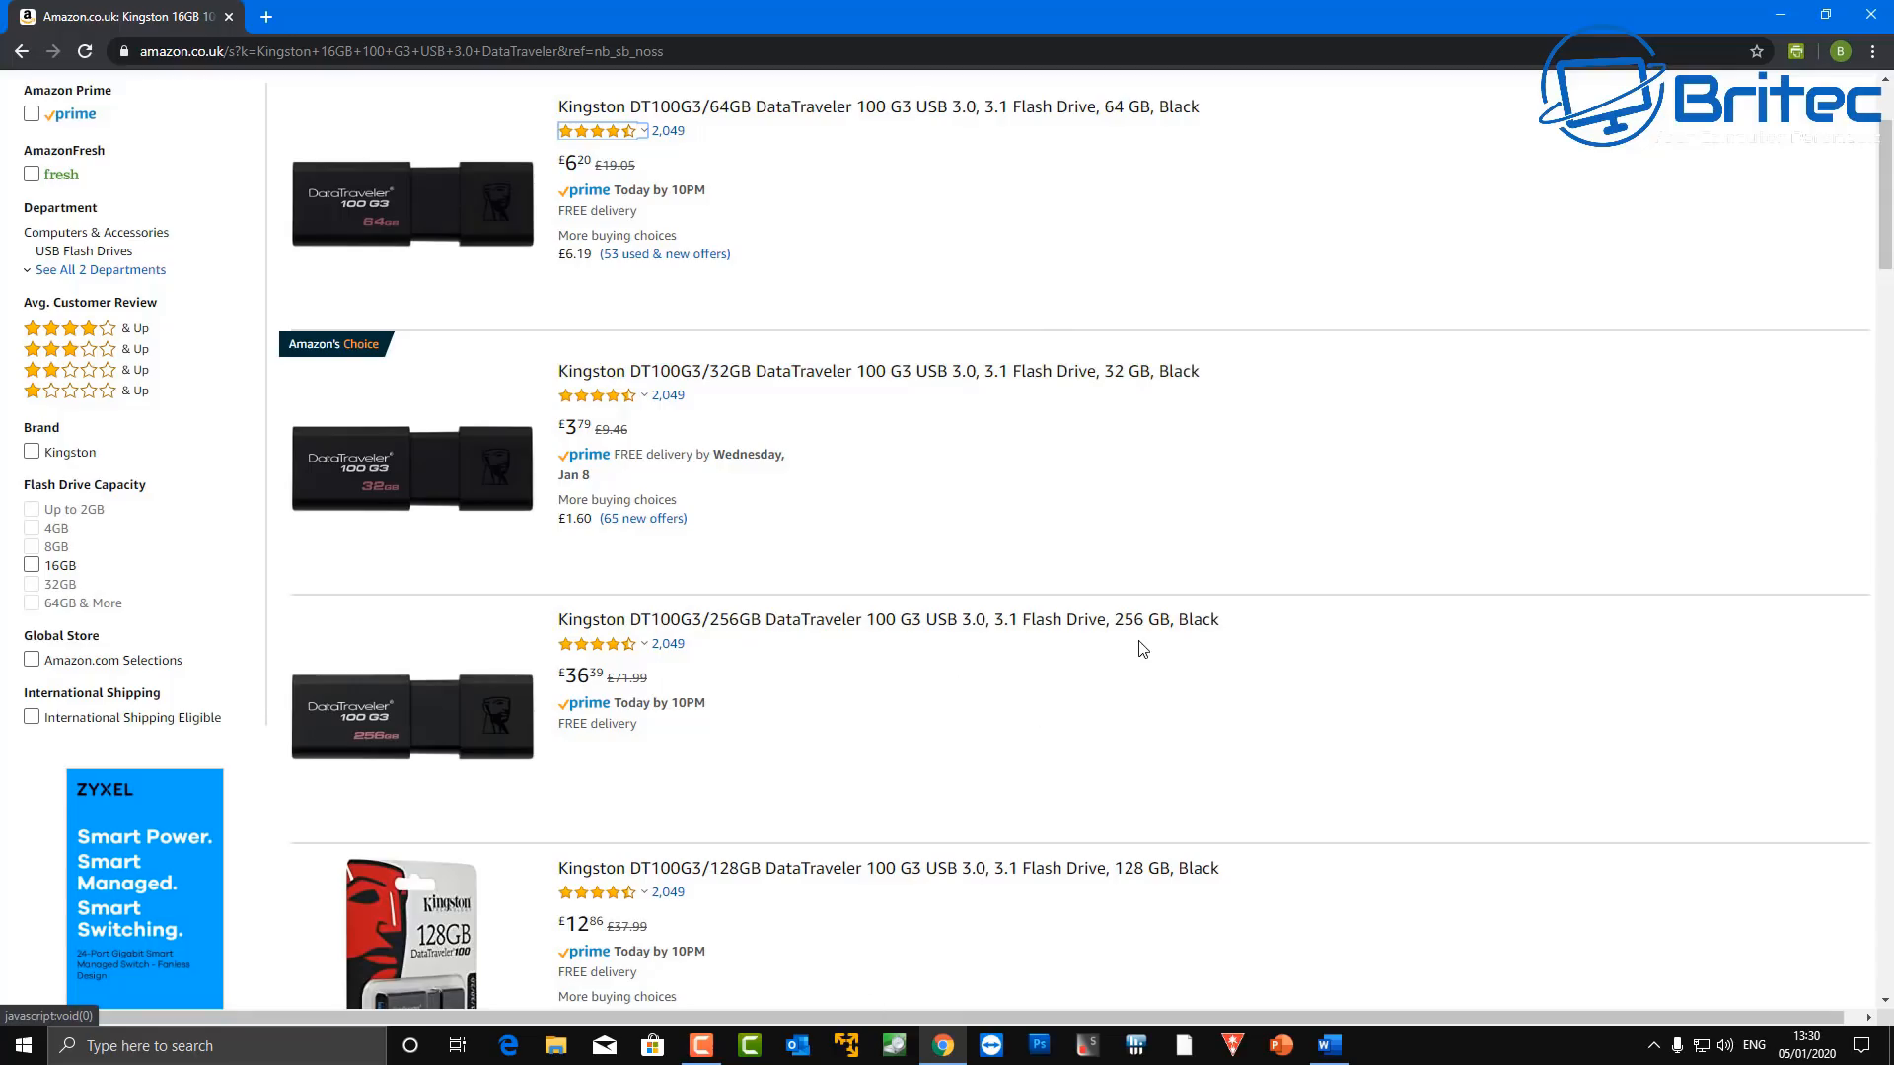
mouse_move(1144, 905)
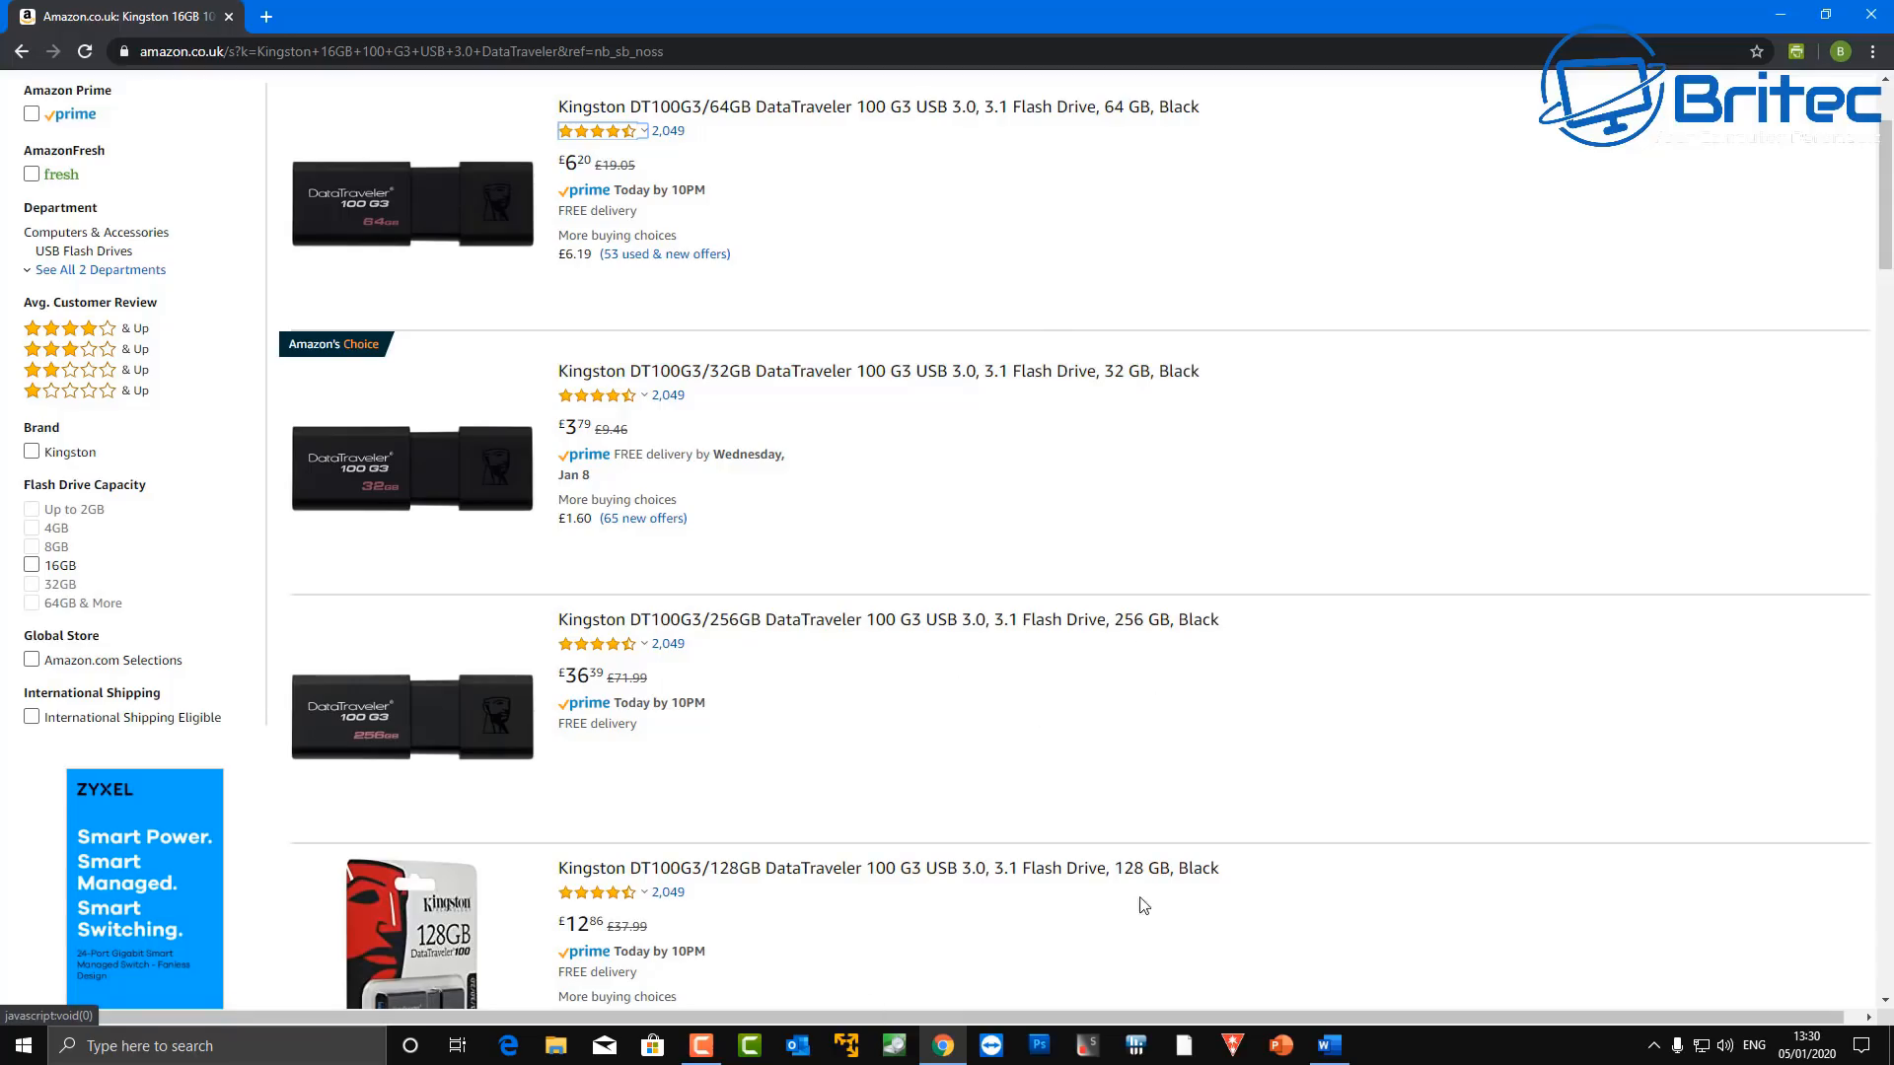
mouse_move(613, 945)
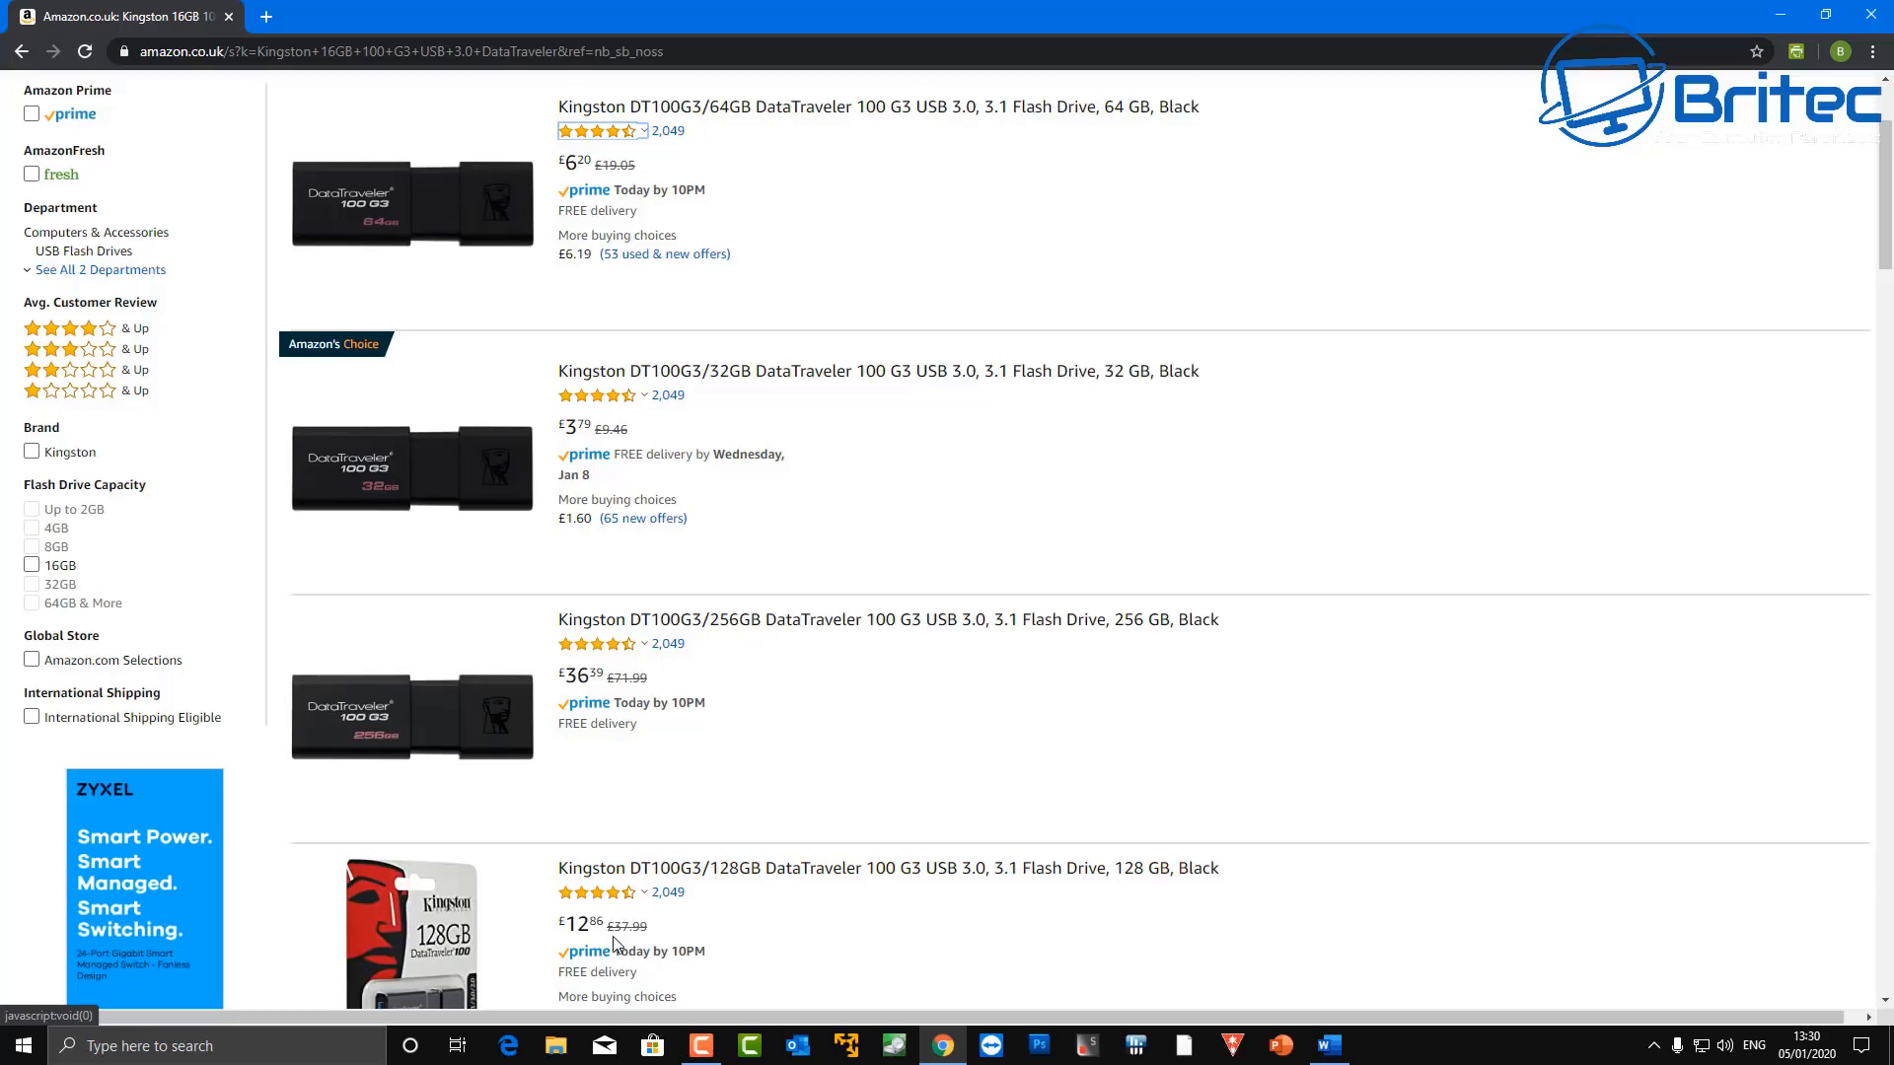
mouse_move(1089, 942)
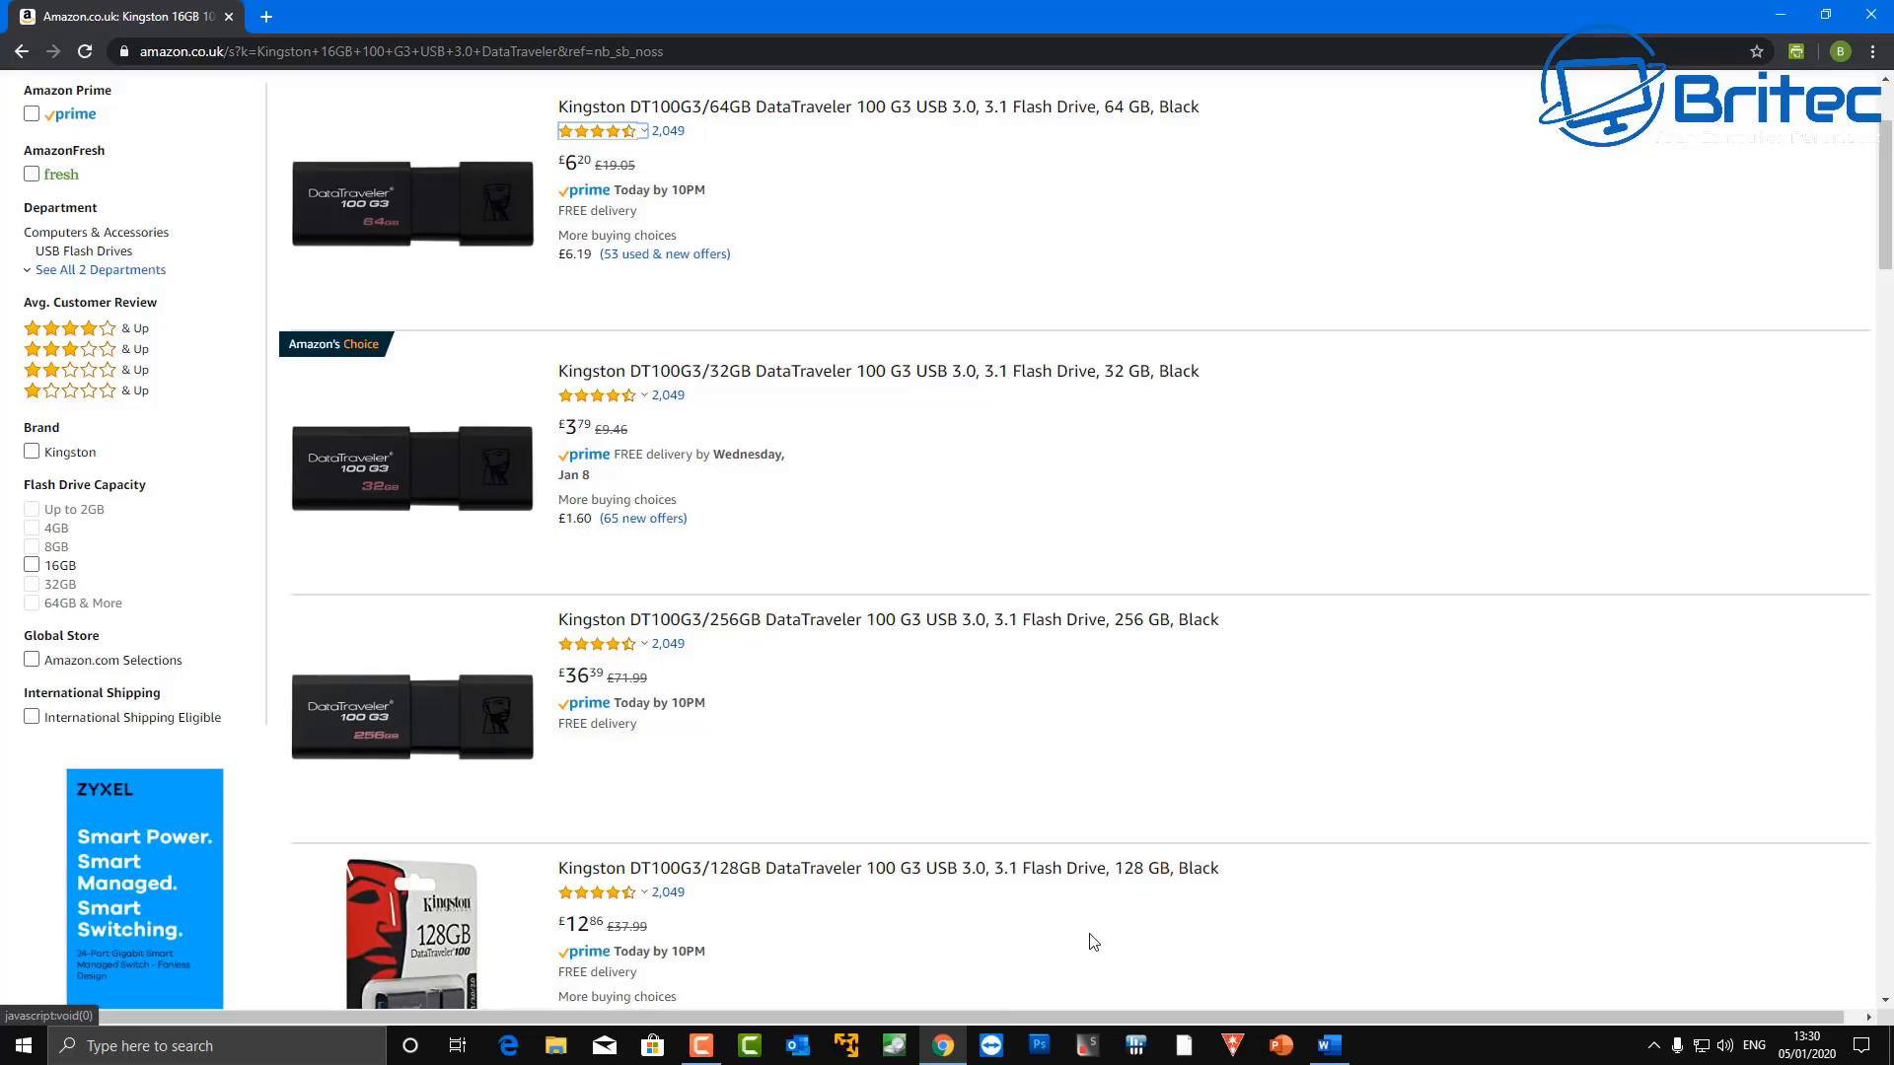
mouse_move(1302, 927)
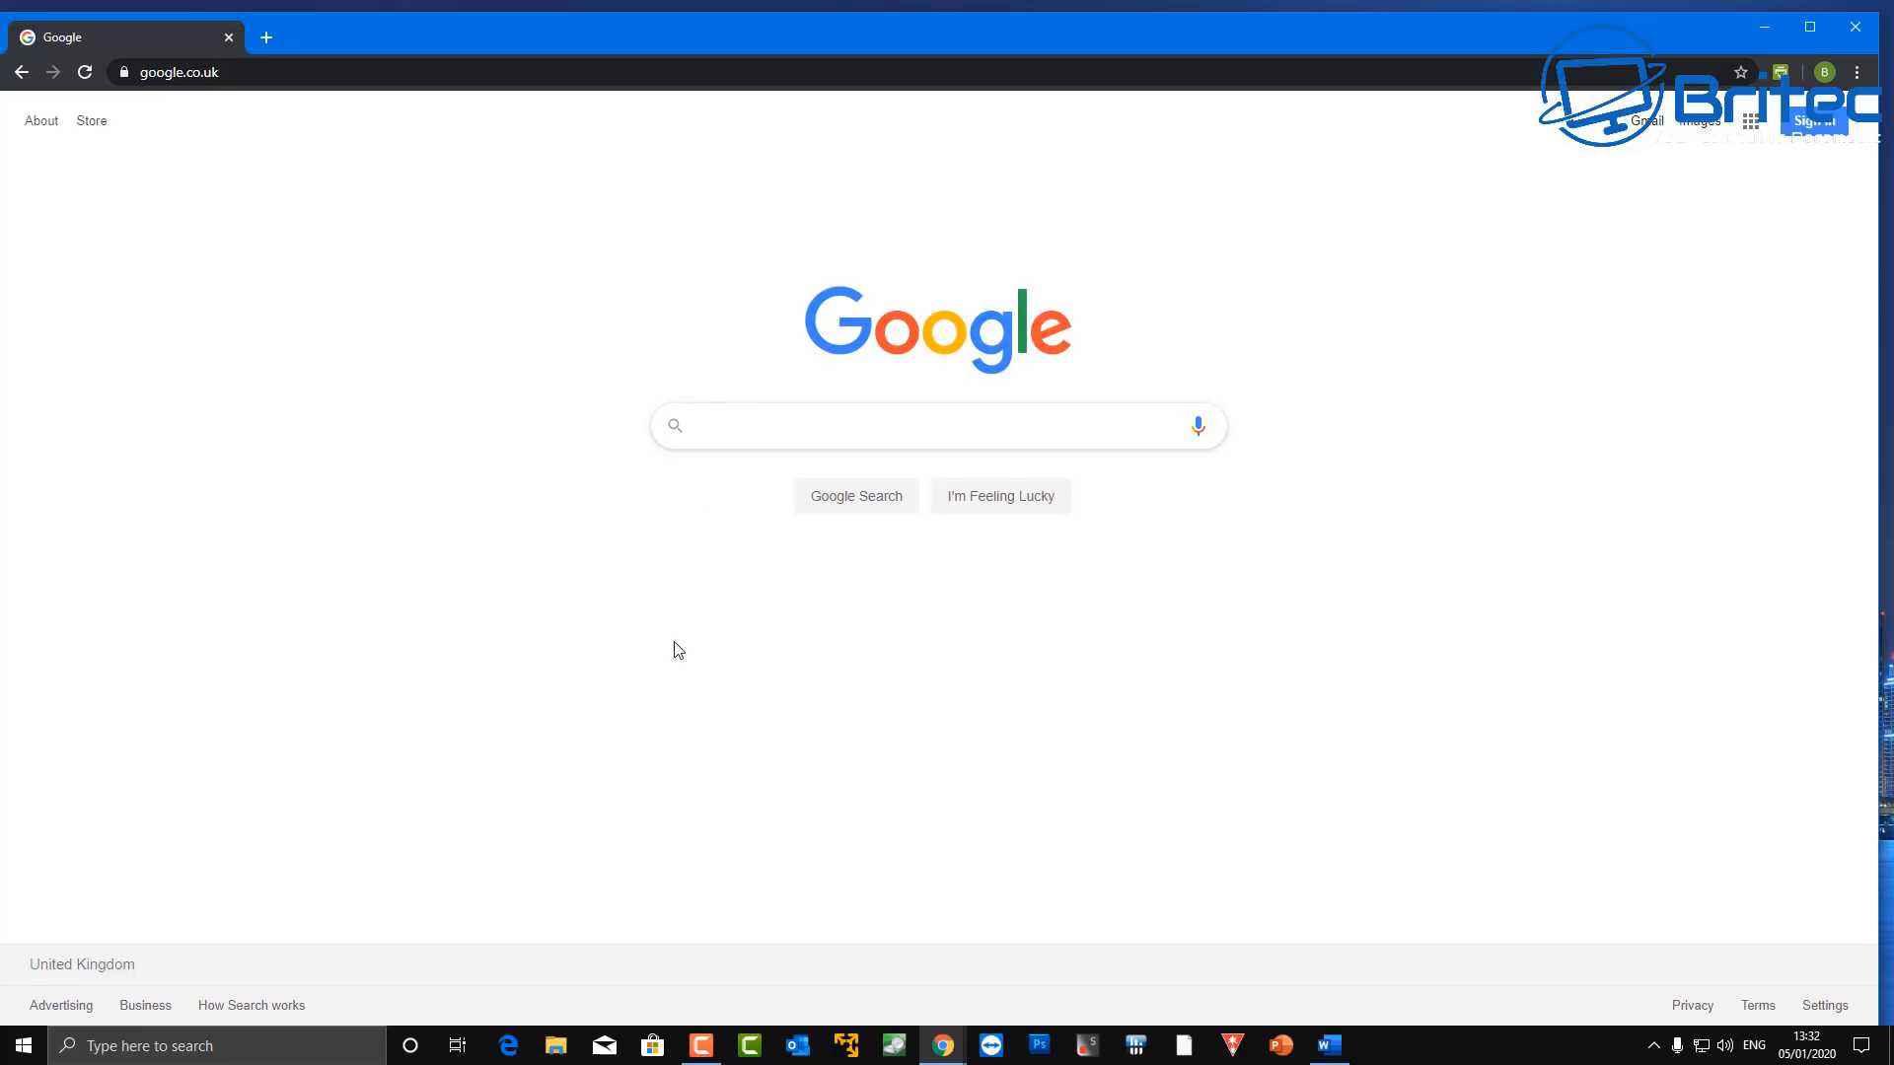
text(Windows 10 Media)
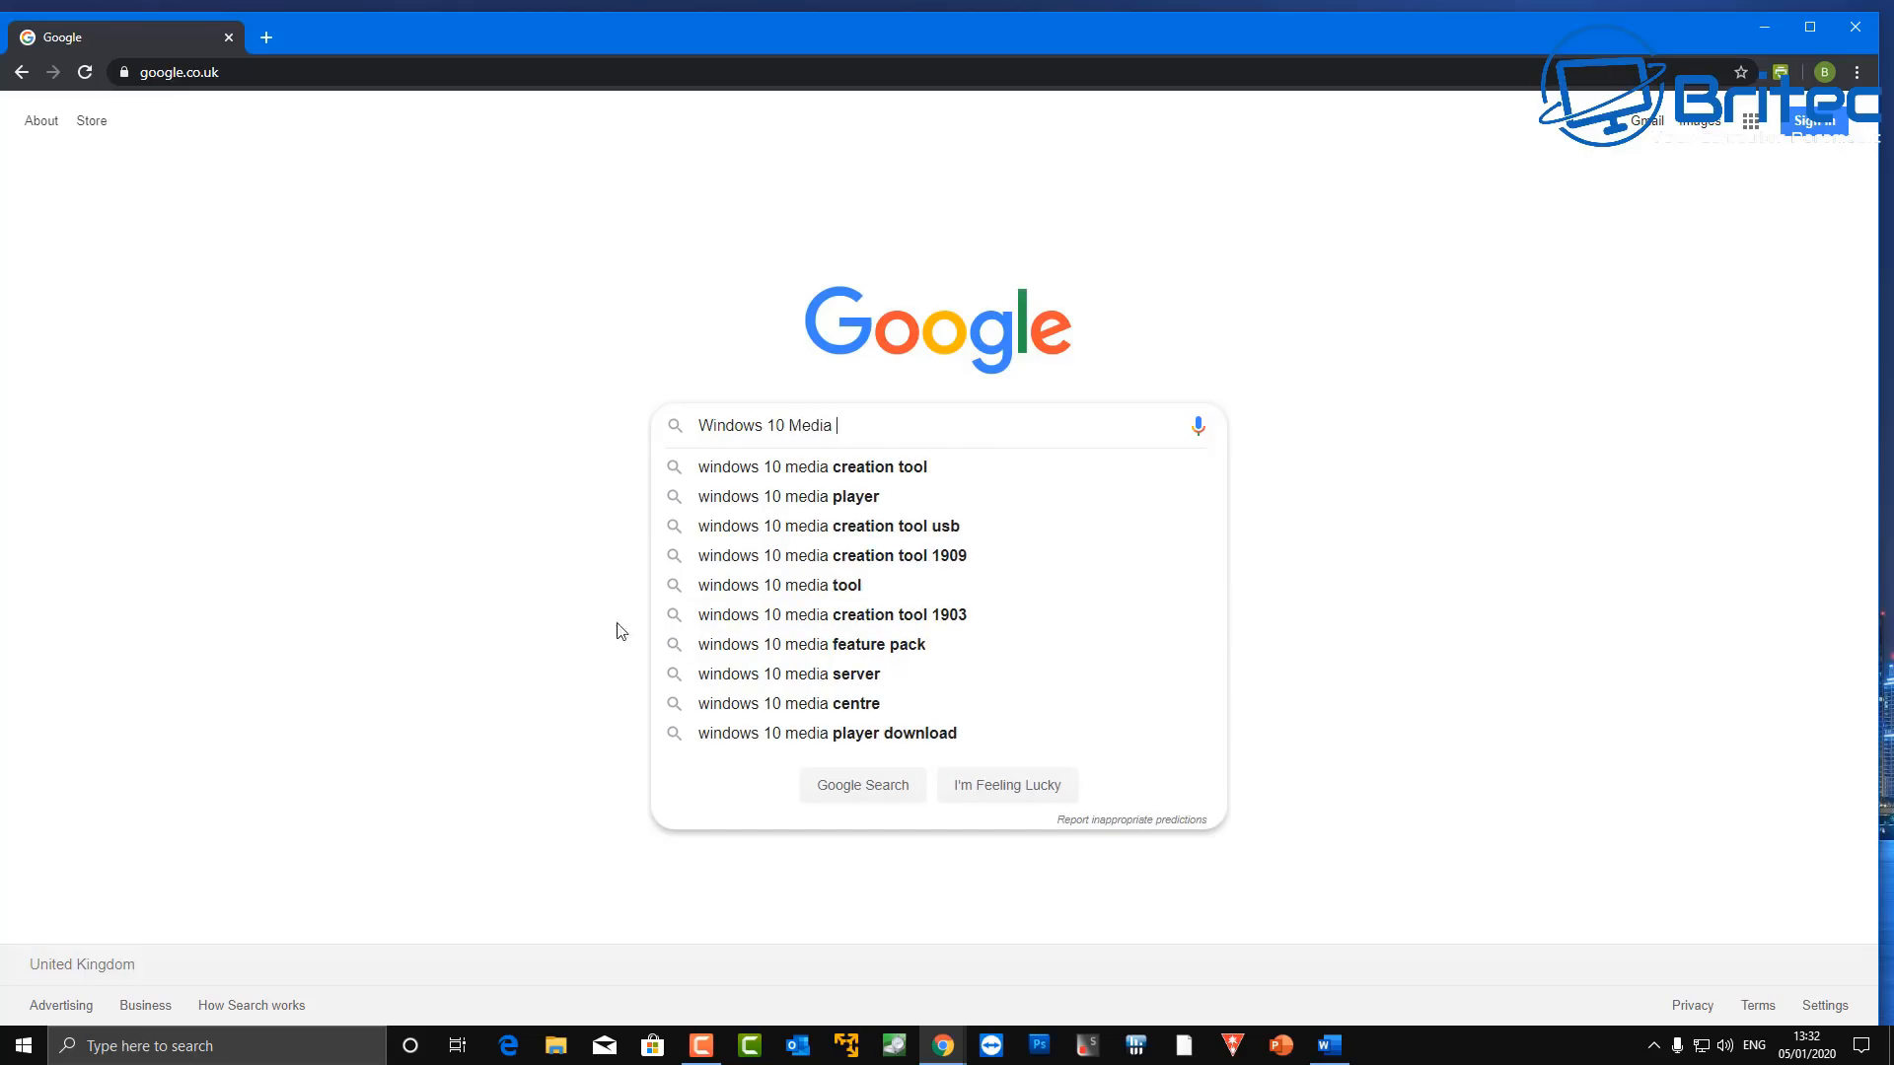
click(809, 467)
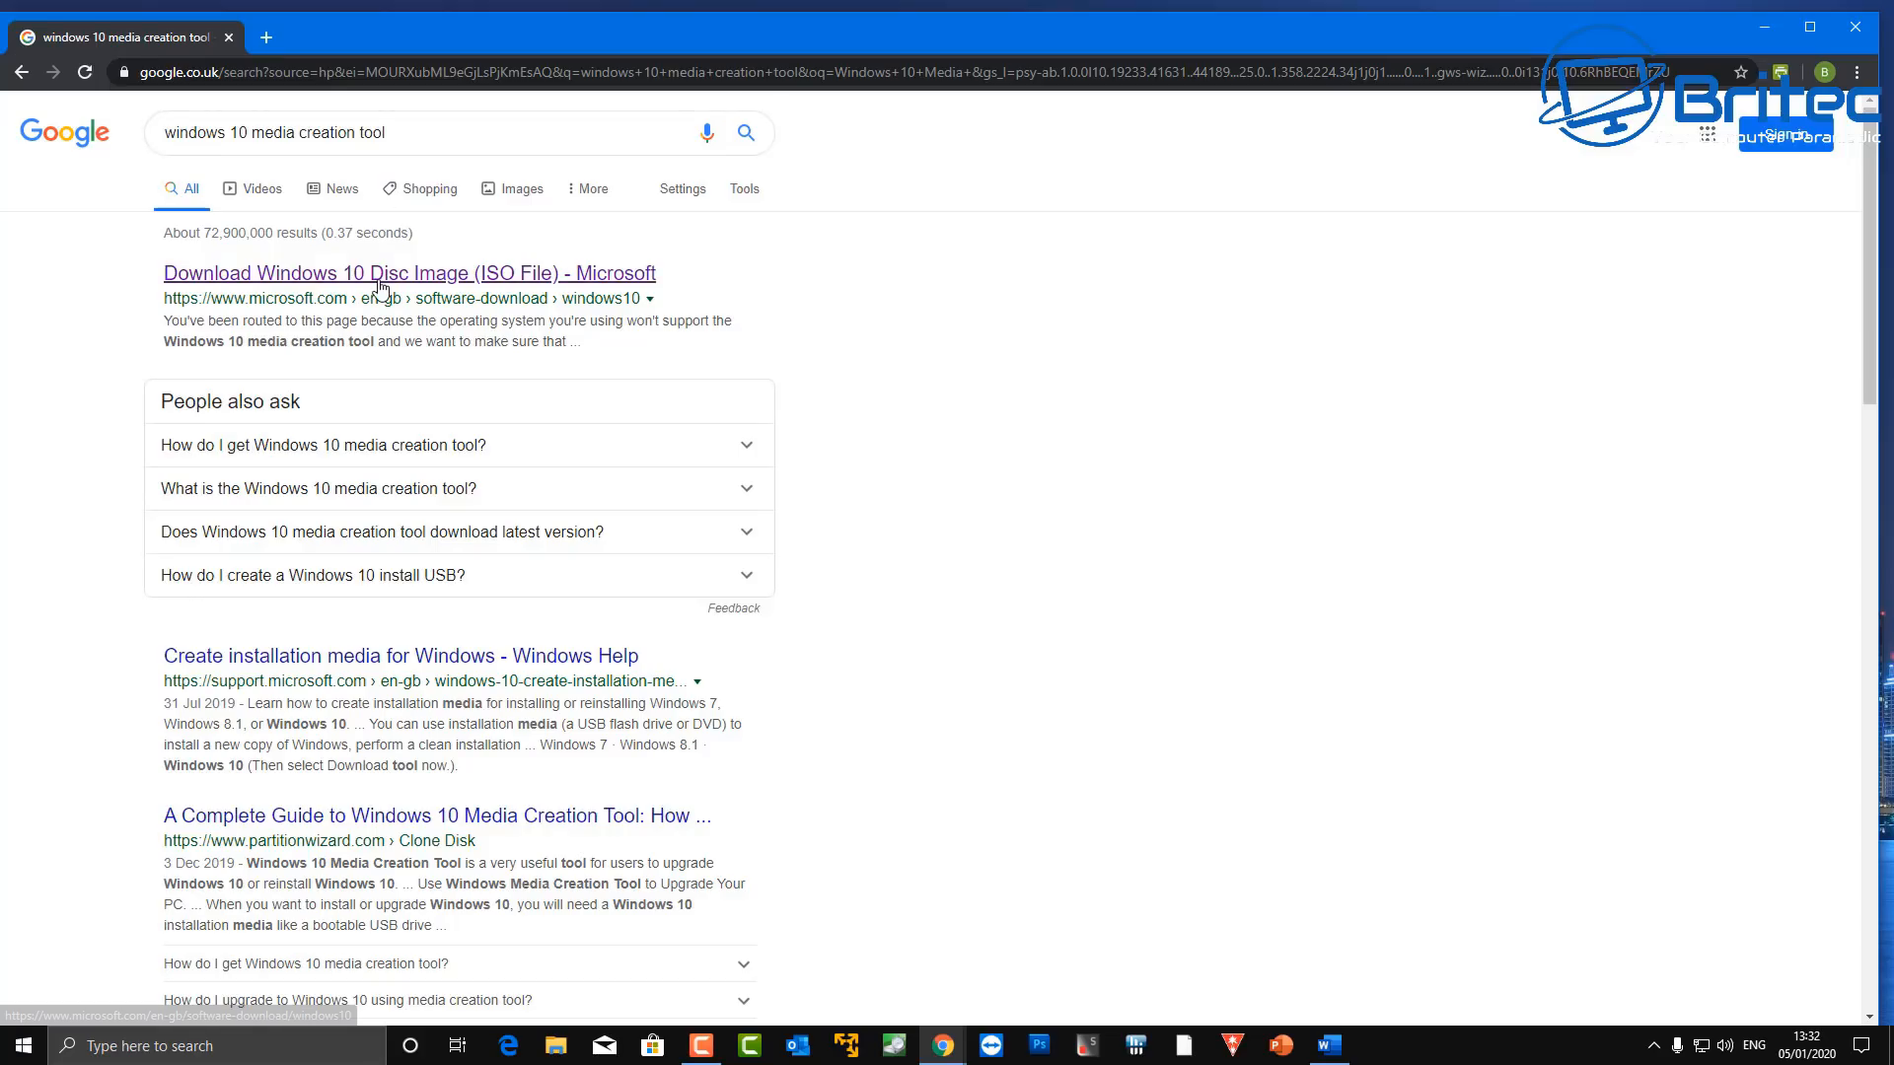
mouse_move(408, 273)
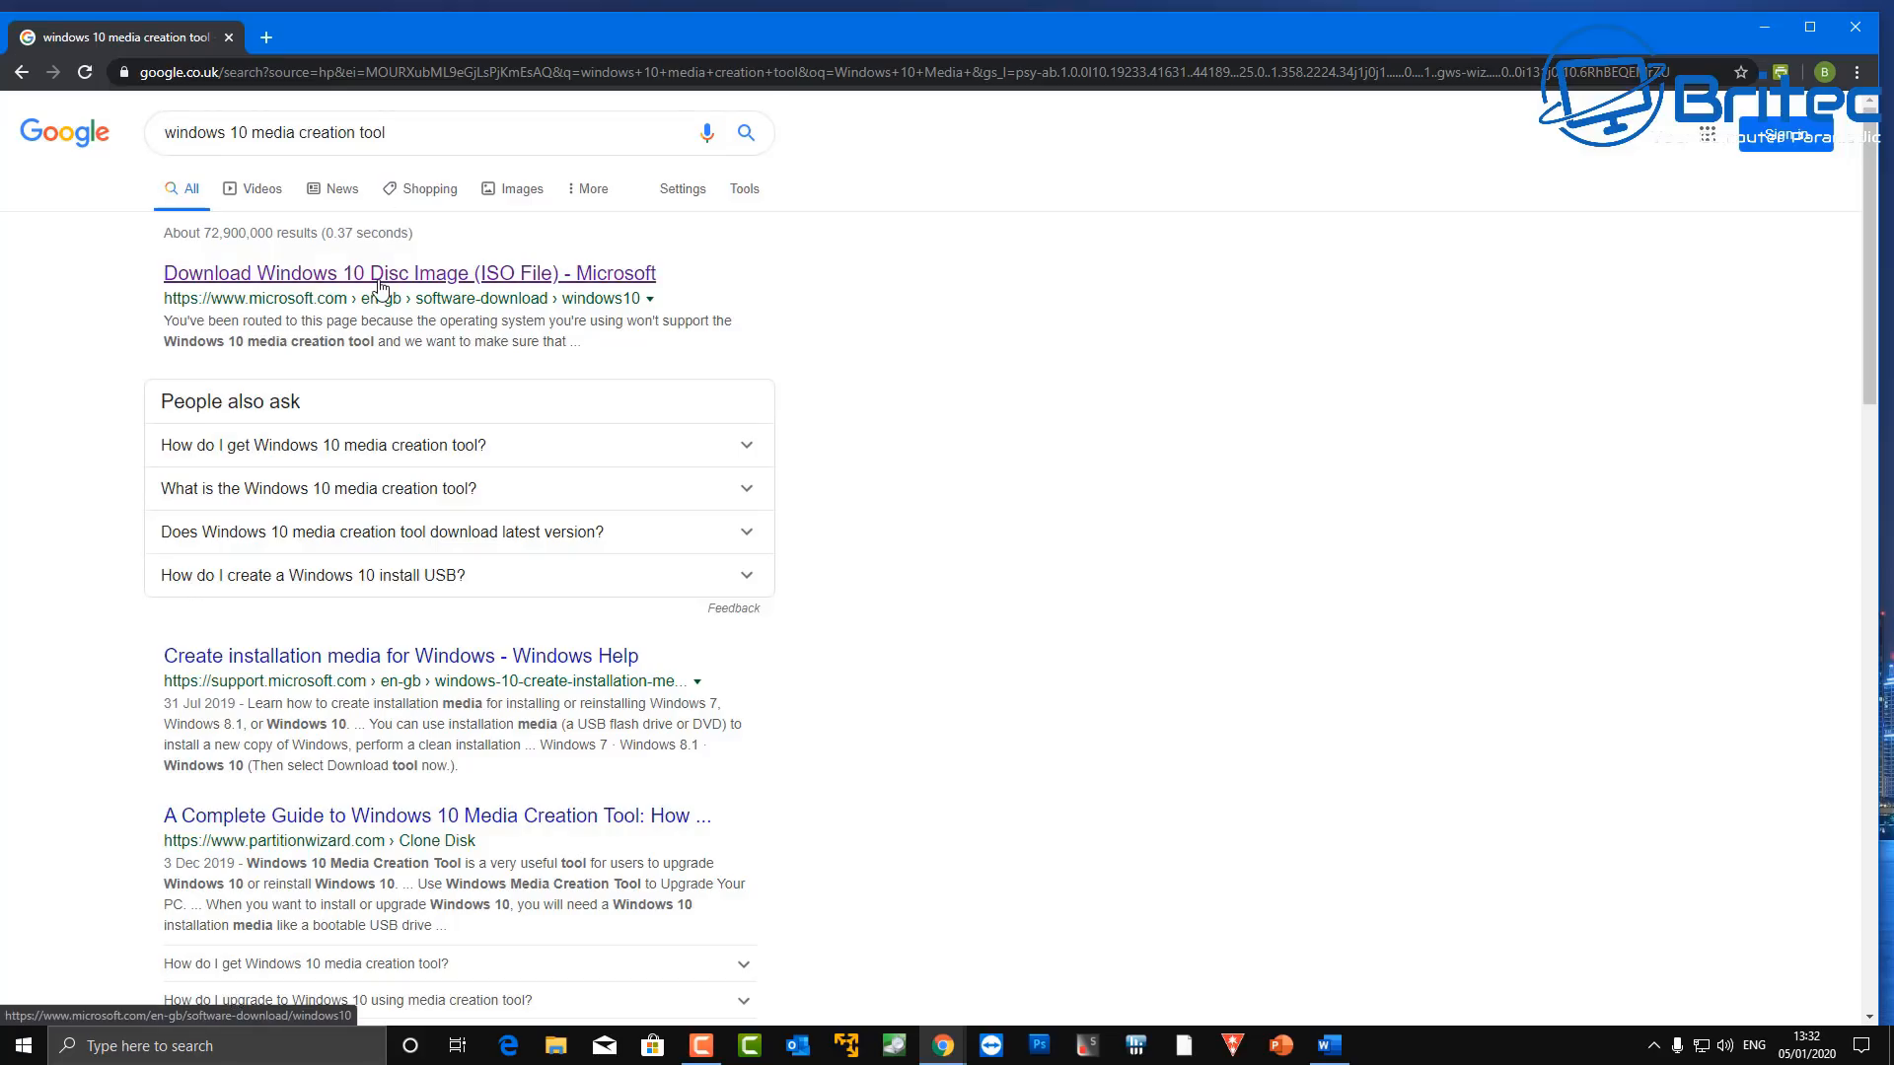
- Open Microsoft's Download Windows 10 page and download the Media Creation Tool
click(408, 272)
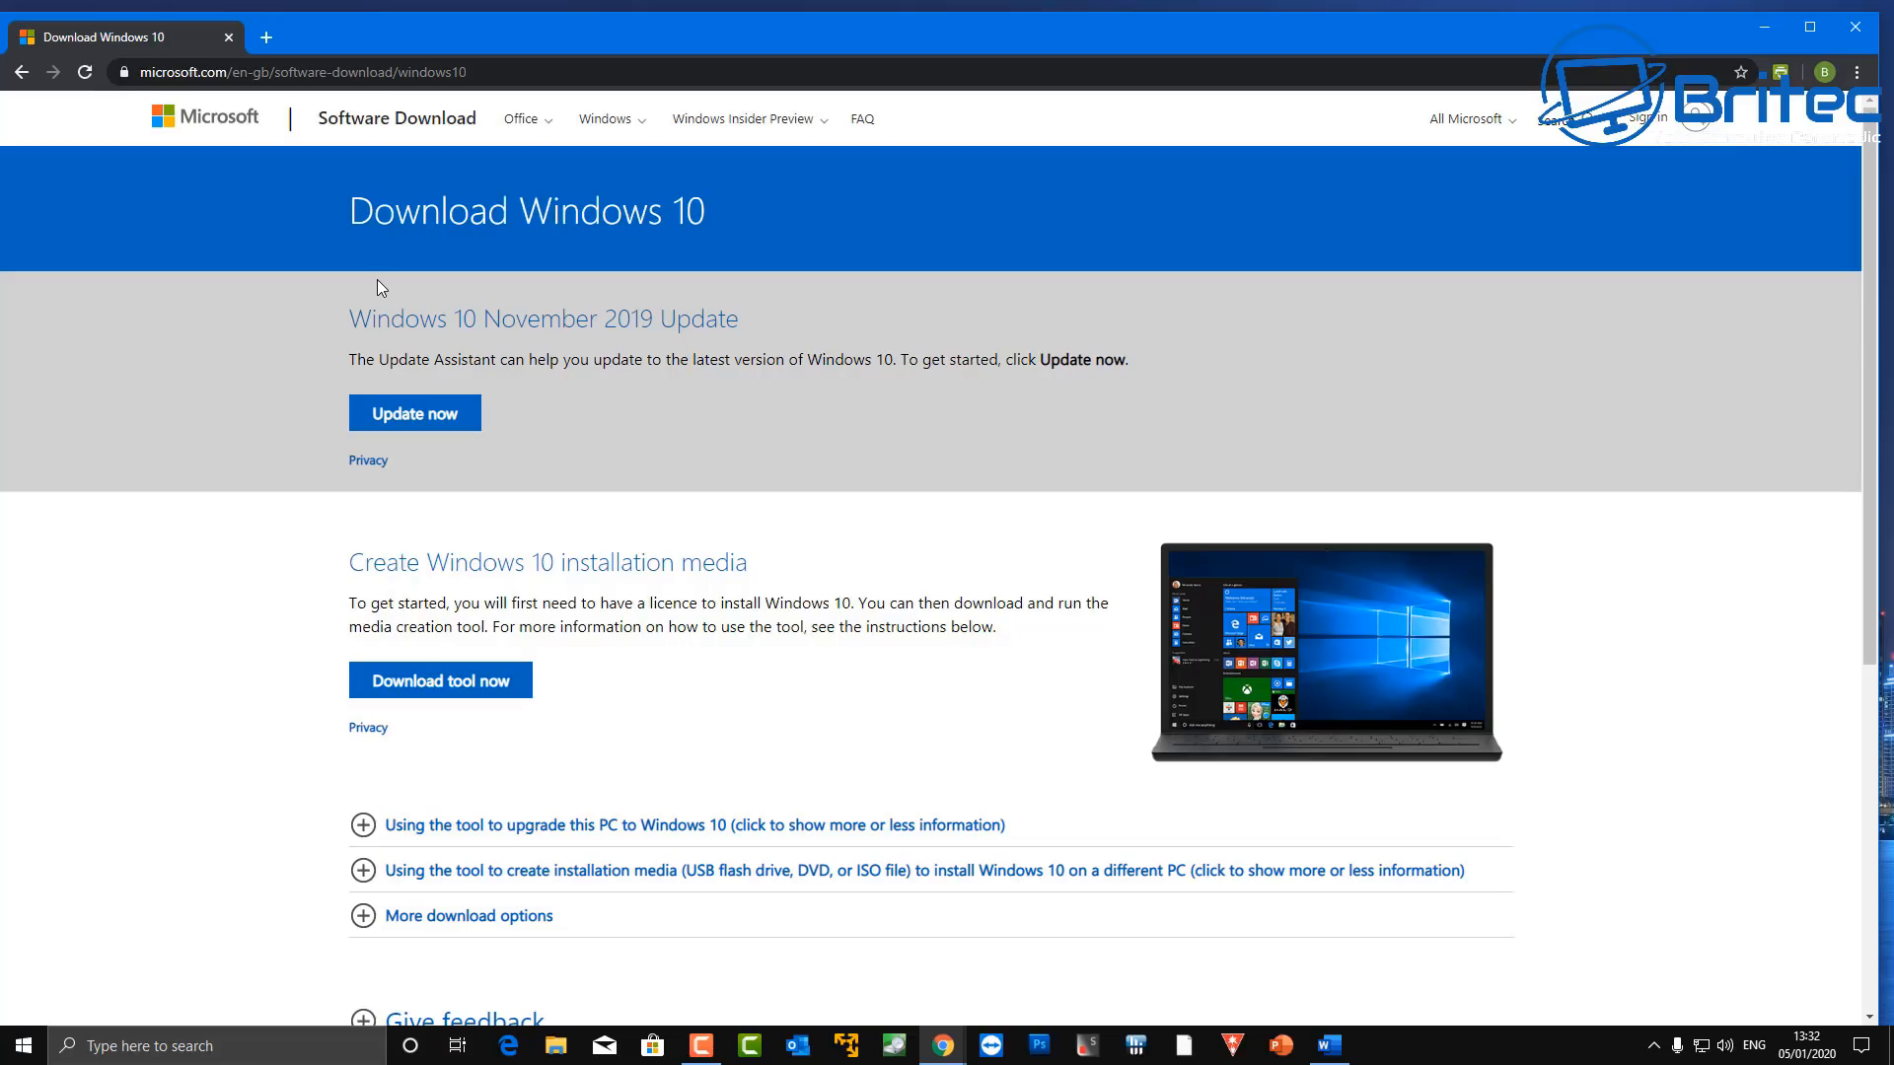
mouse_move(257, 450)
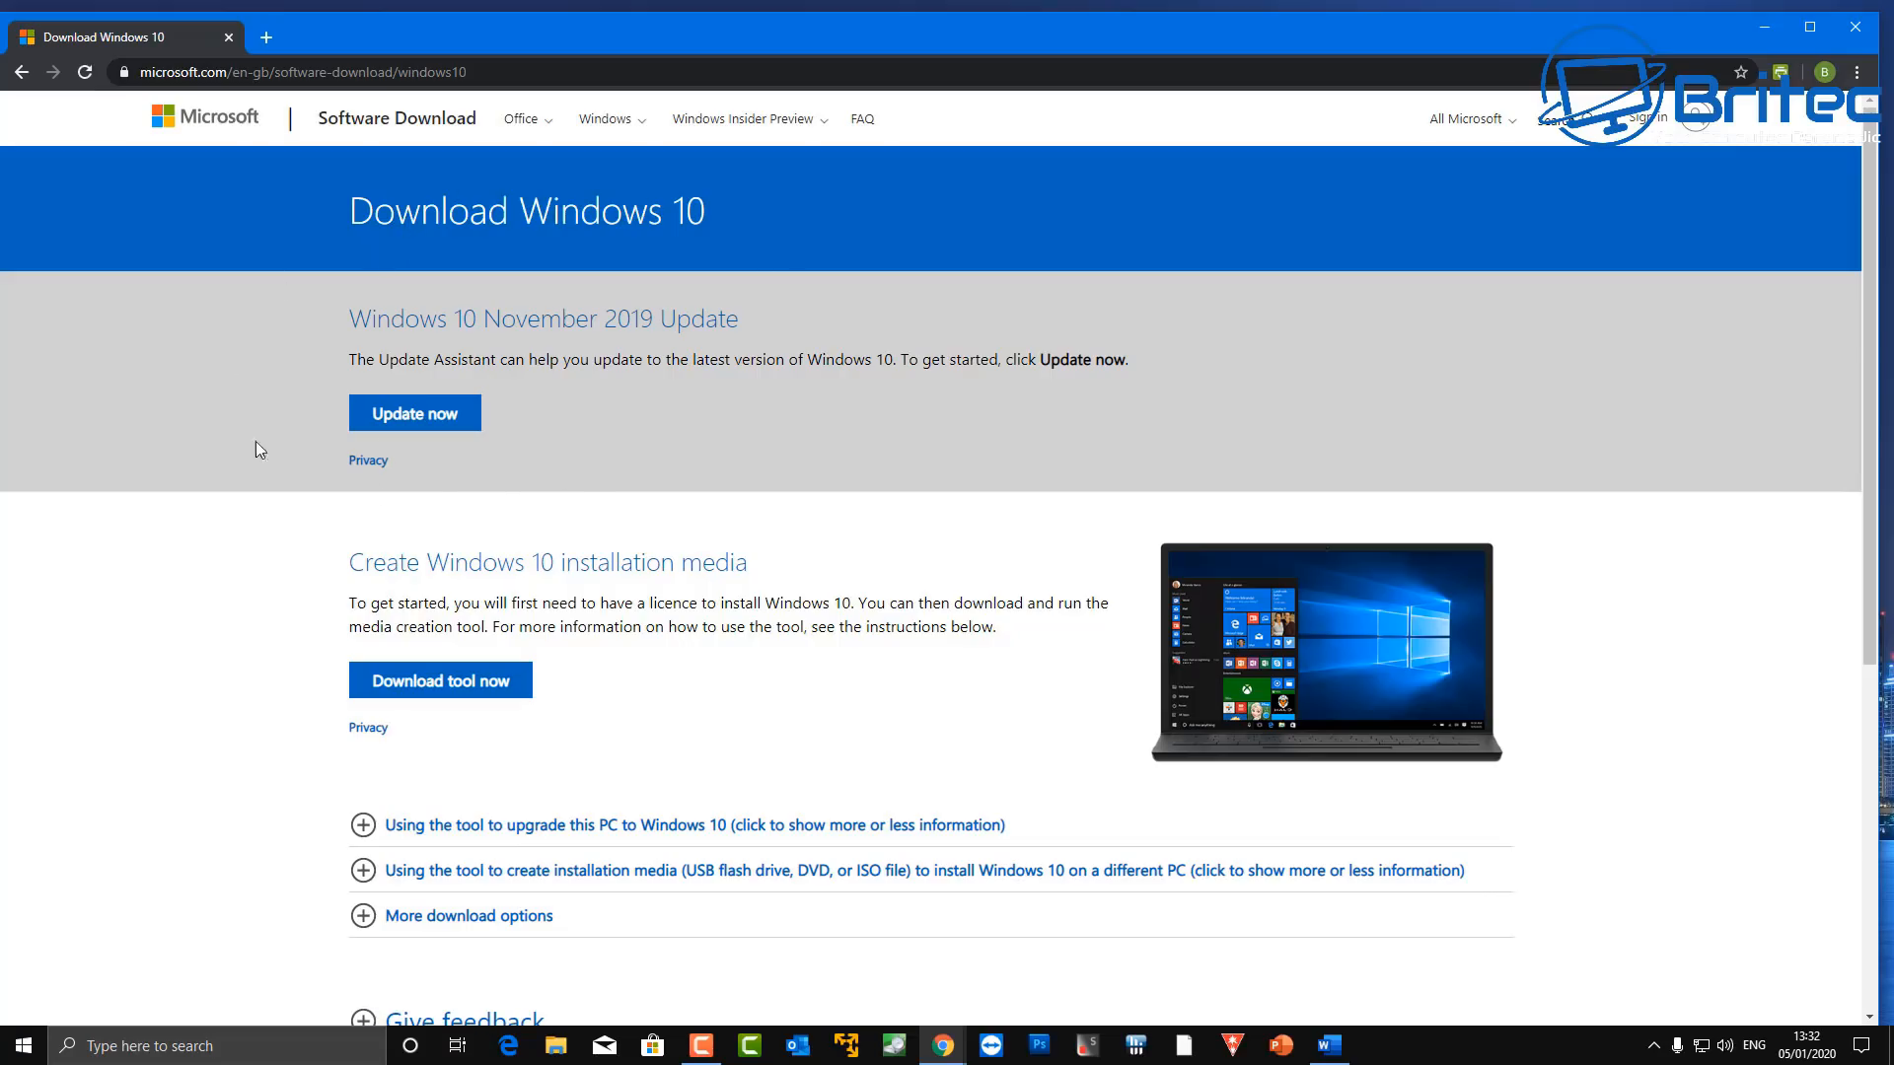
mouse_move(255, 307)
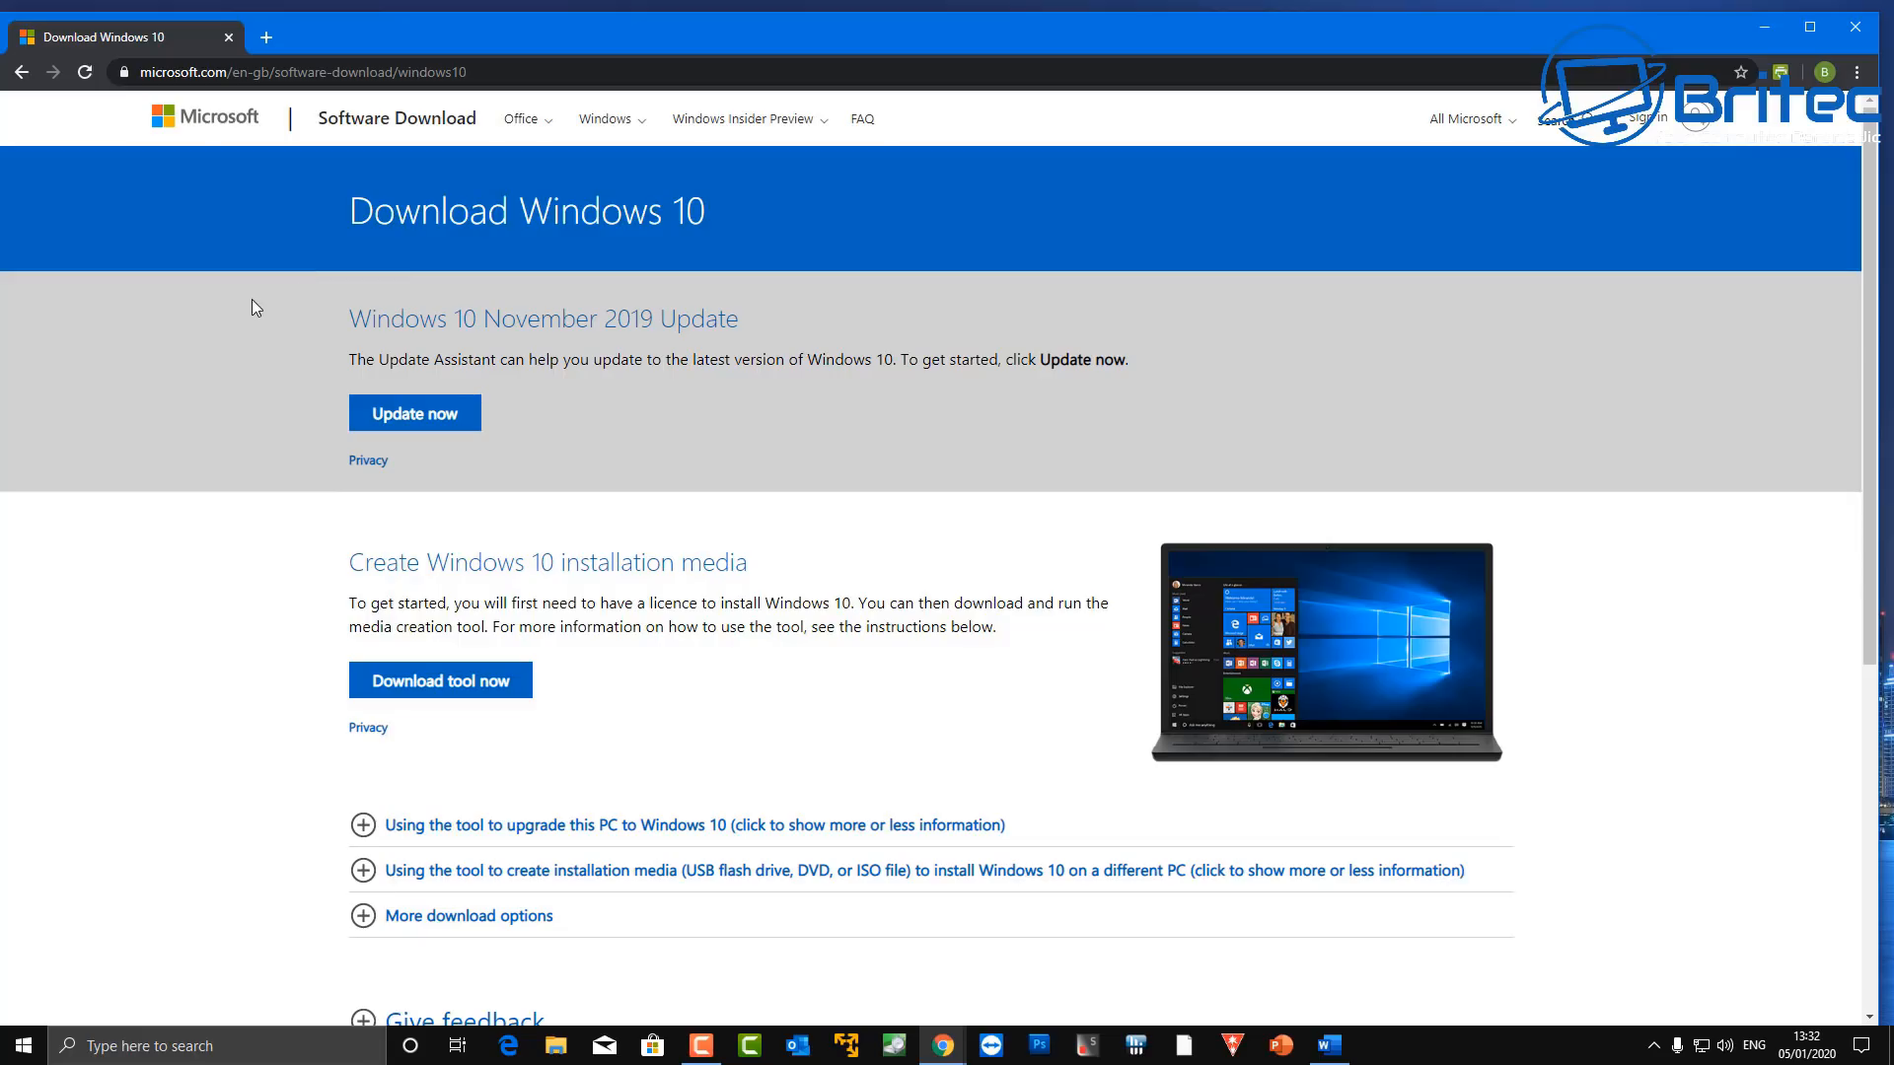
mouse_move(457, 704)
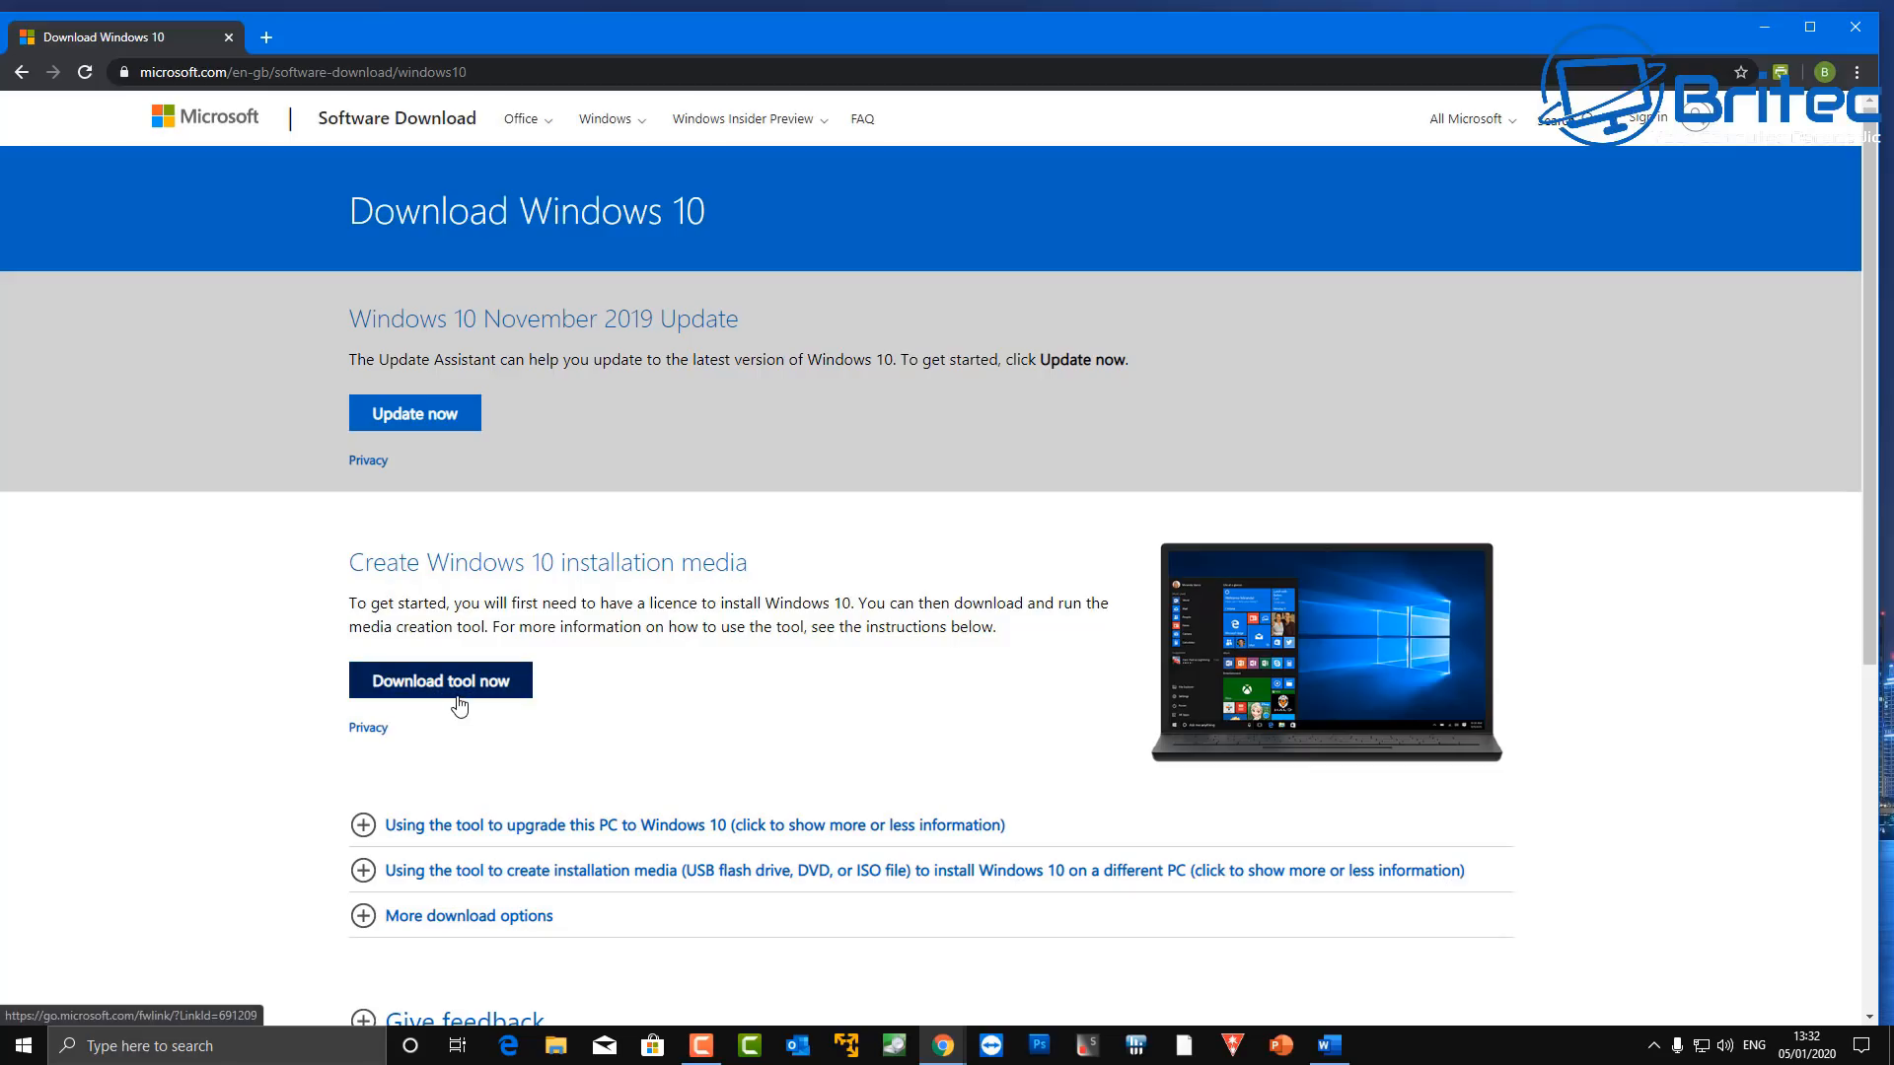
click(440, 678)
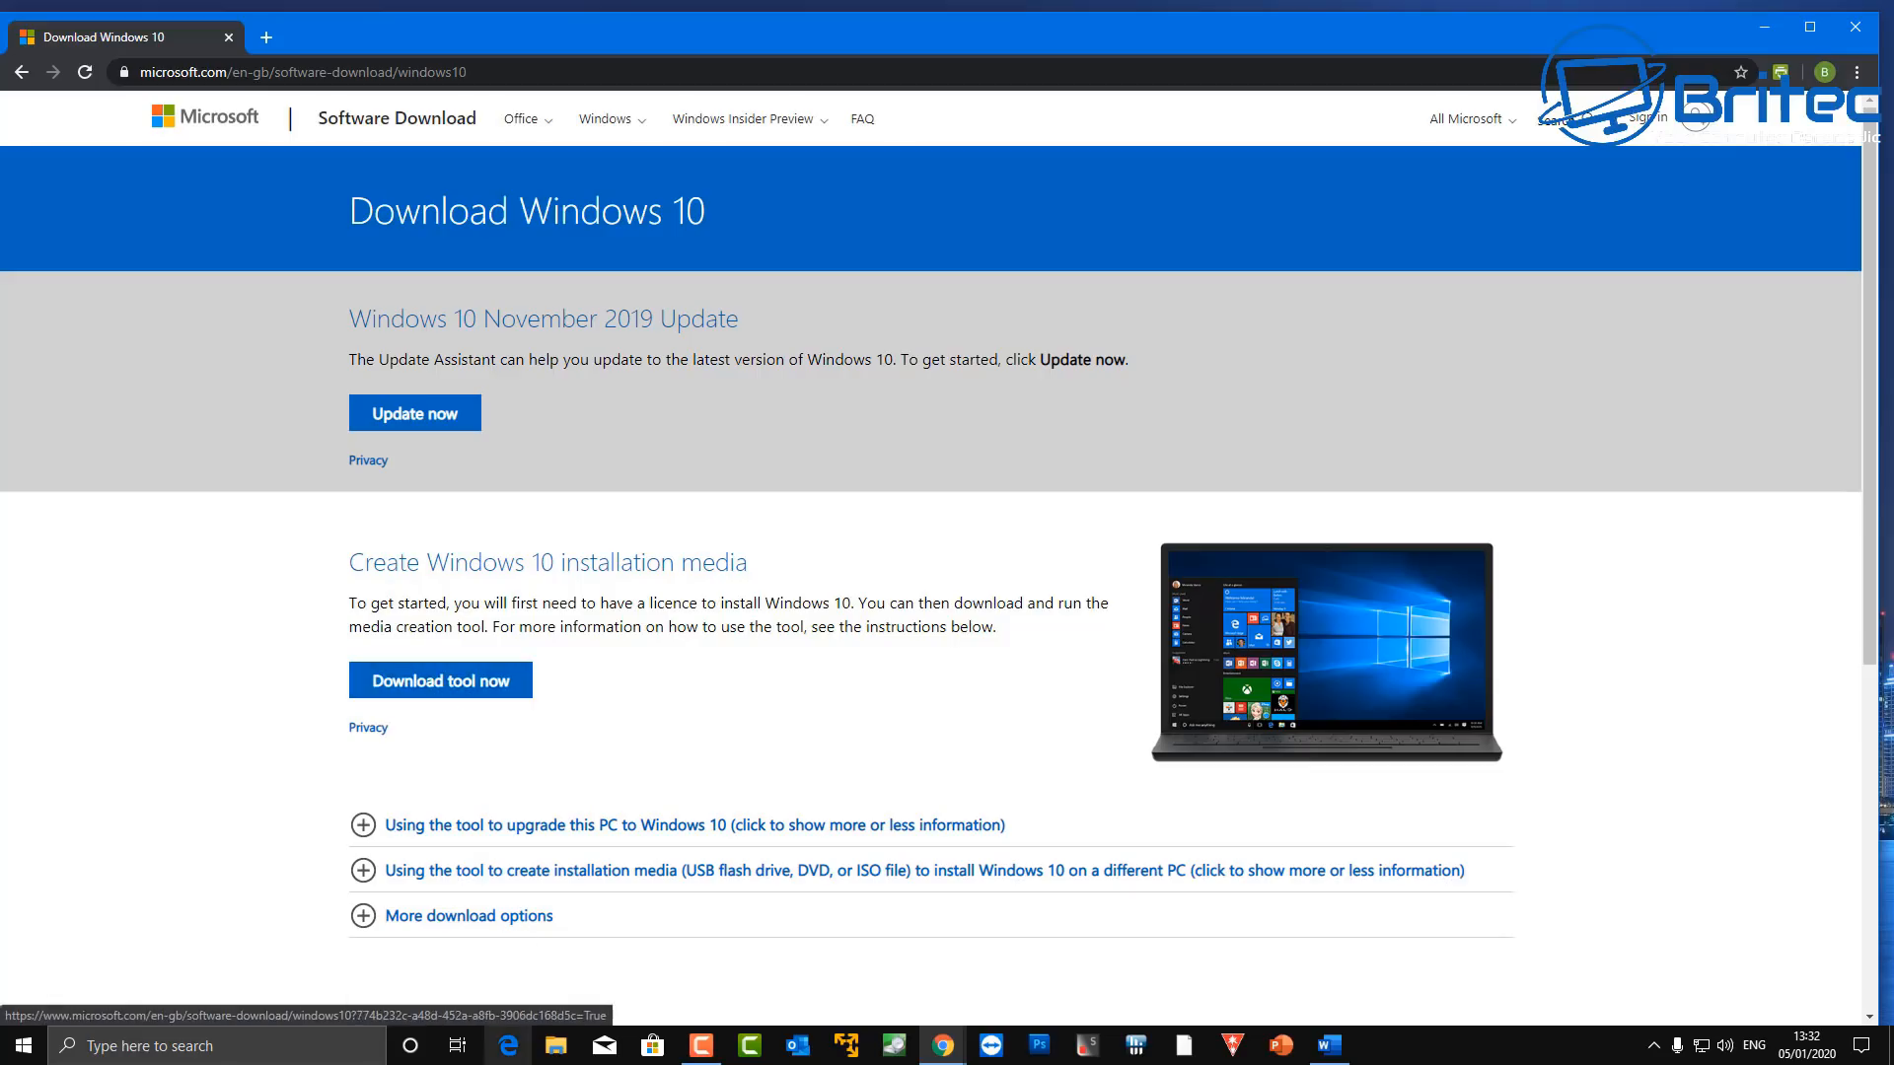
scroll(down, 3)
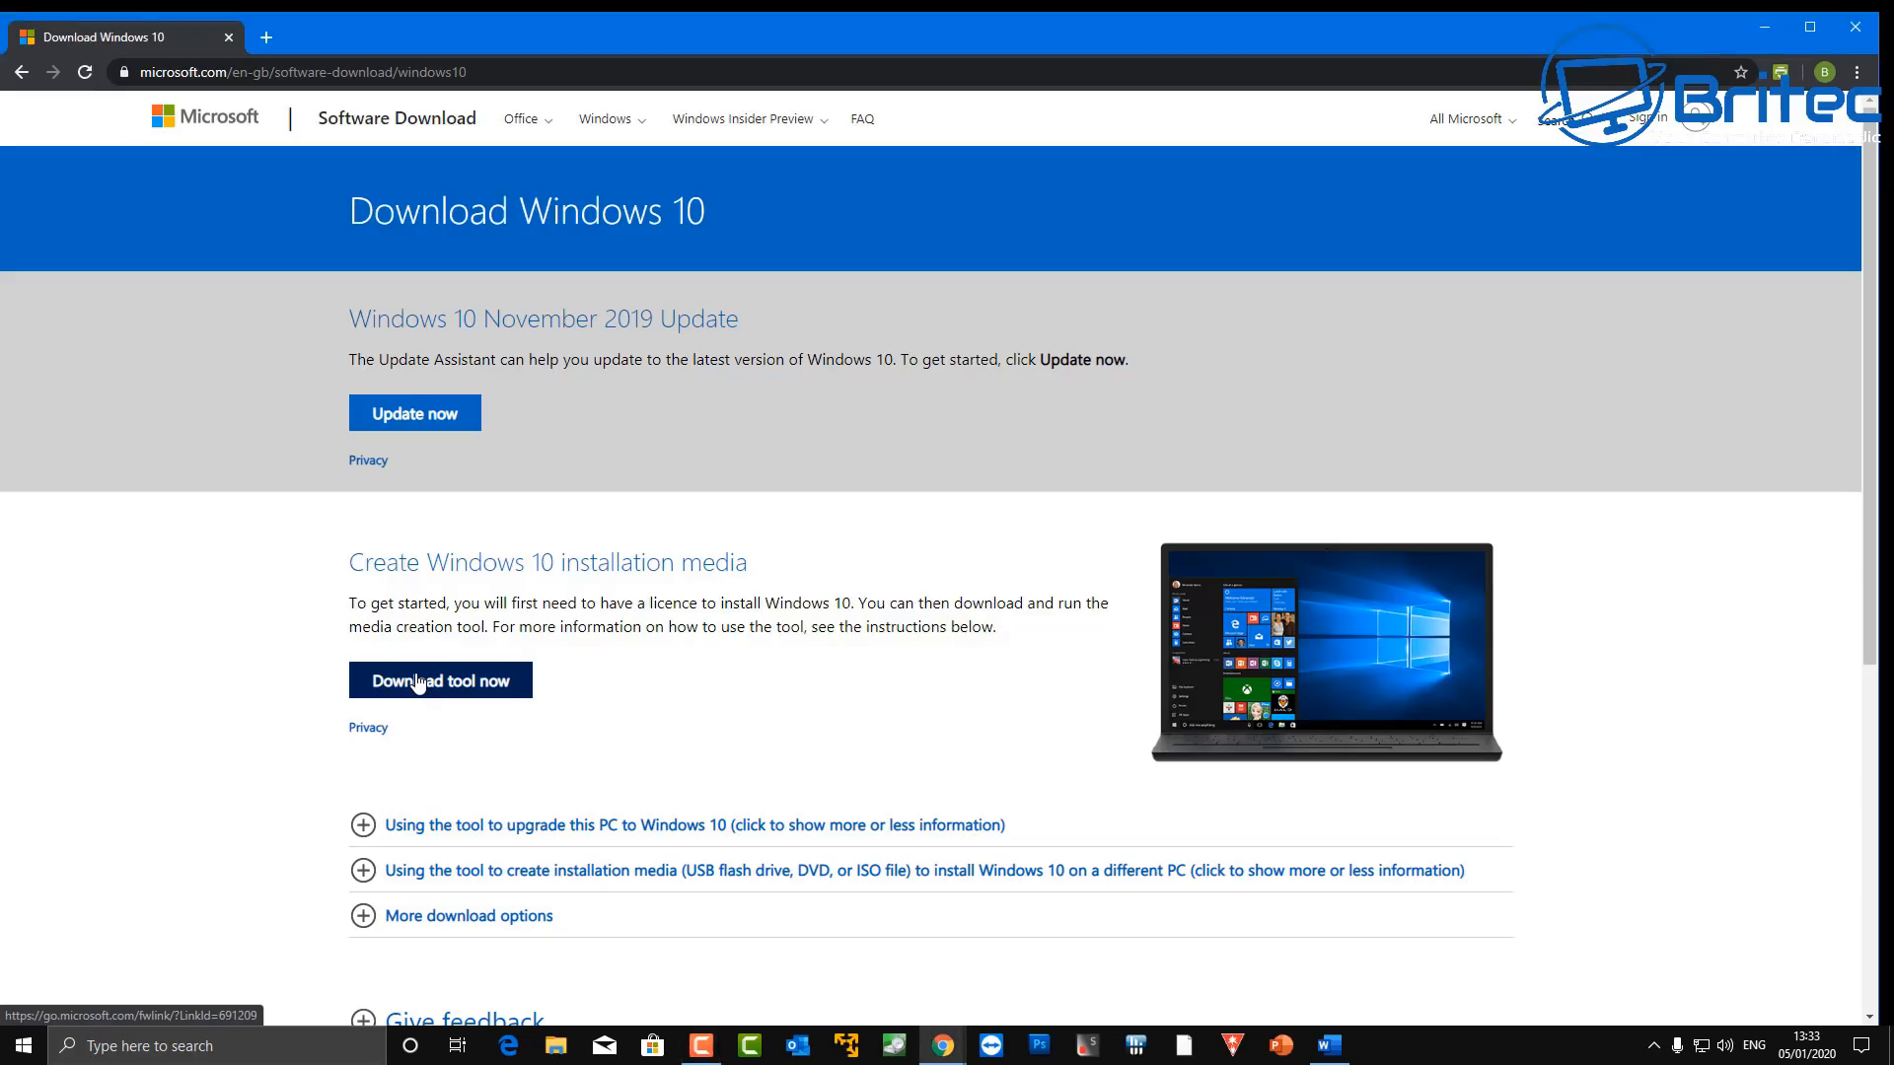
click(440, 679)
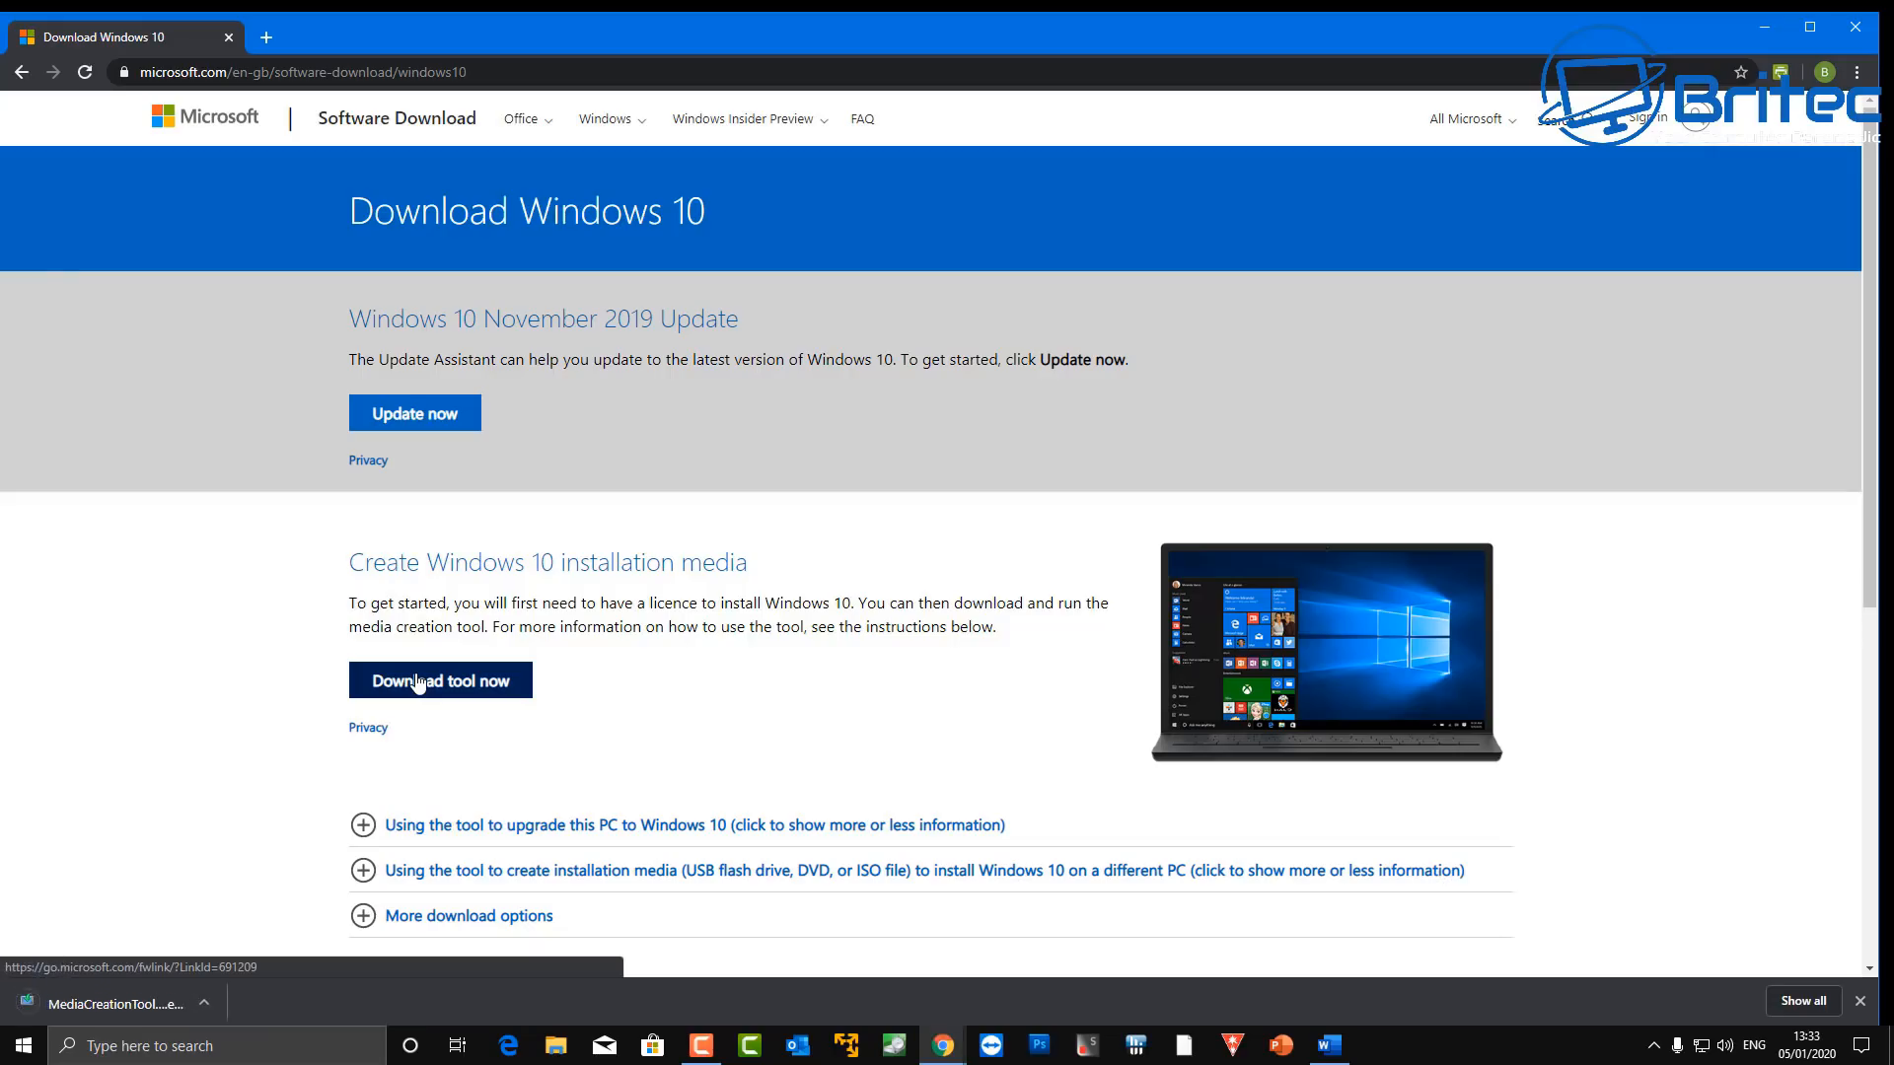
mouse_move(408, 741)
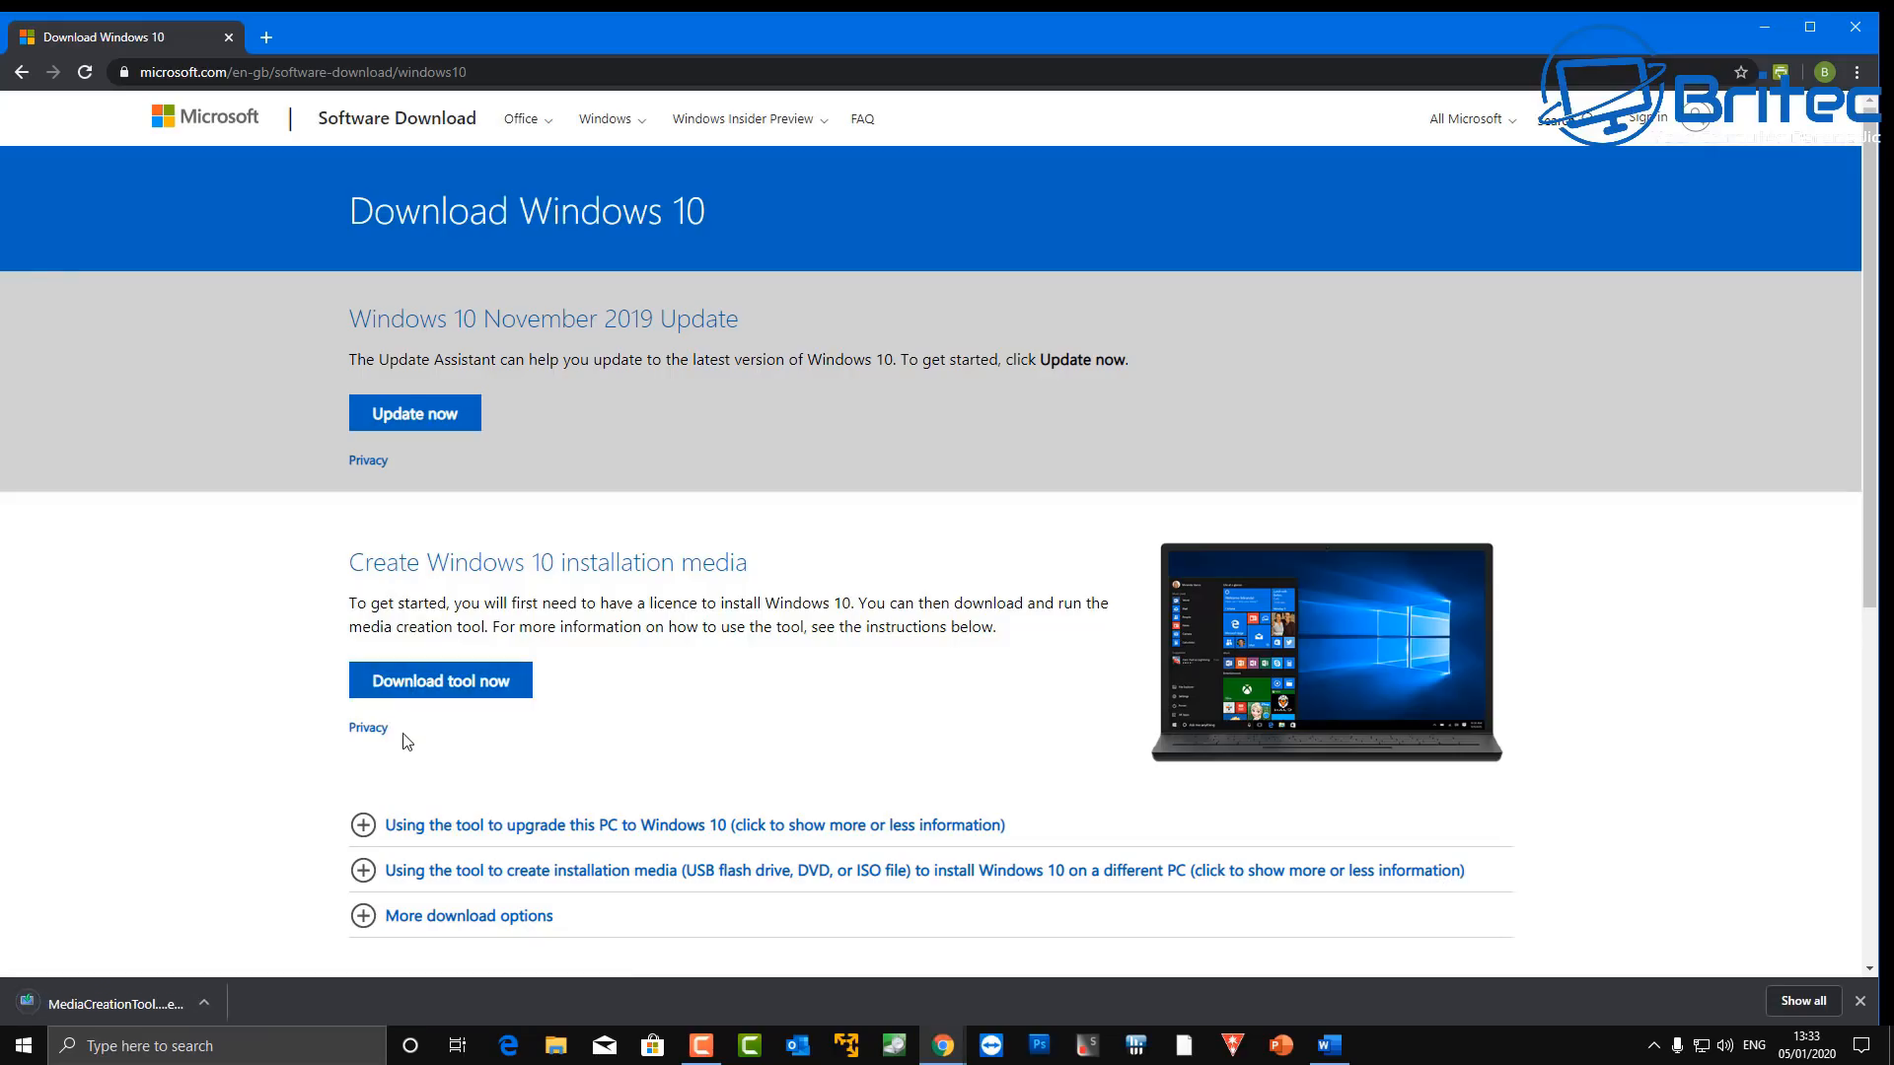
mouse_move(120, 1004)
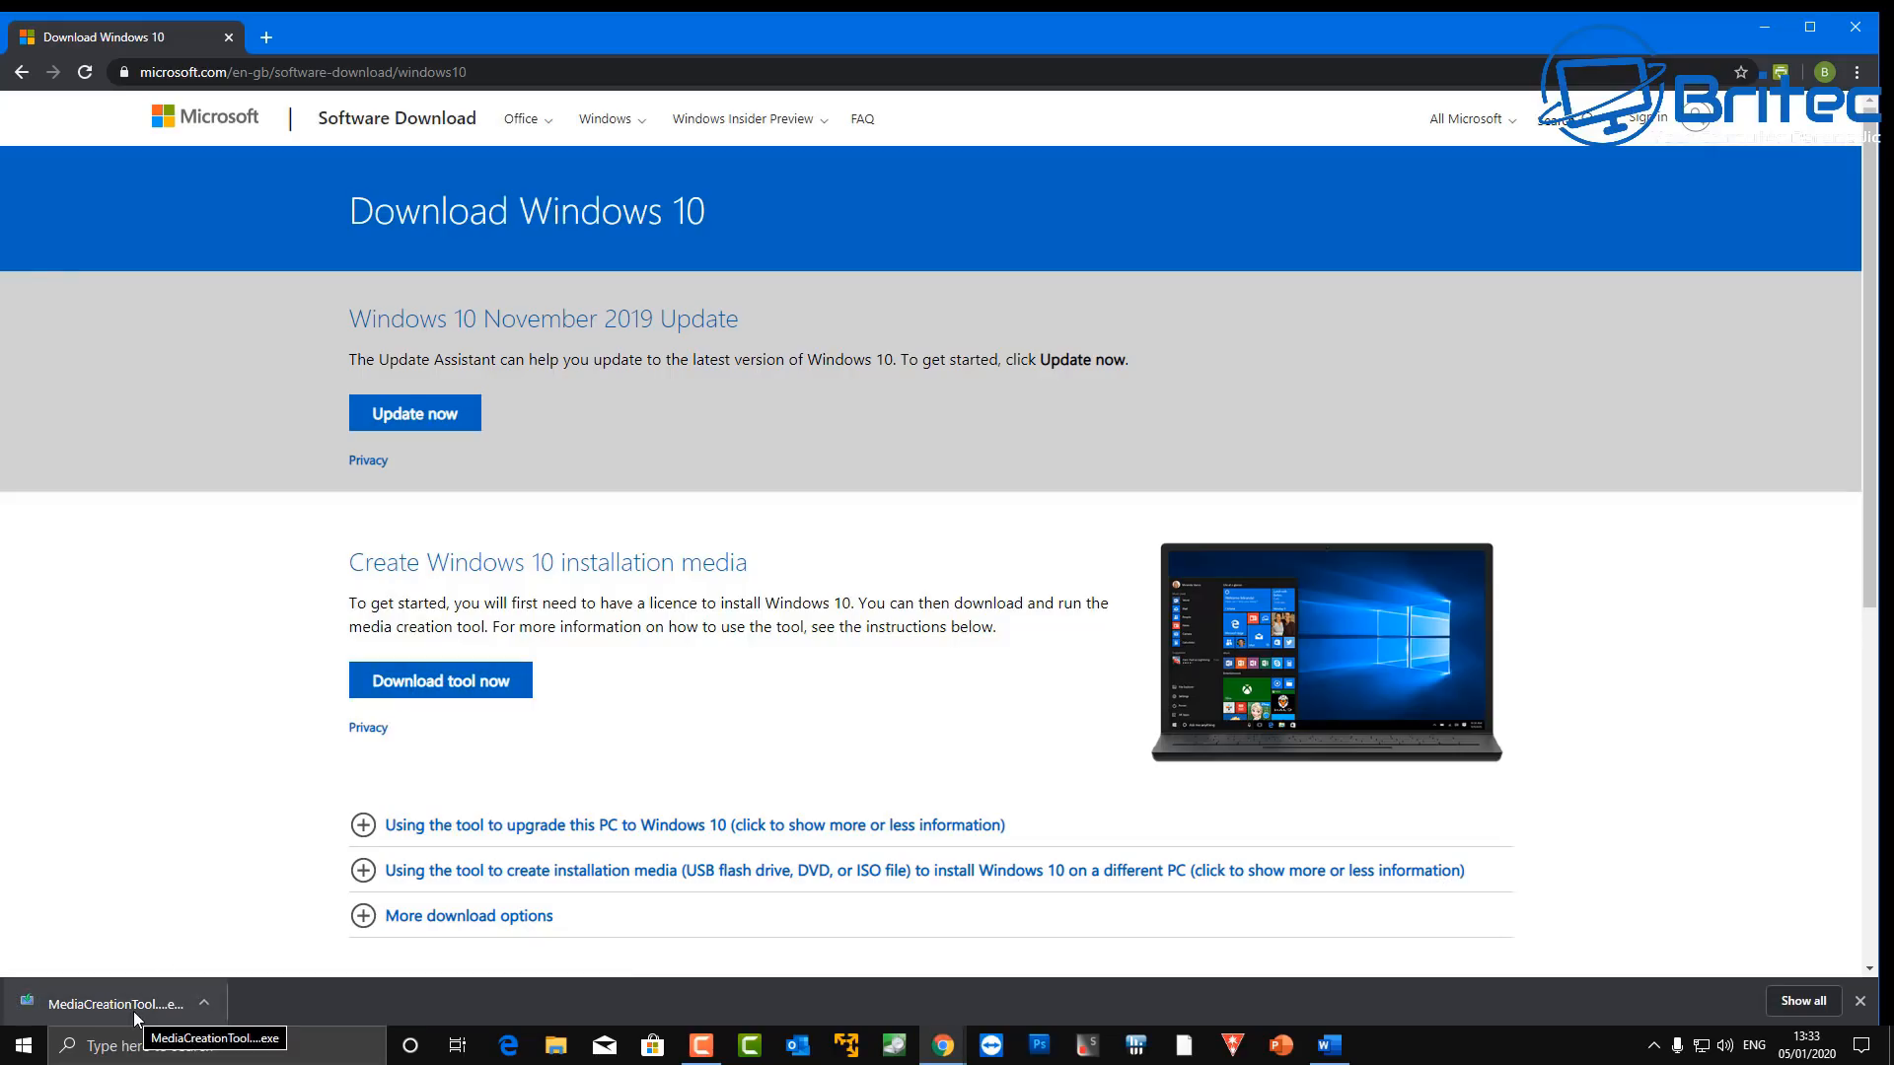
- Run the downloaded Media Creation Tool and accept its Windows 10 license terms
click(115, 1002)
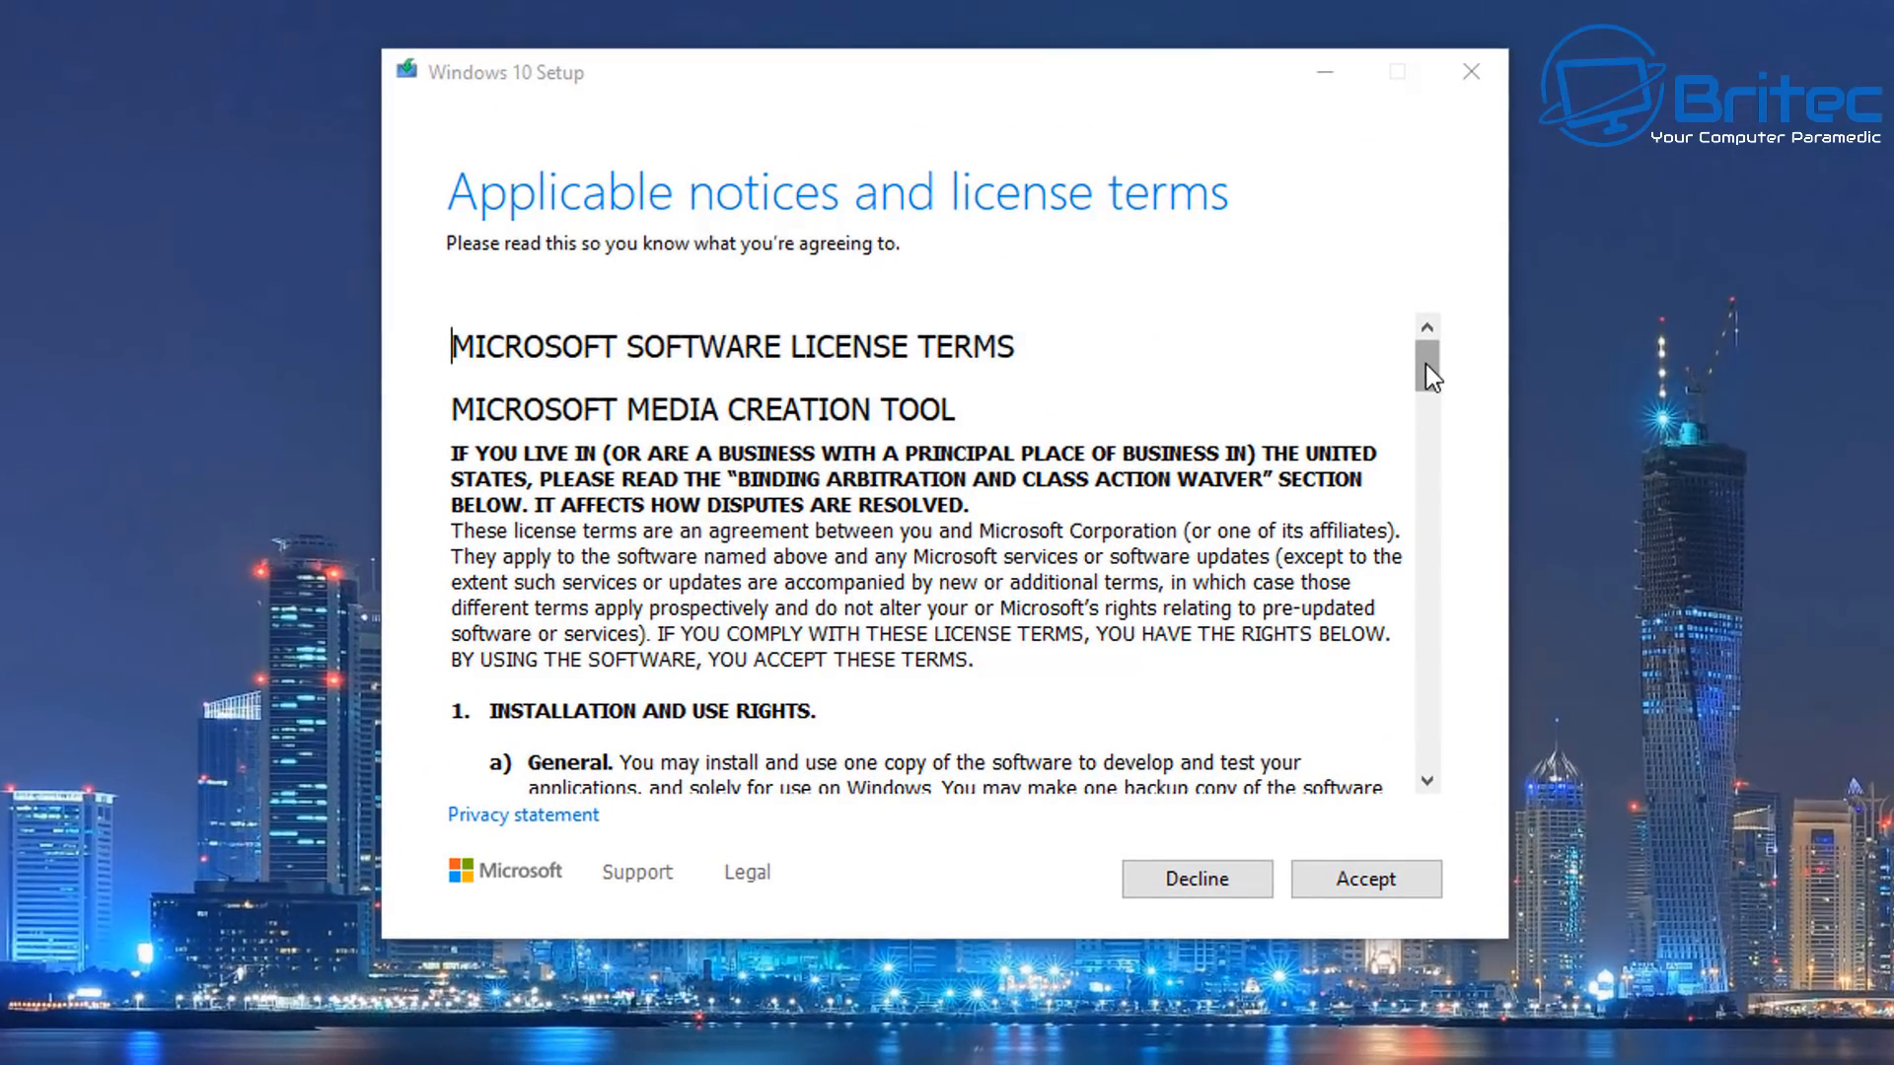
scroll(down, 3)
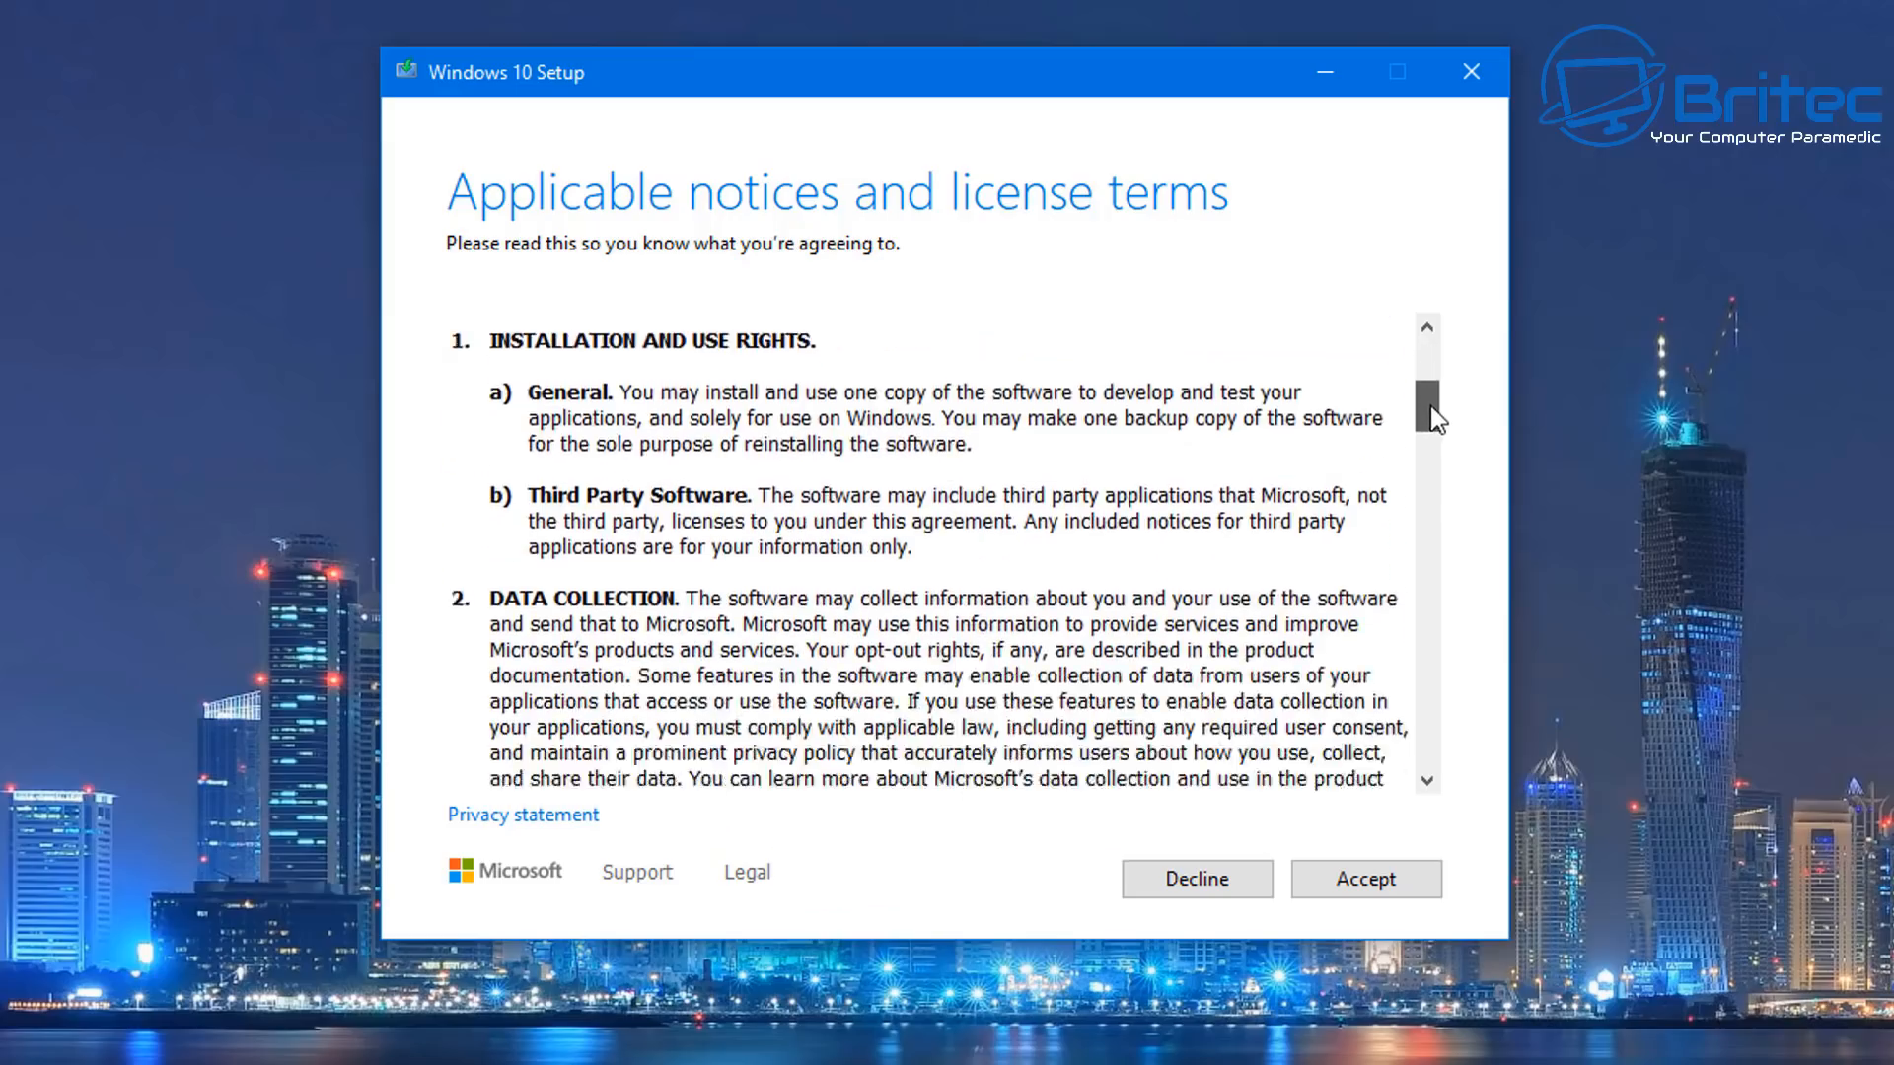
drag(1427, 398, 1427, 520)
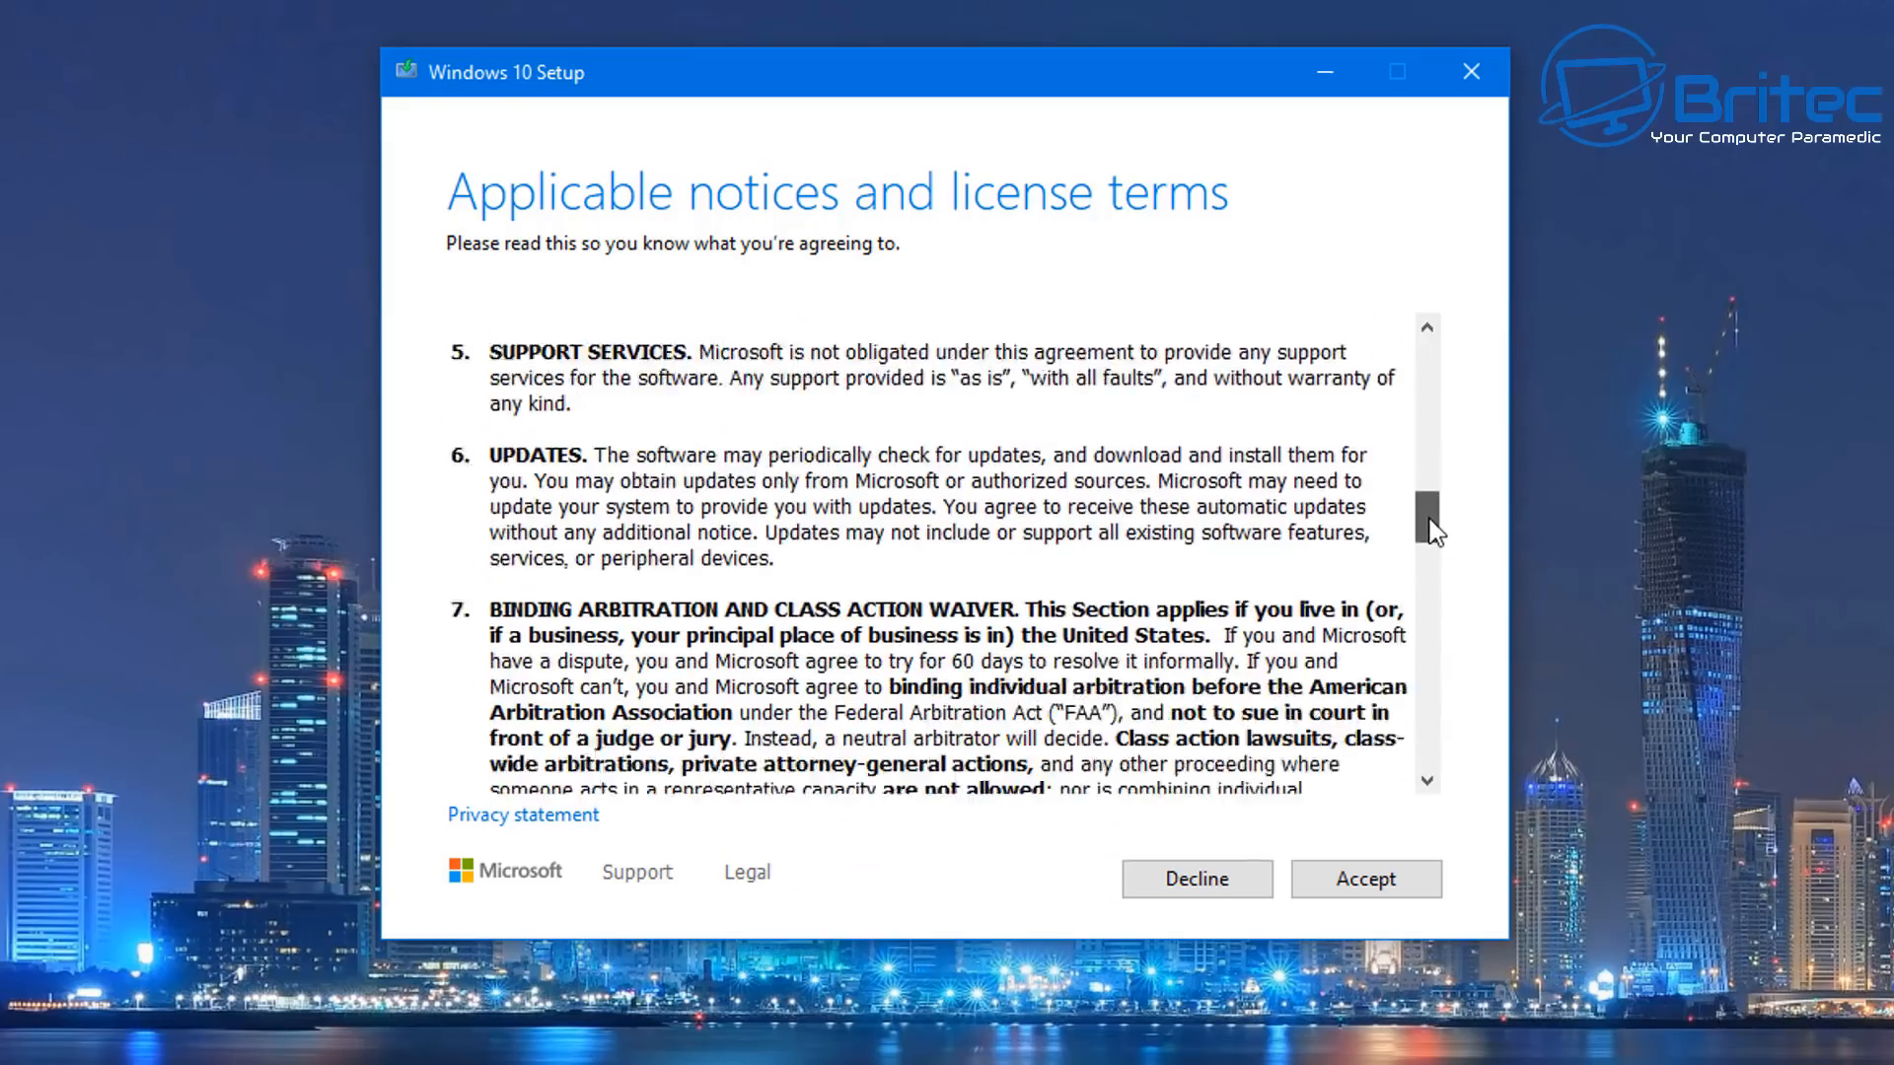
drag(1426, 507, 1426, 609)
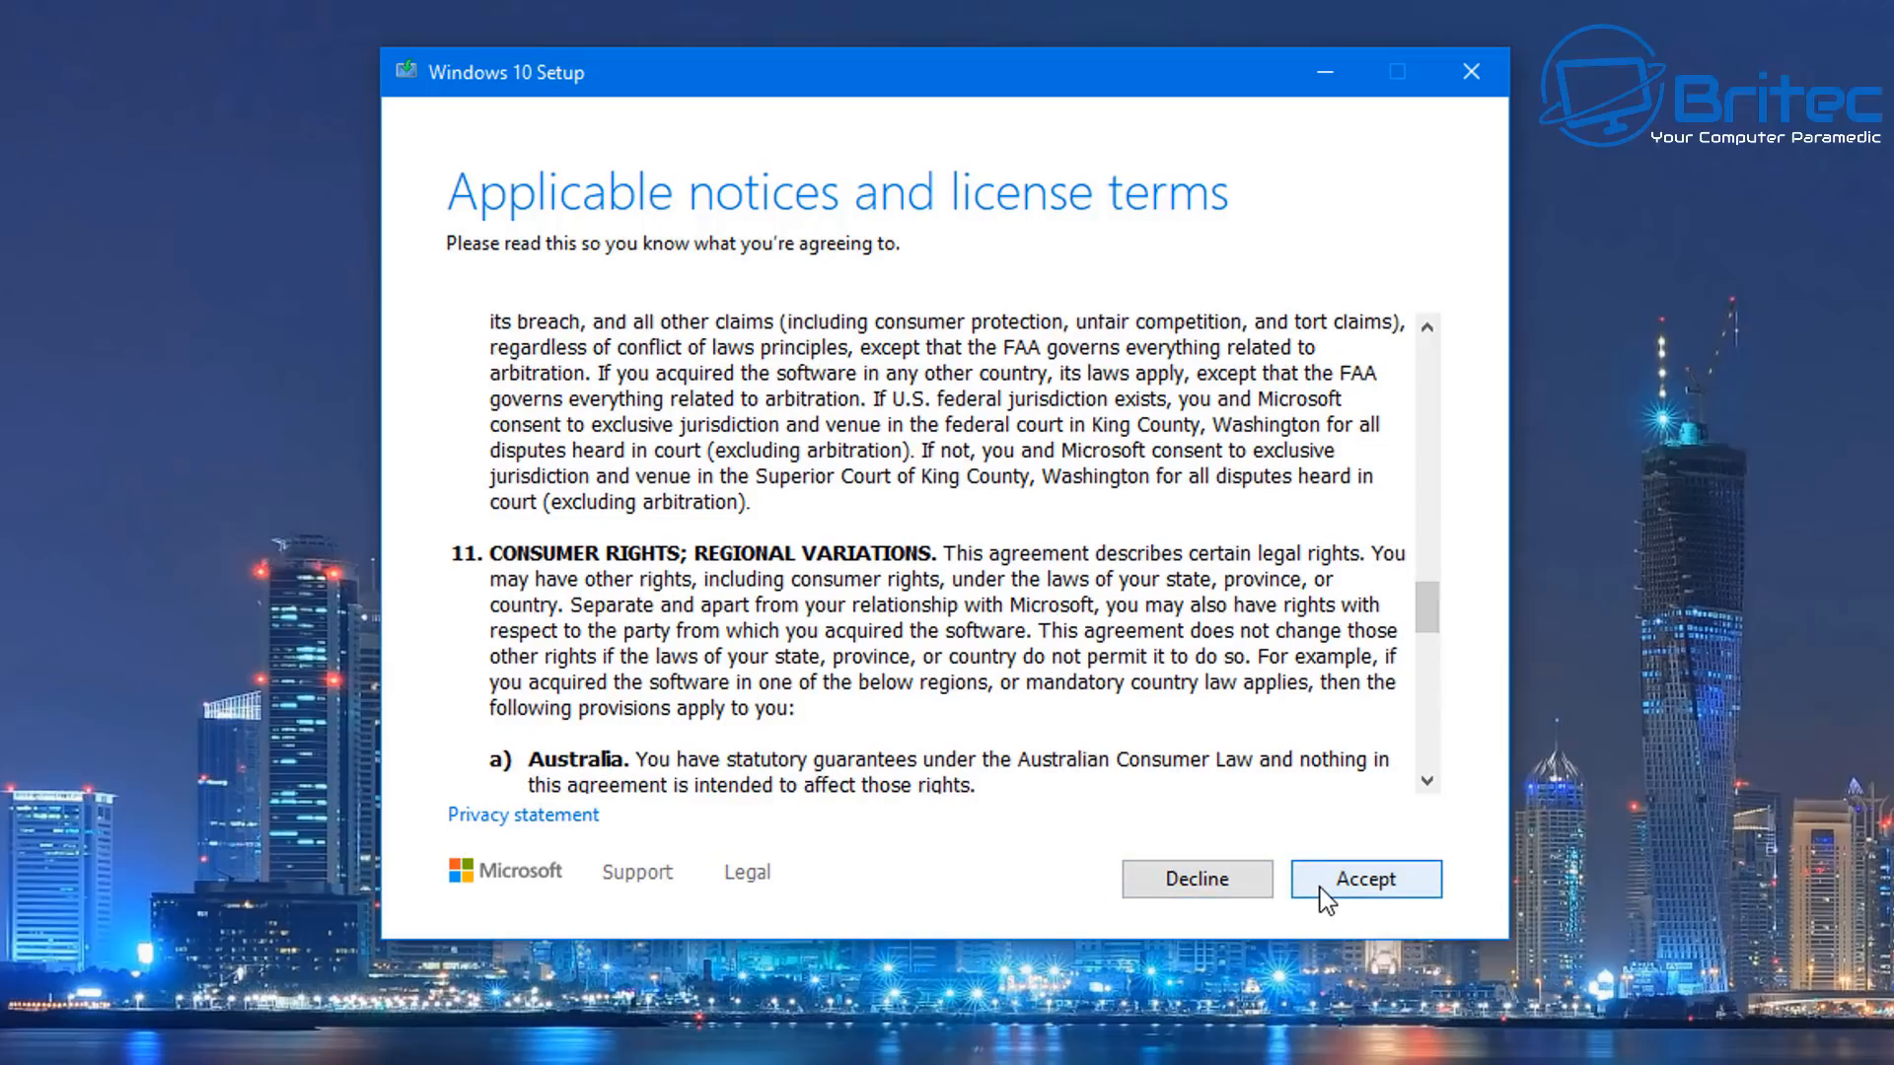
click(1365, 878)
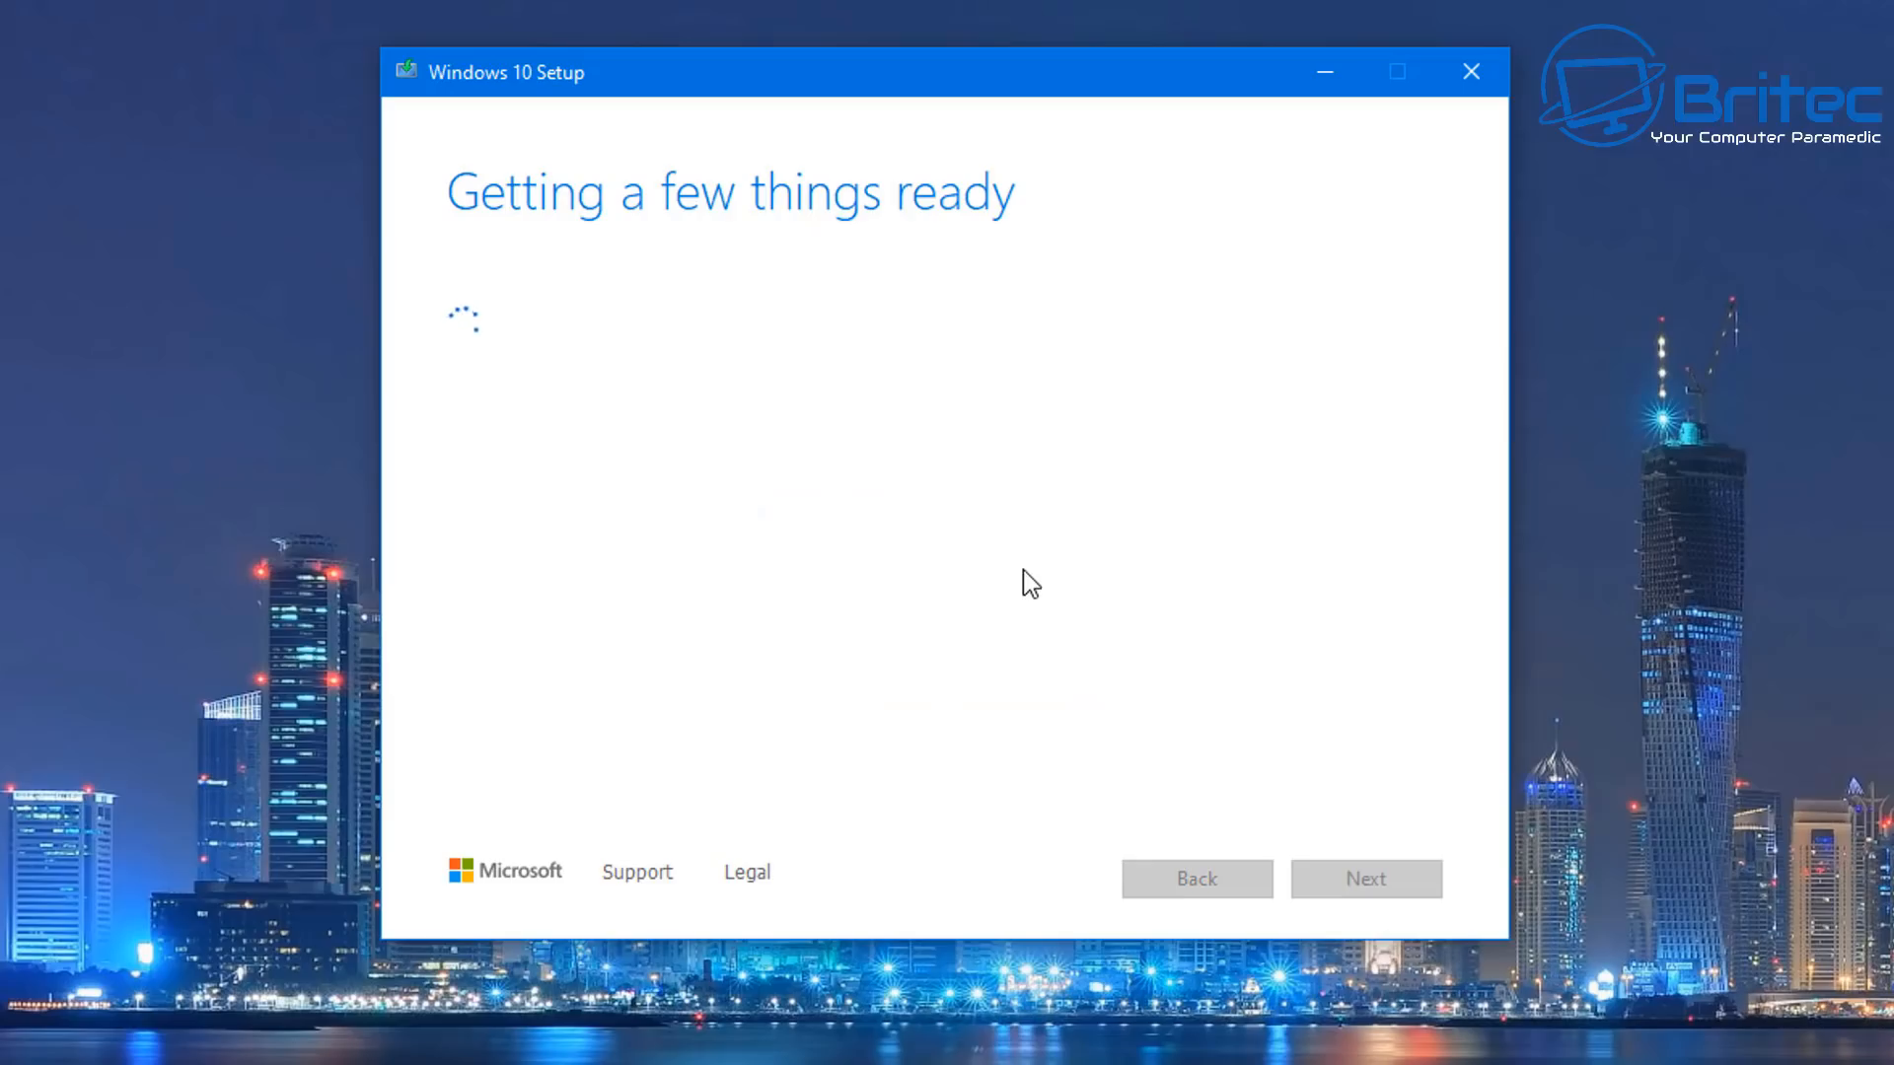
mouse_move(1633, 676)
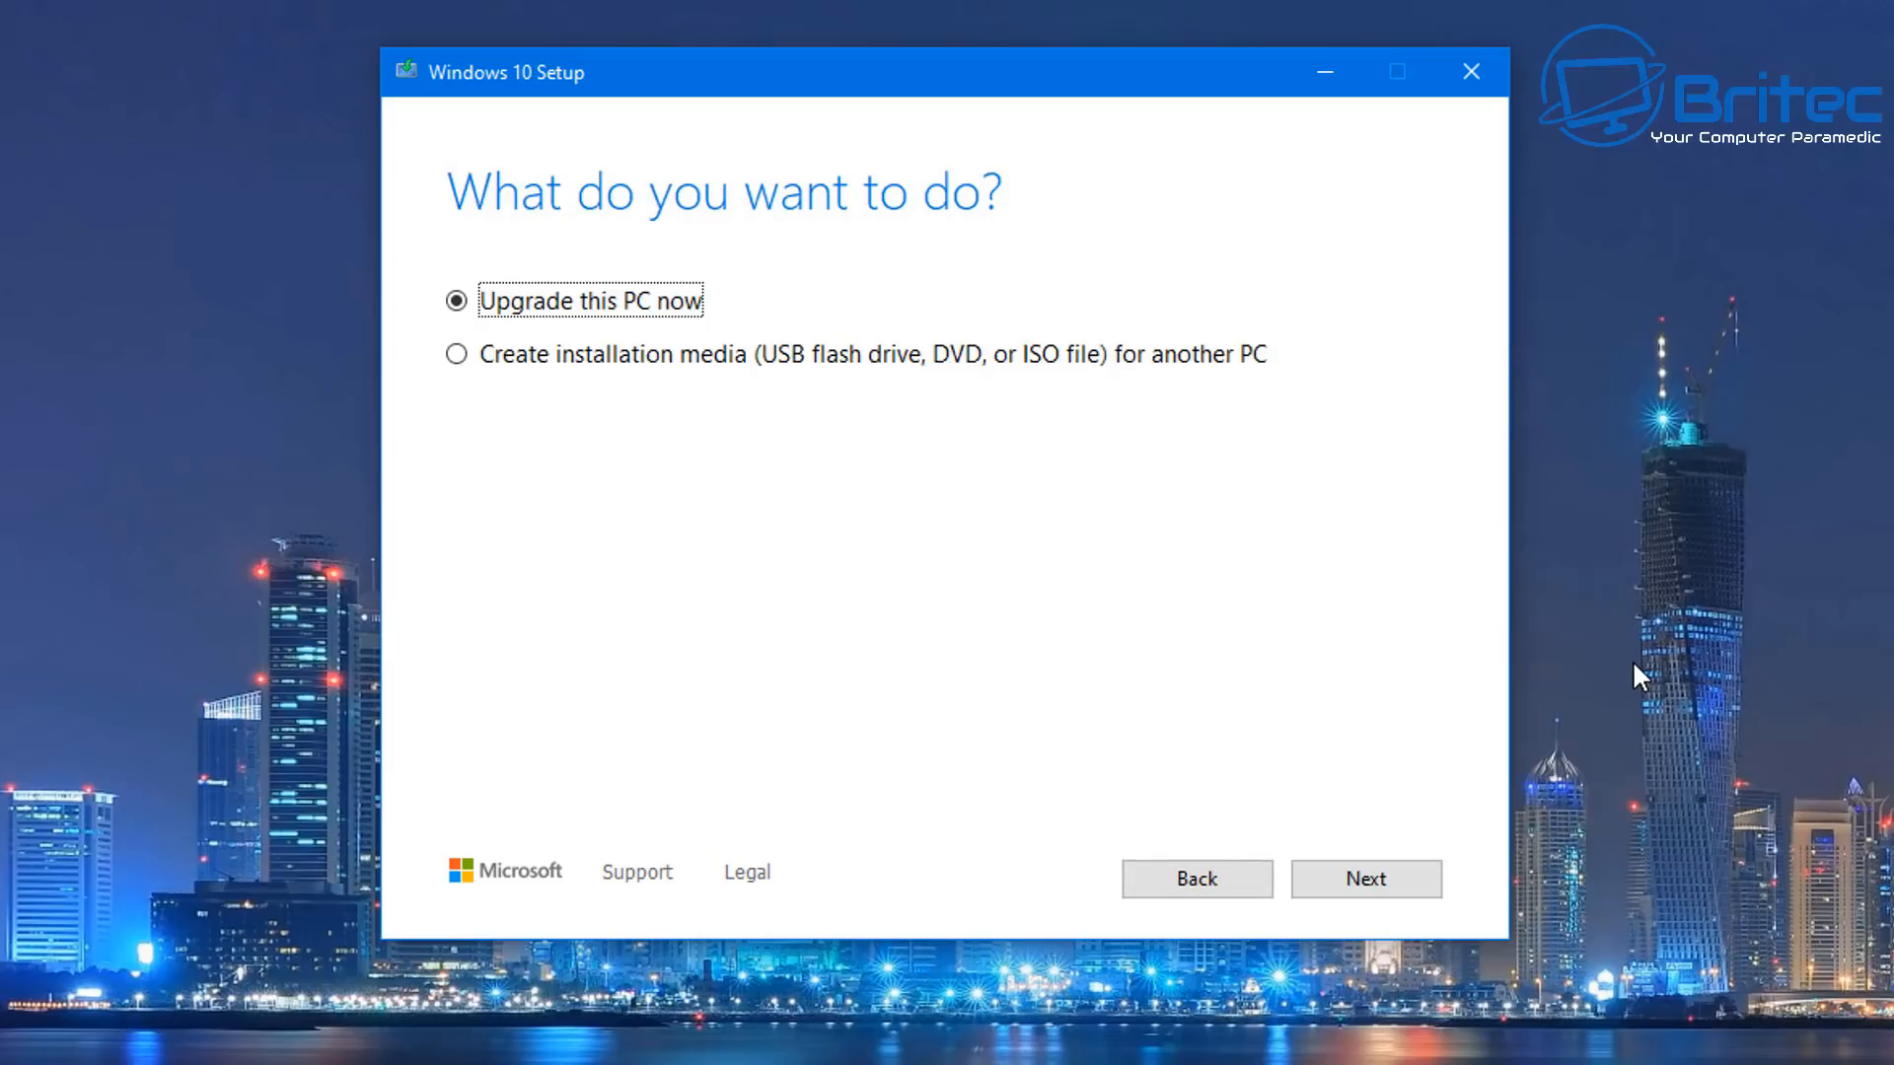
mouse_move(888, 274)
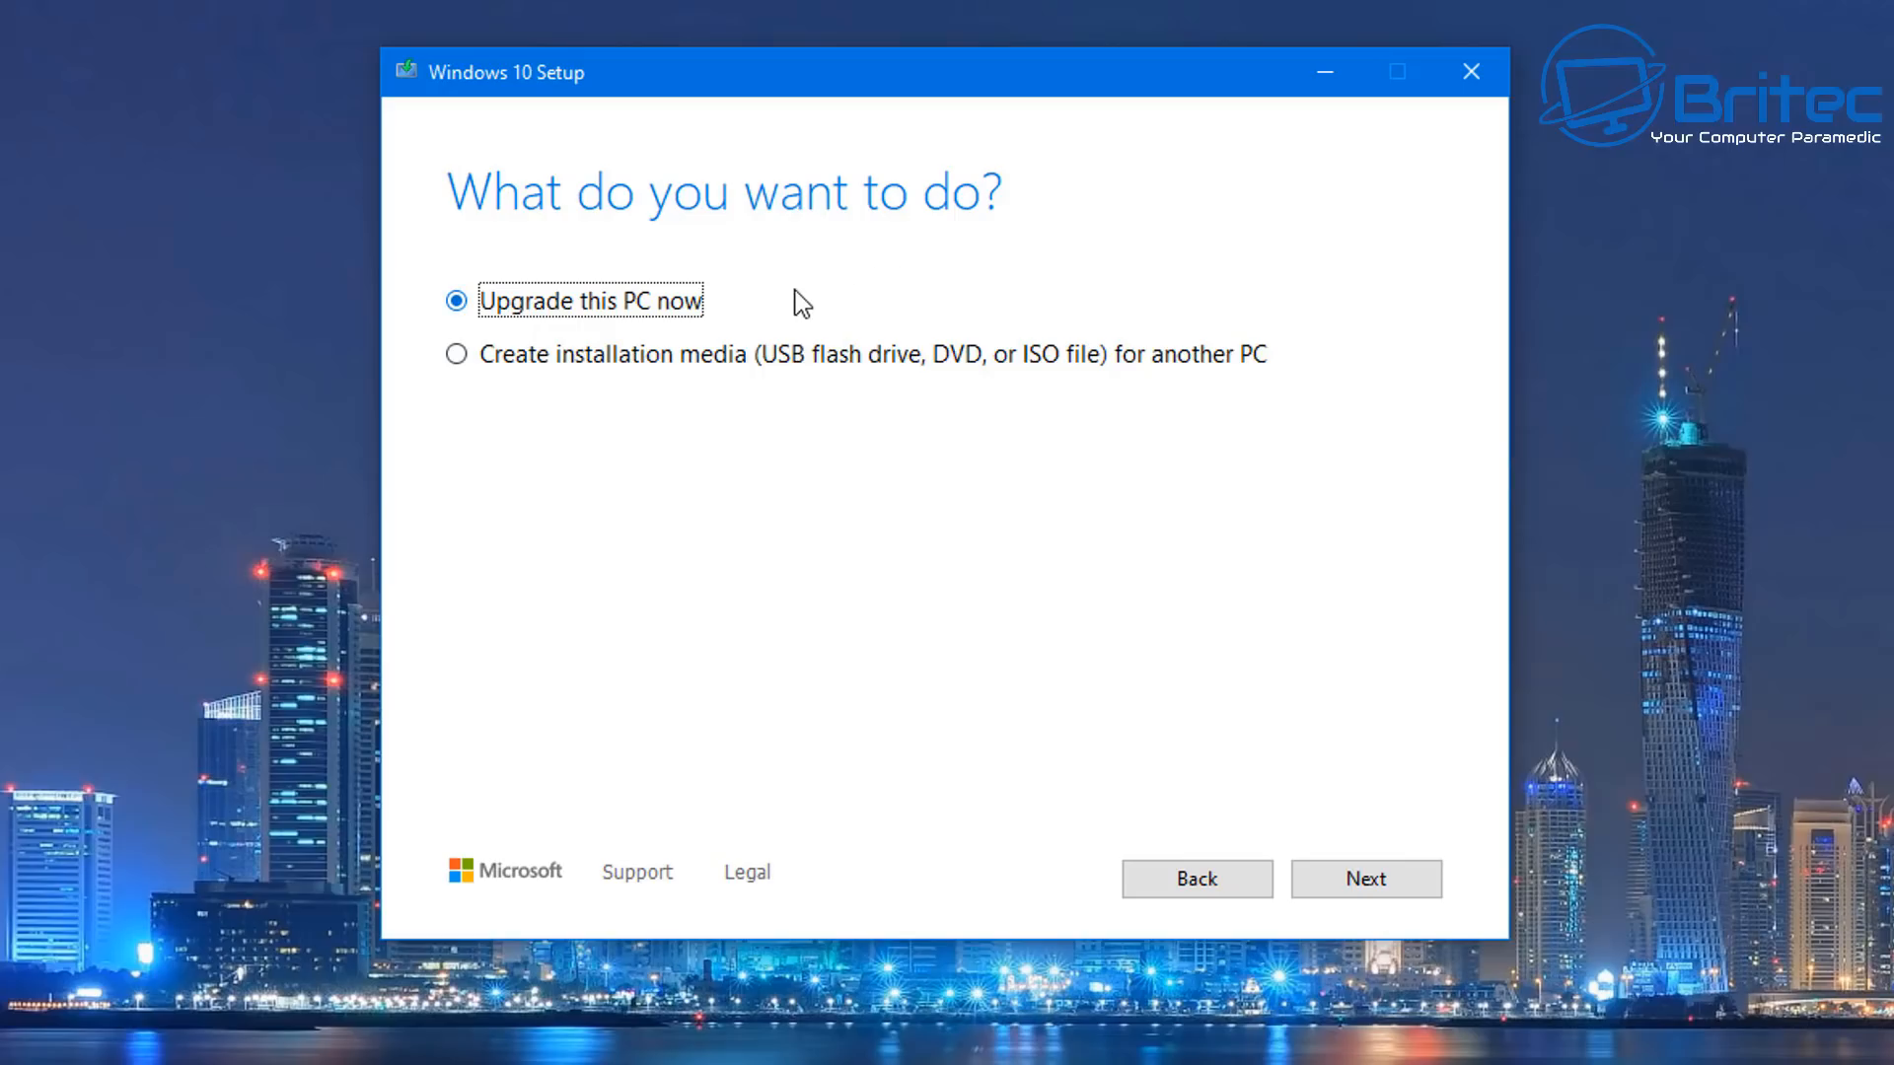
- Choose 'Create installation media for another PC' and continue to the language page
click(457, 354)
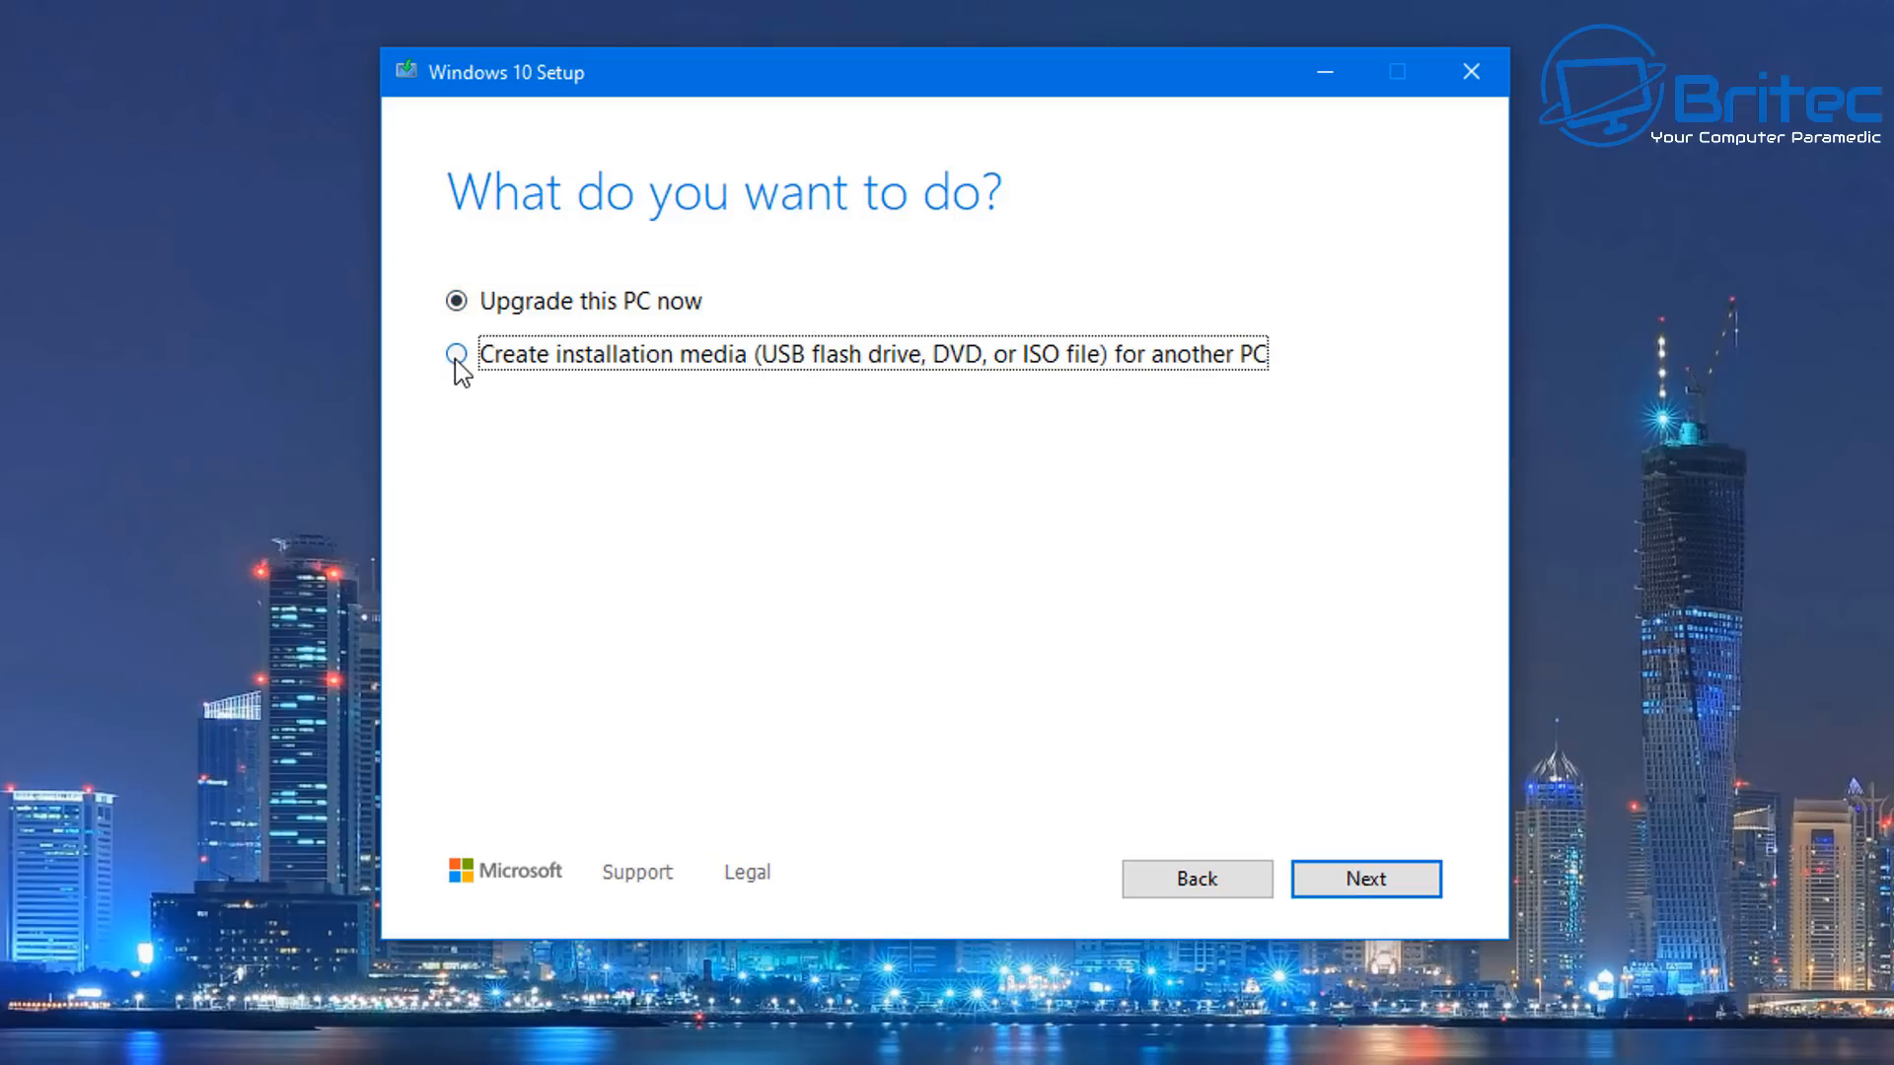
click(456, 354)
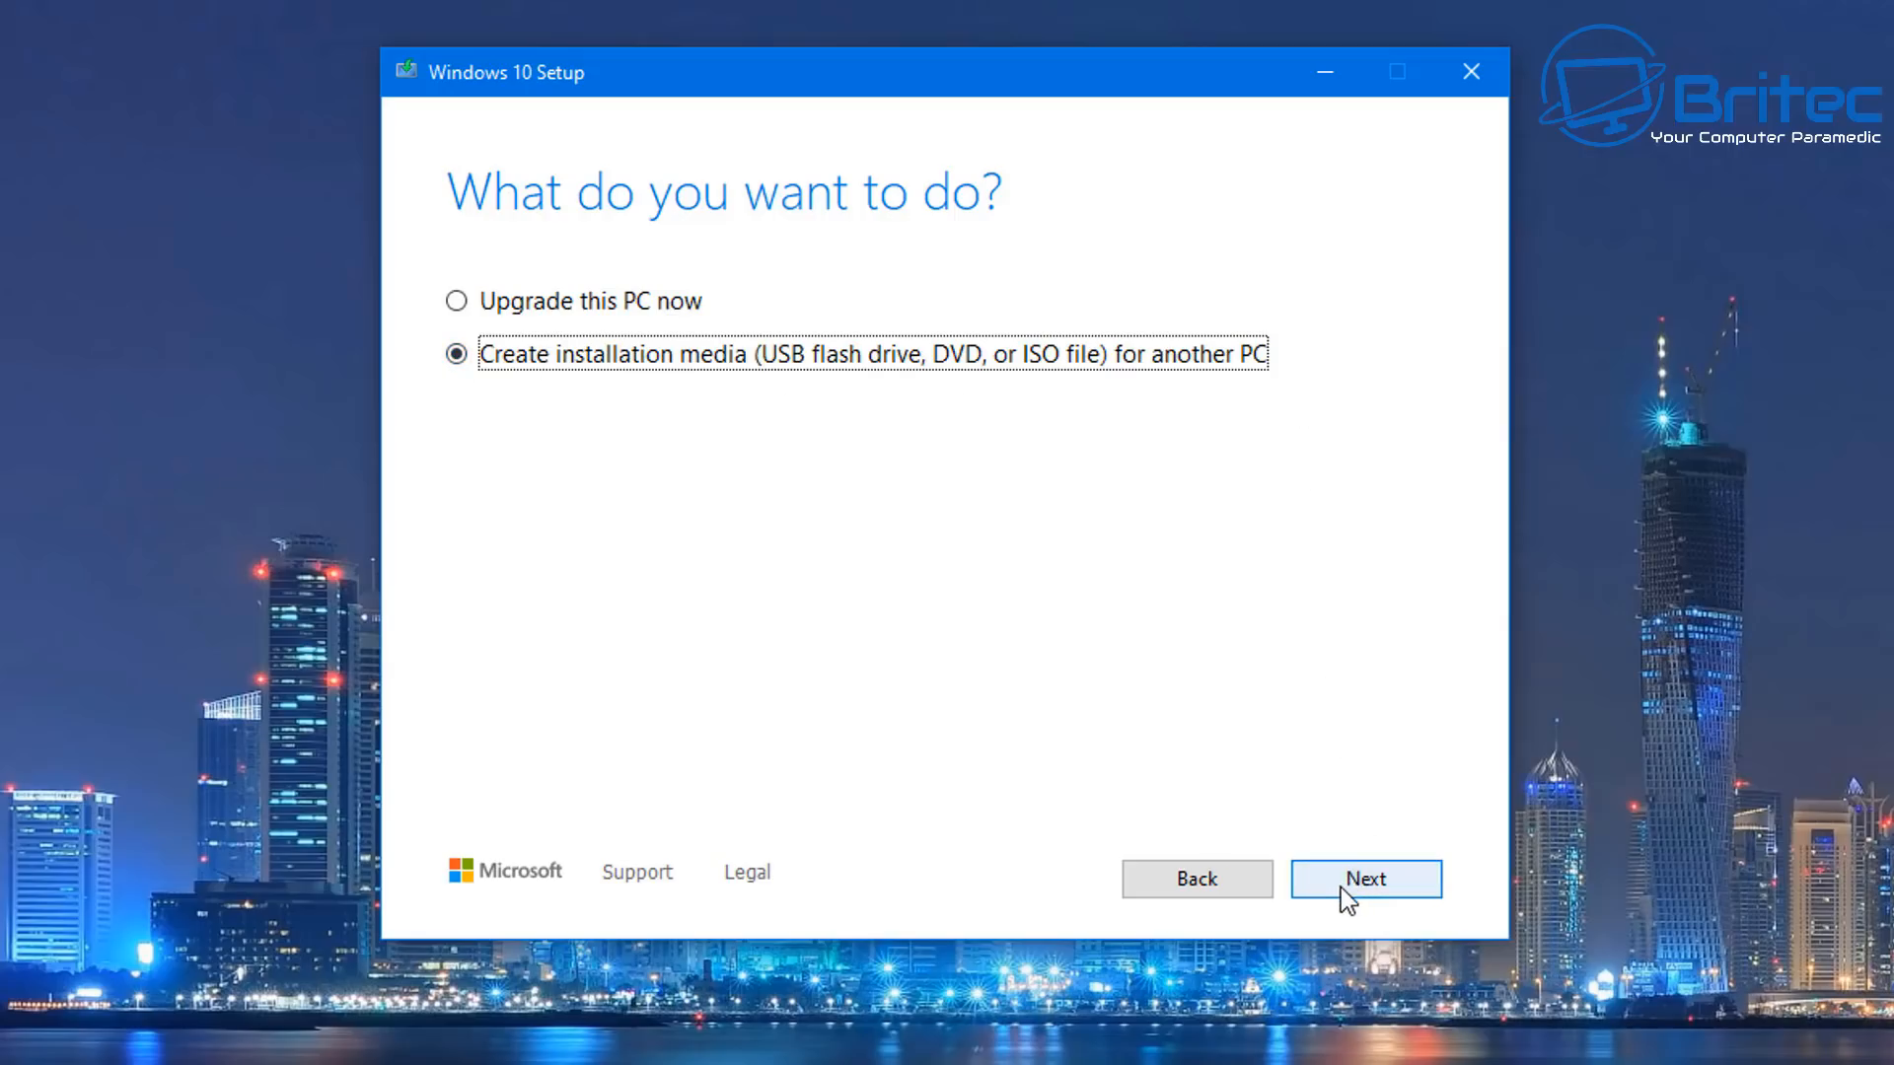
click(1365, 878)
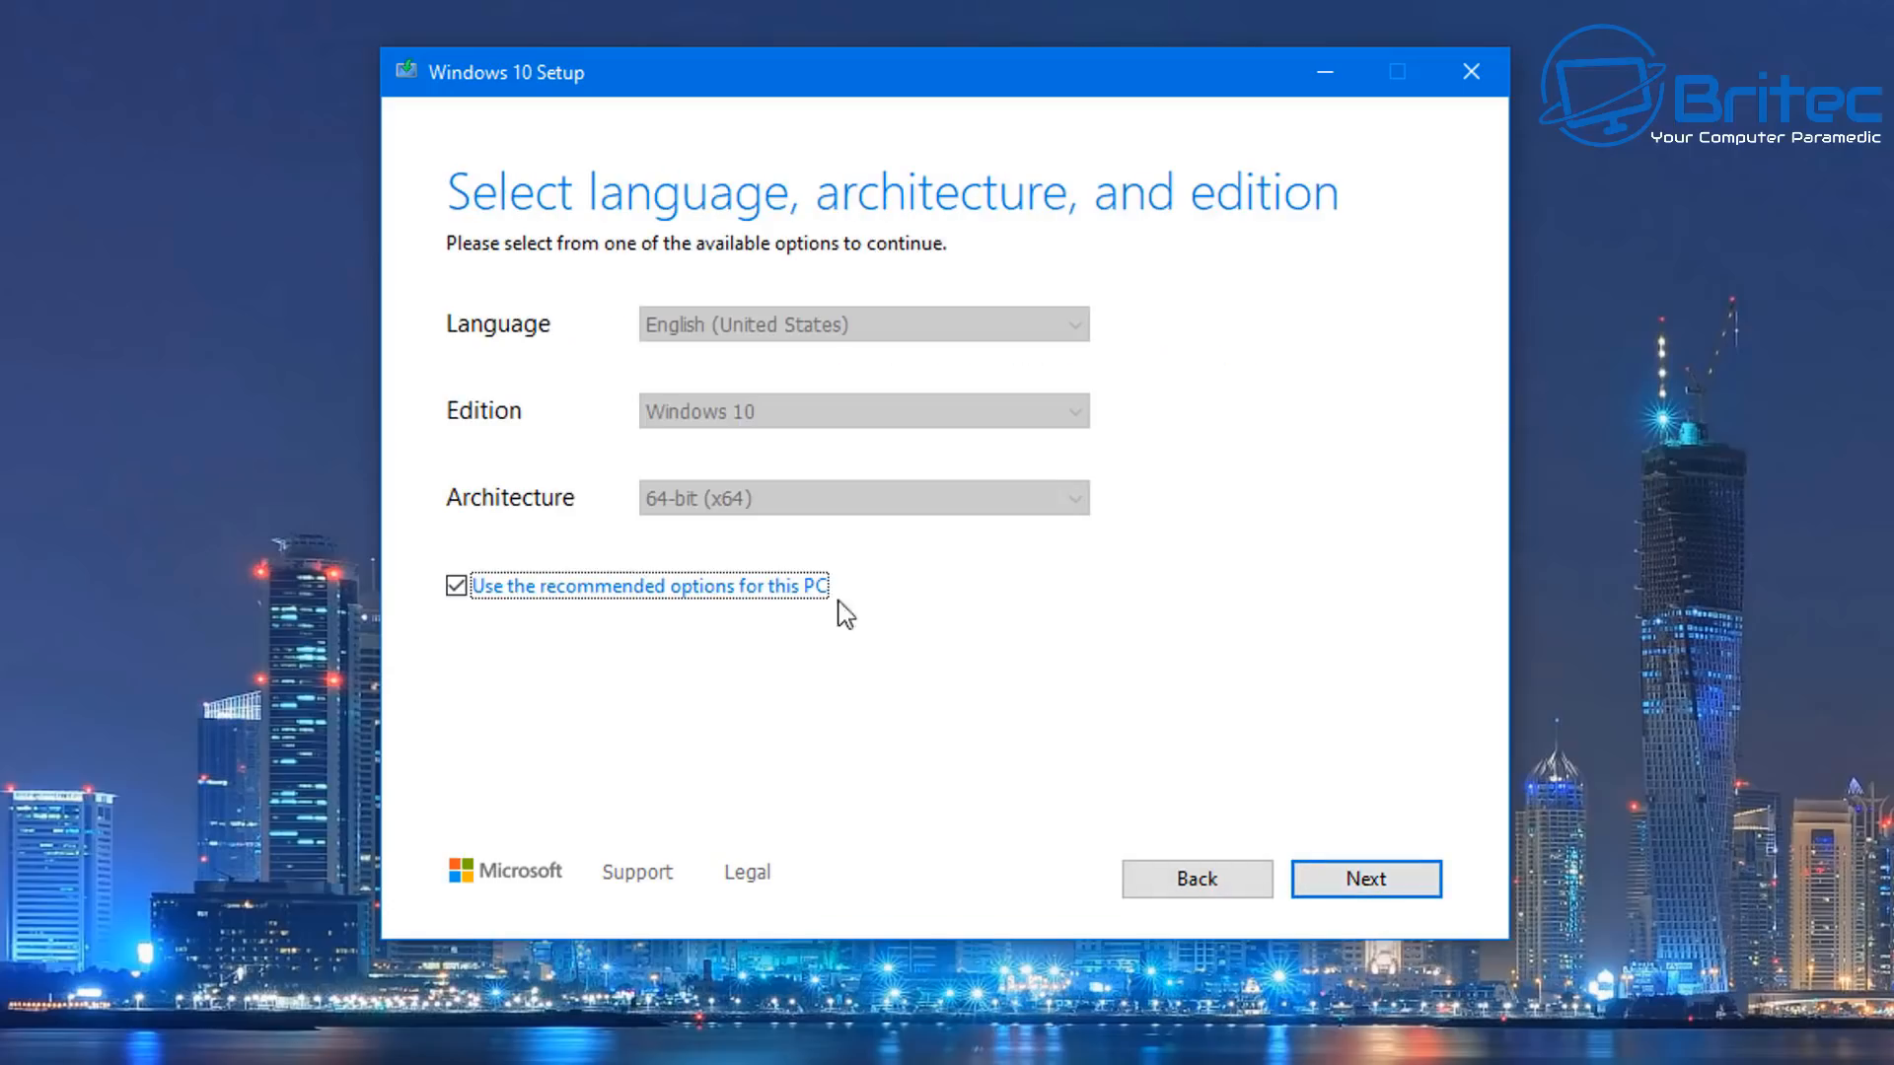
mouse_move(688, 623)
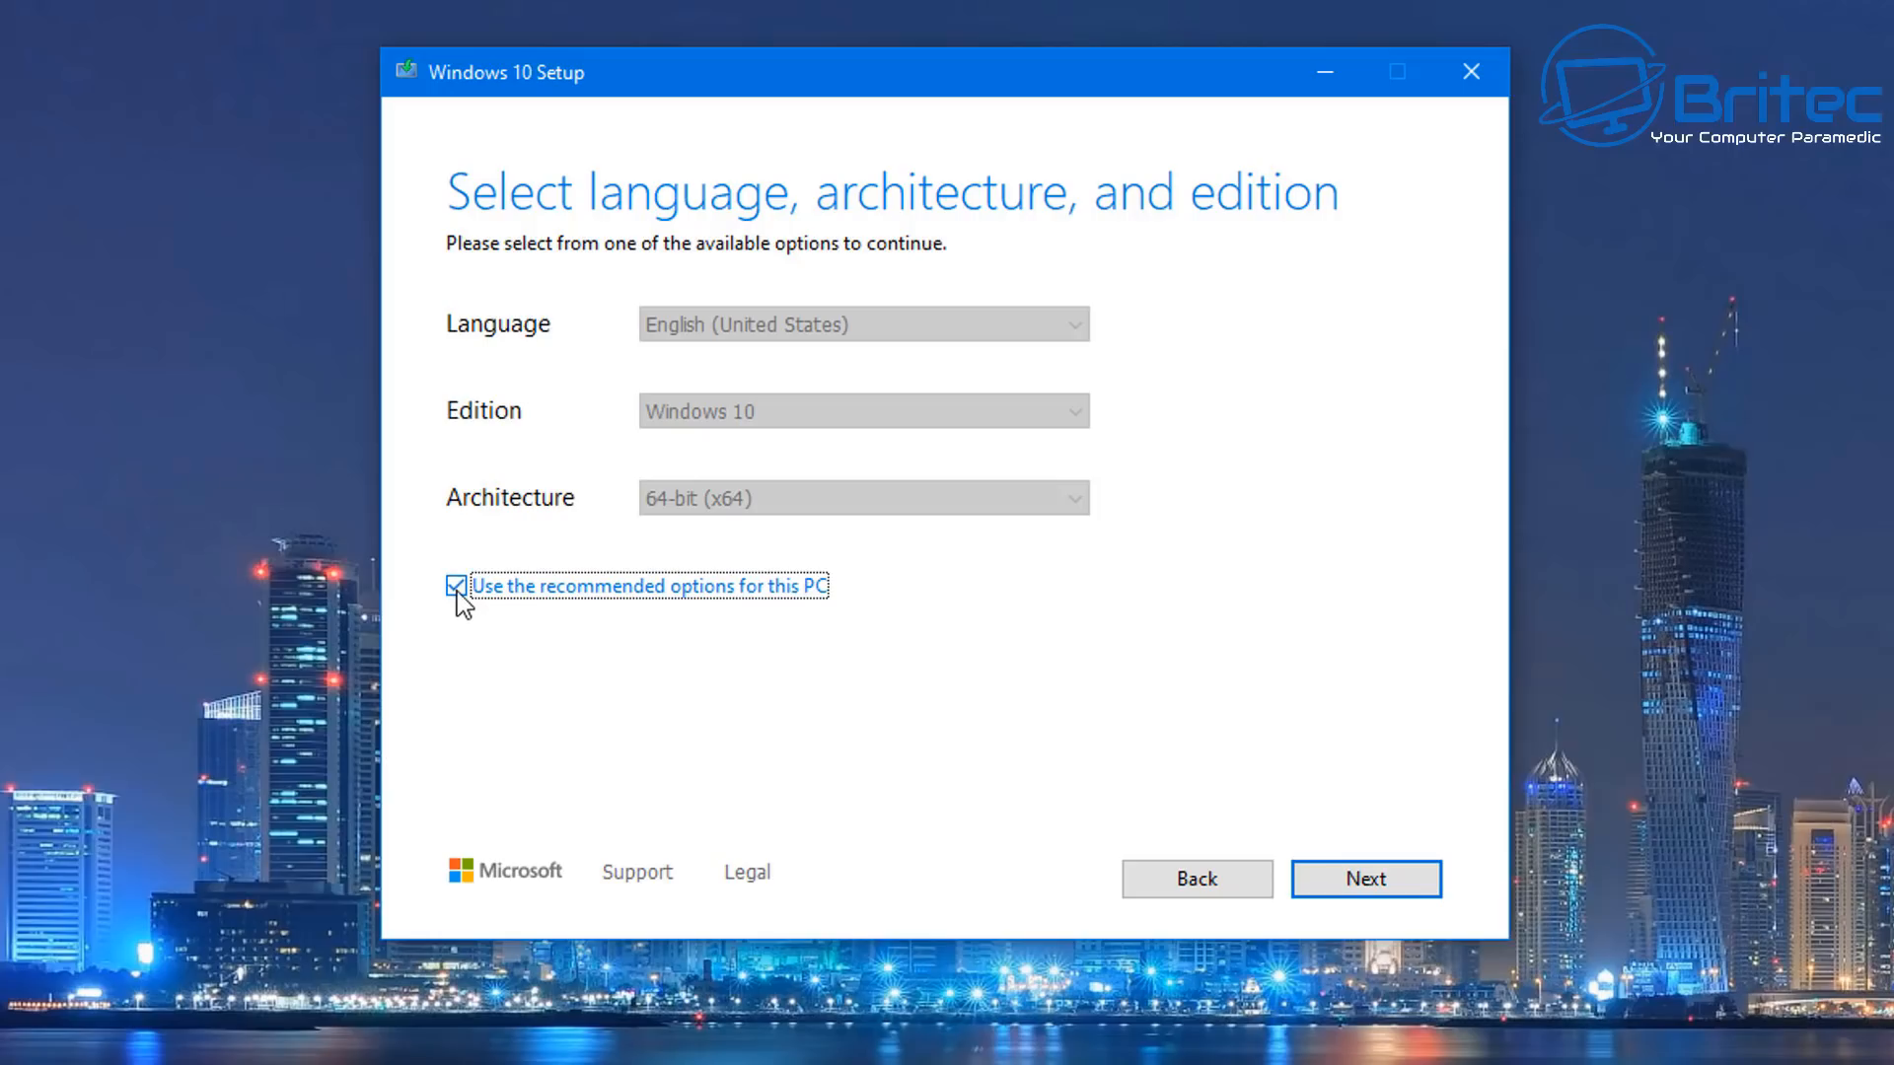
- Uncheck 'Use the recommended options for this PC' and expand the Language list
click(457, 586)
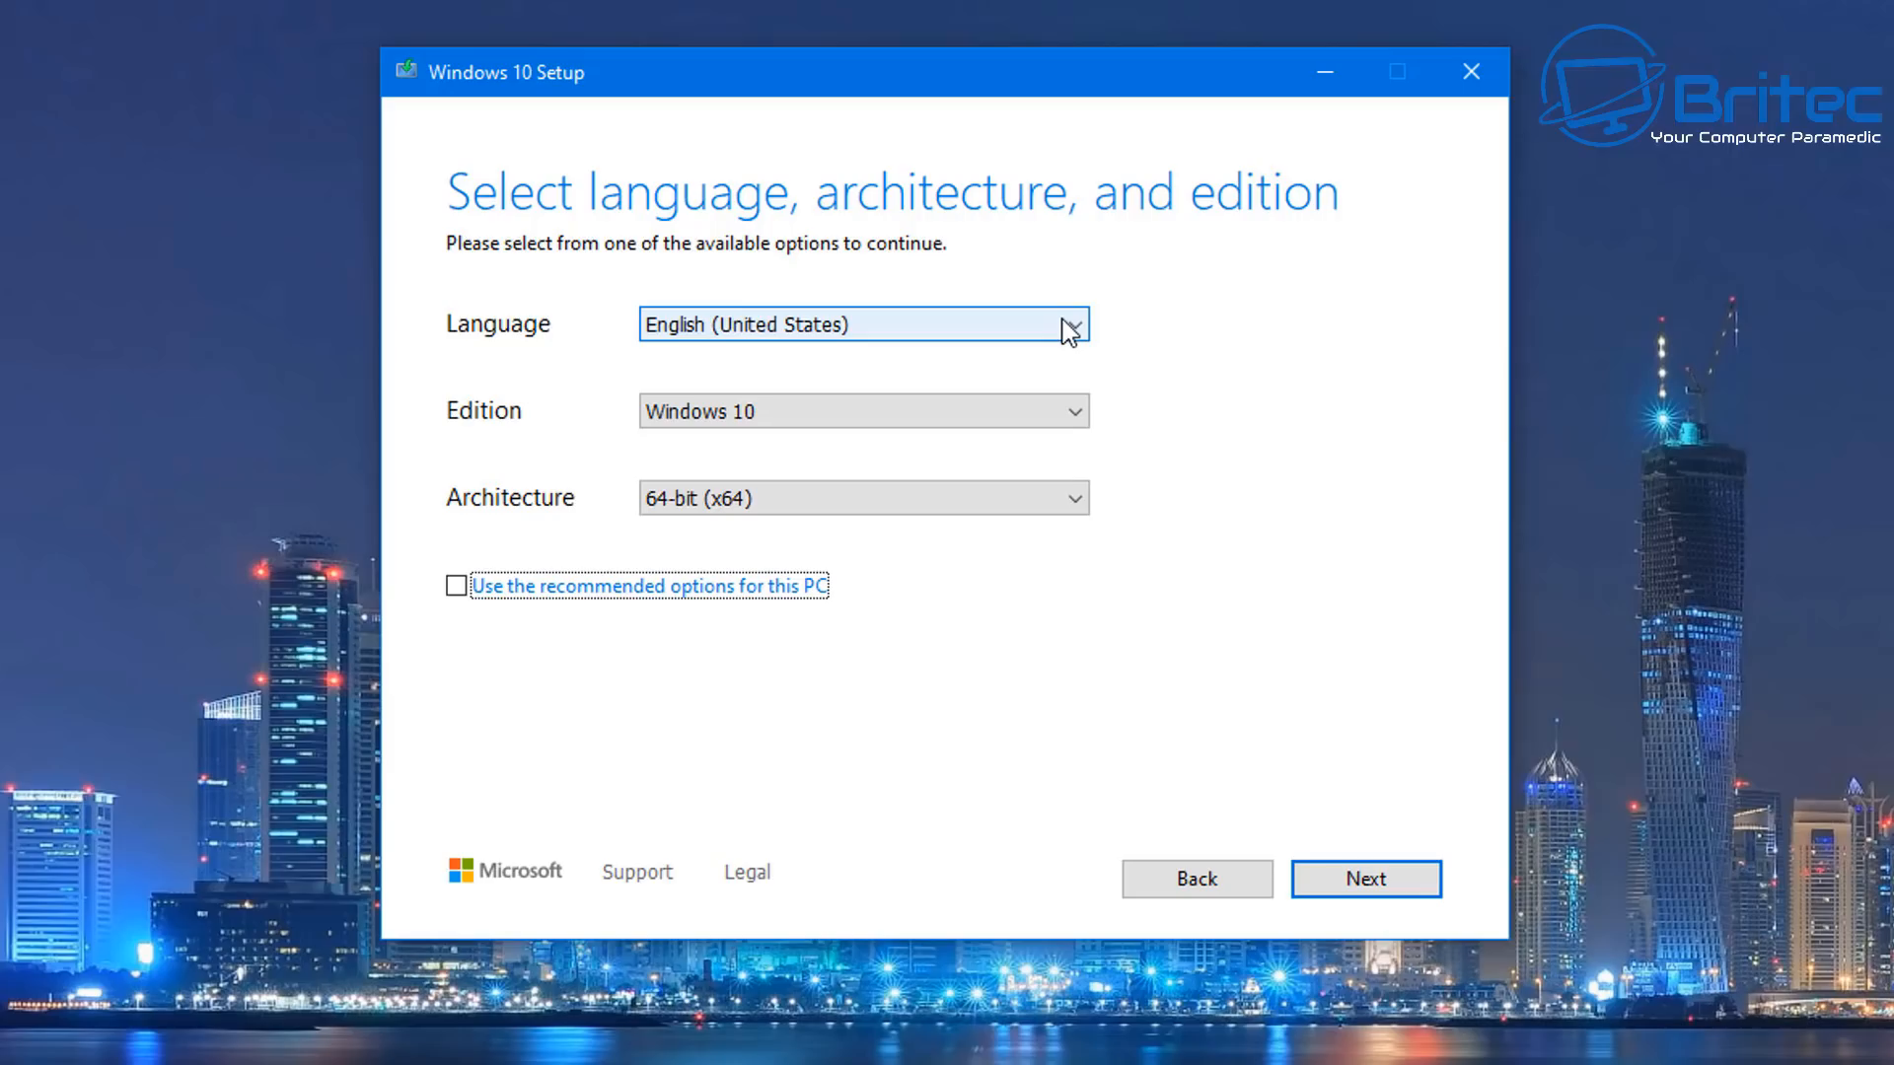
click(1067, 325)
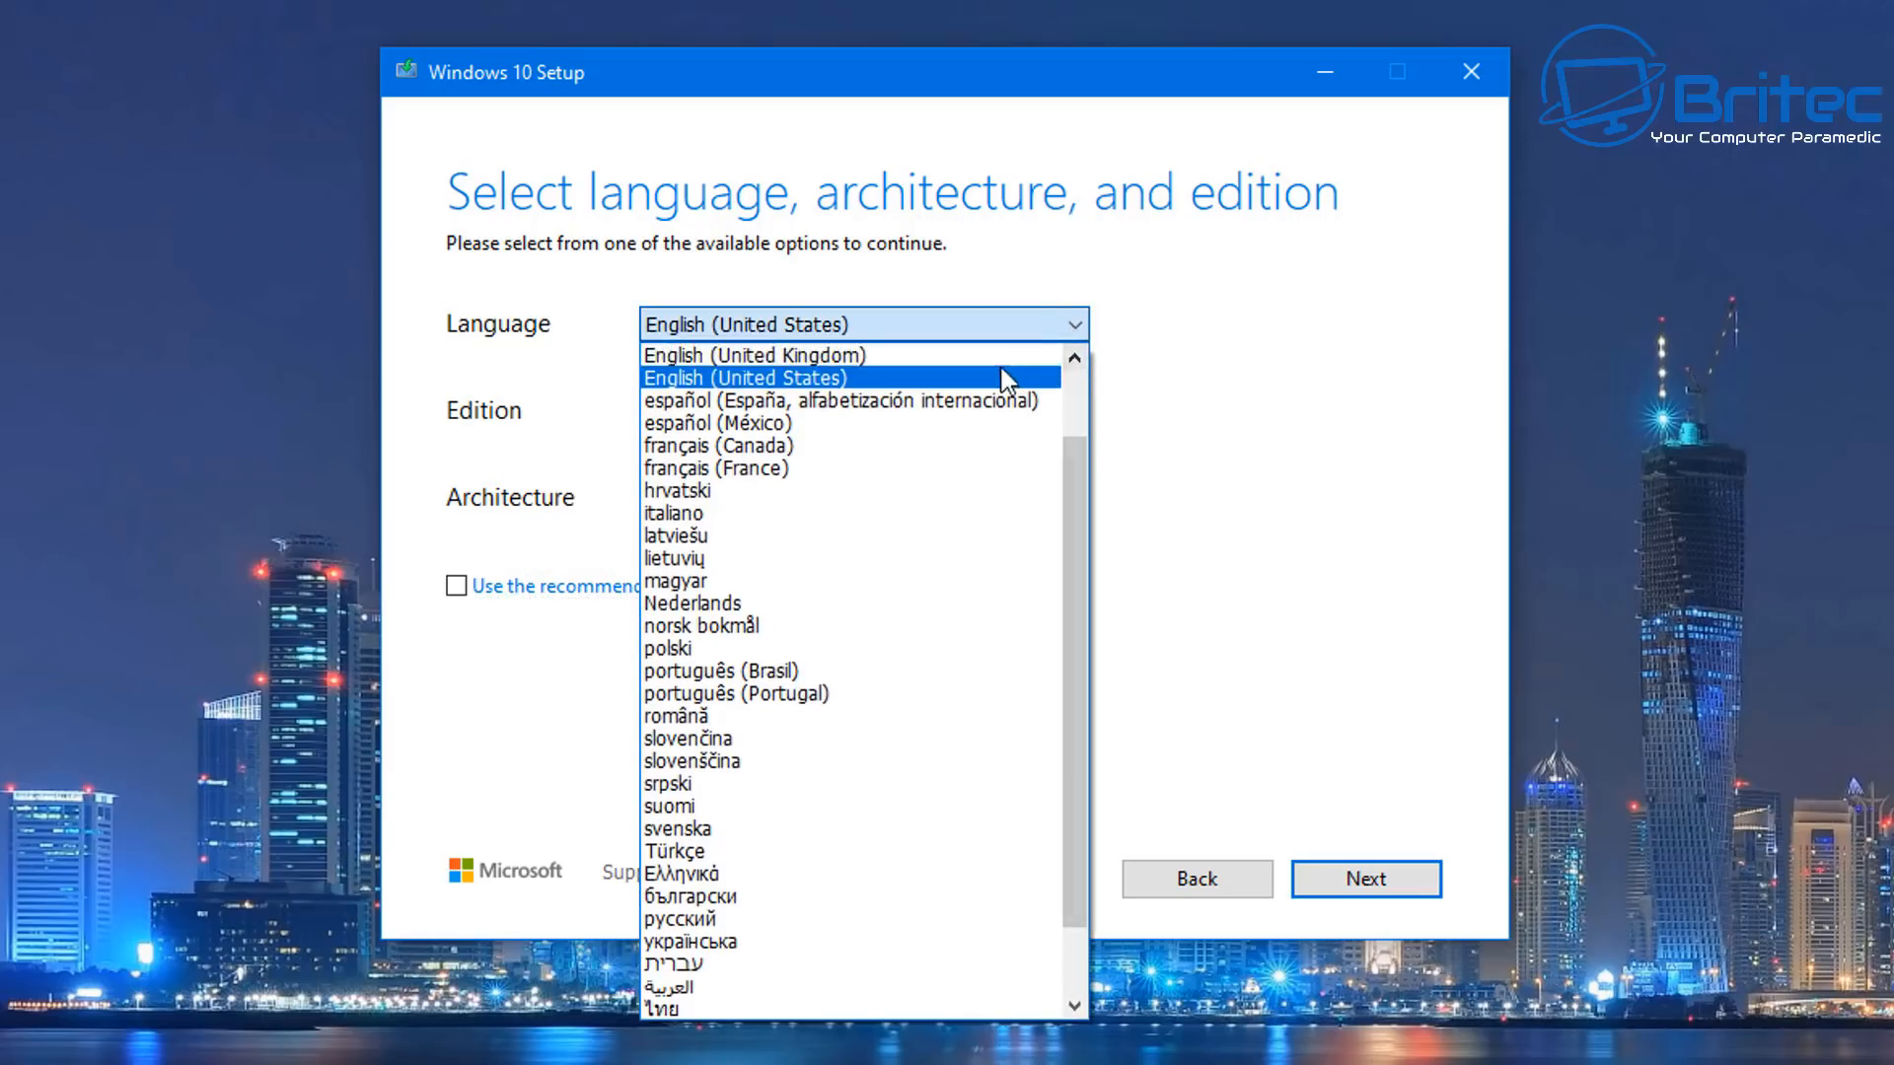
- Set language English (United Kingdom) and architecture 64-bit (x64), then confirm
click(749, 355)
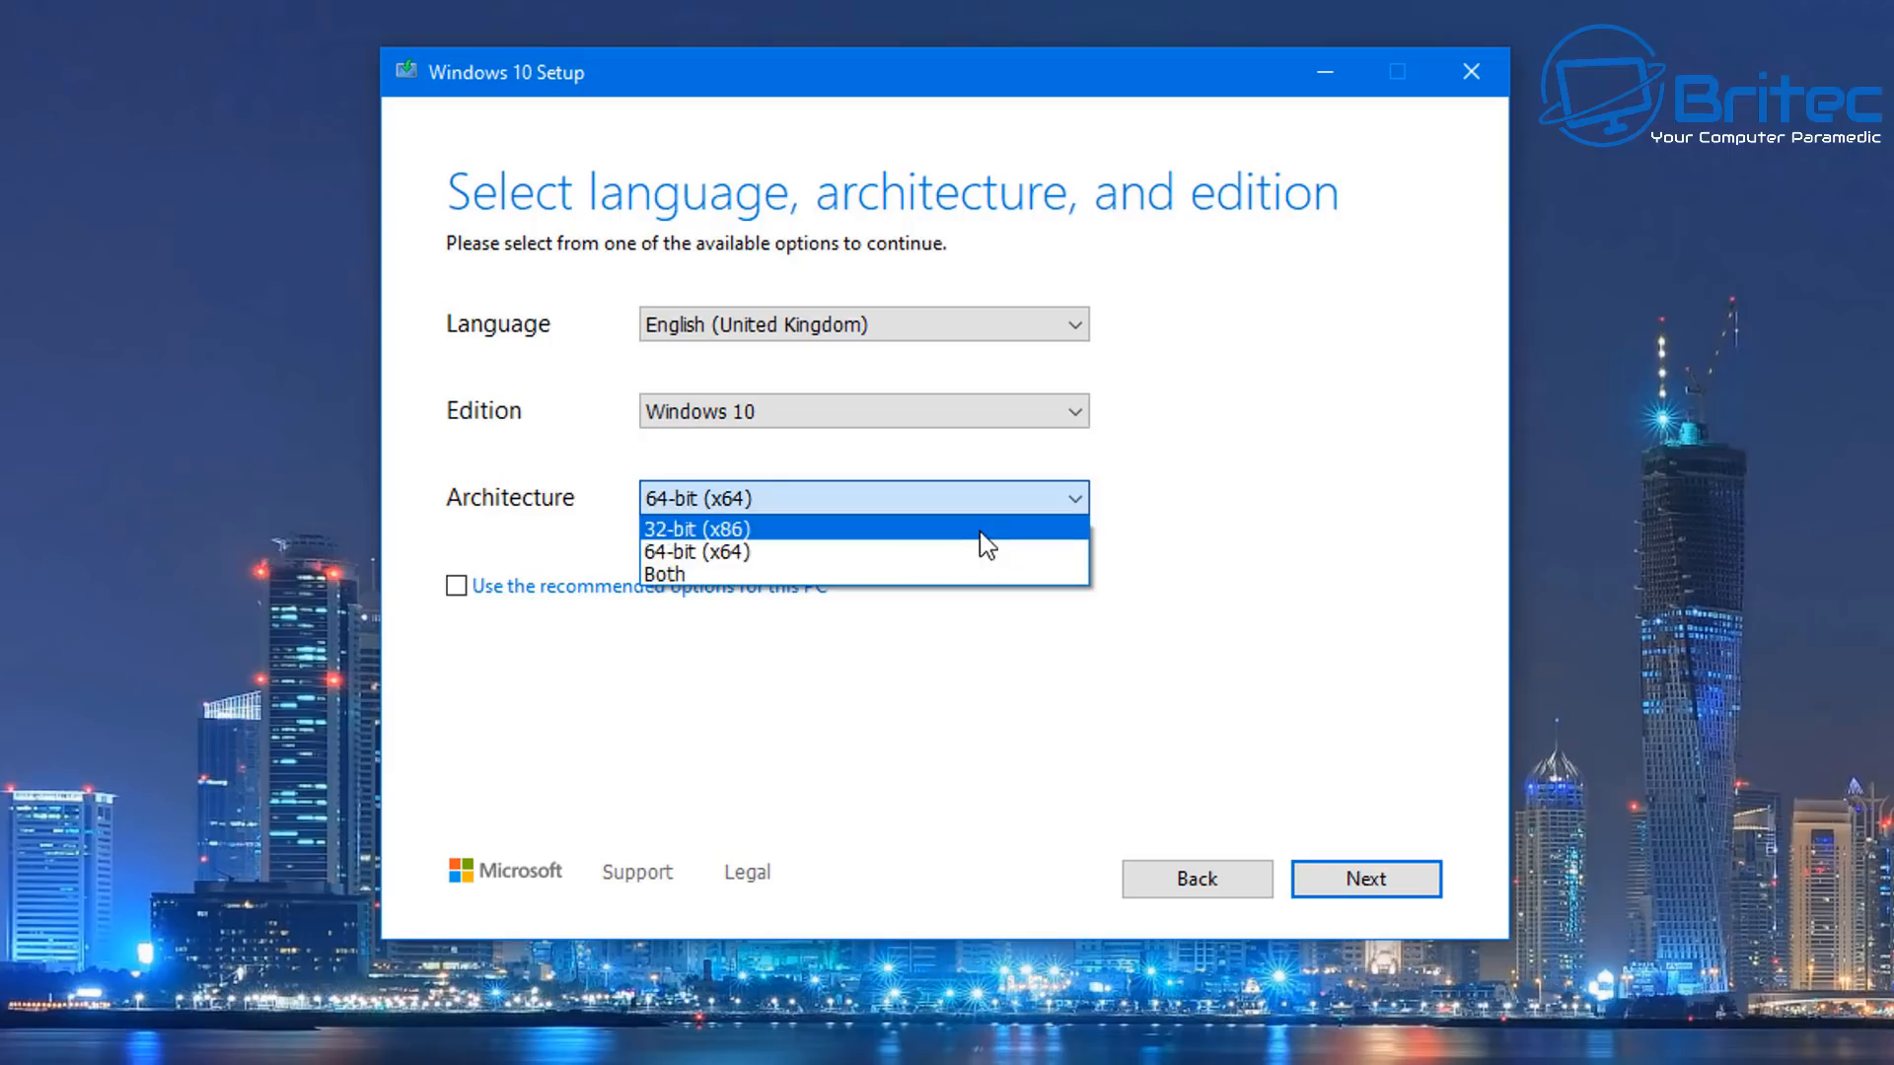
mouse_move(978, 574)
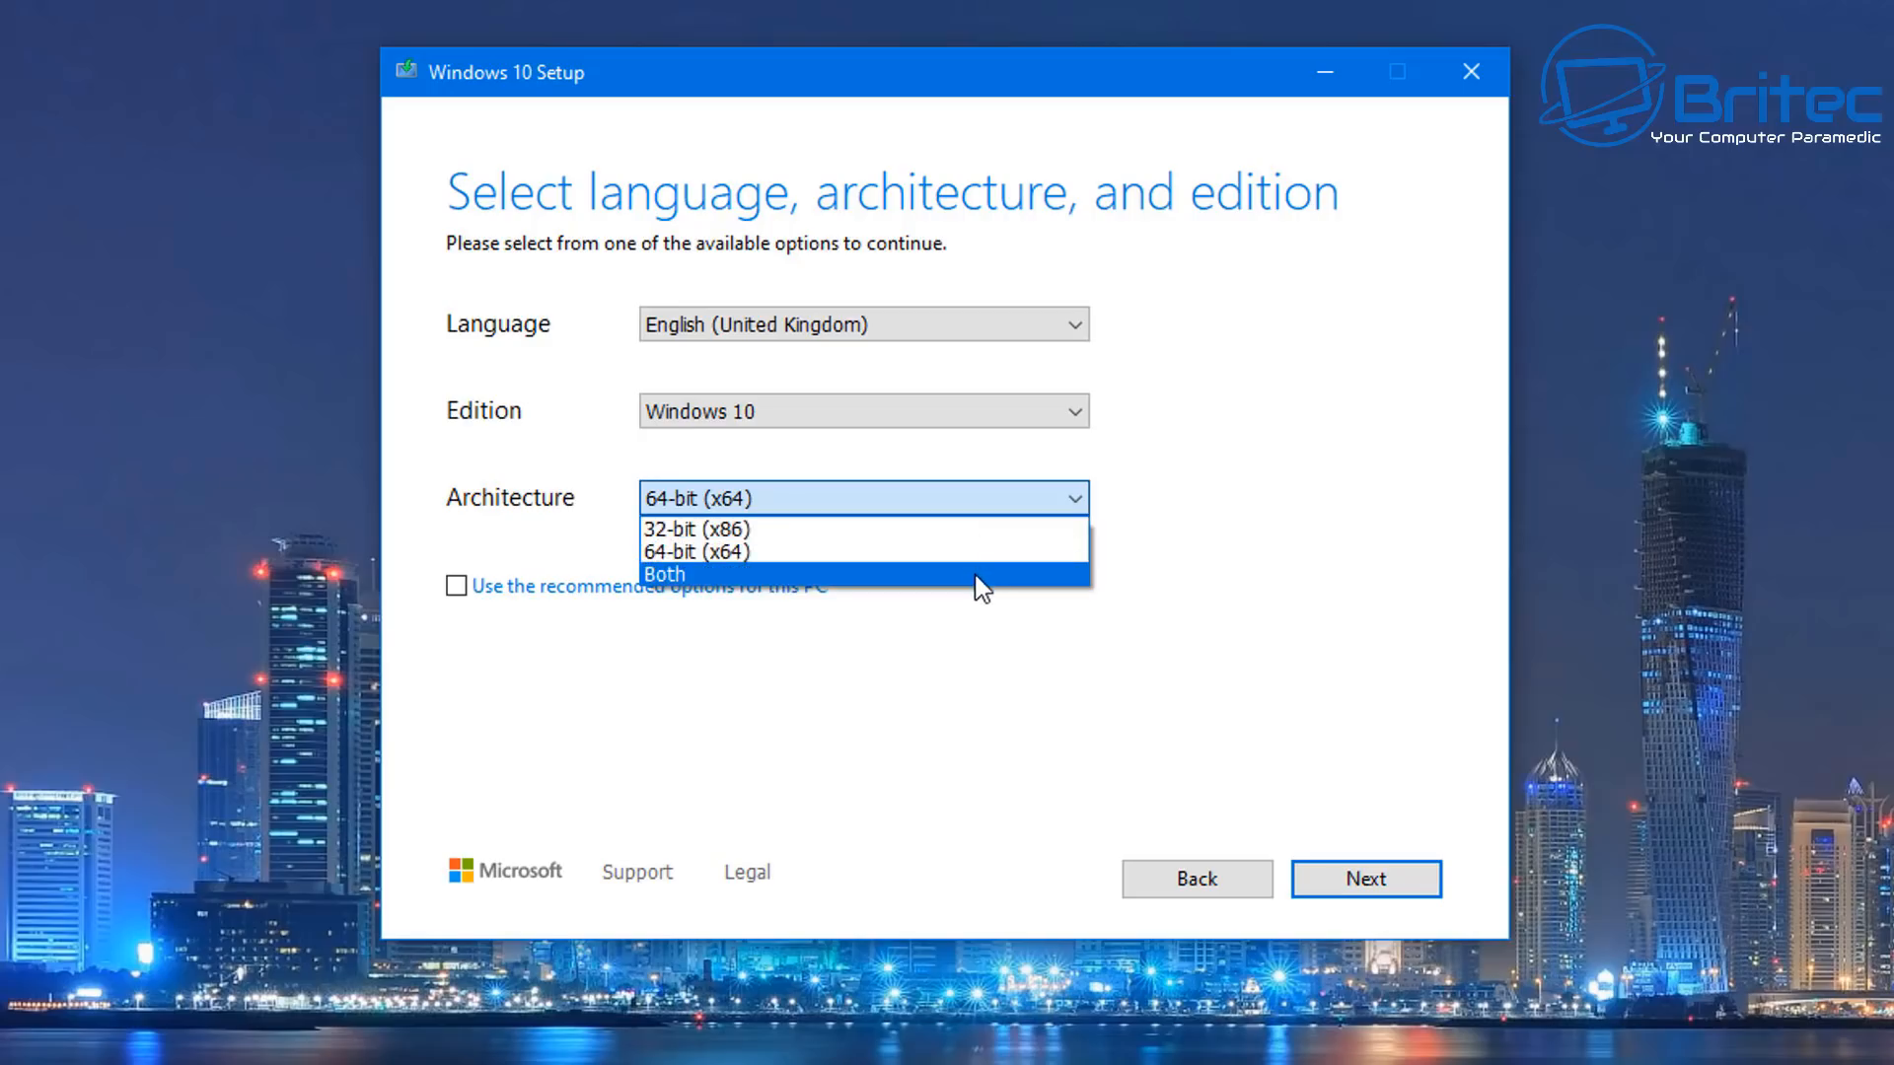
click(662, 572)
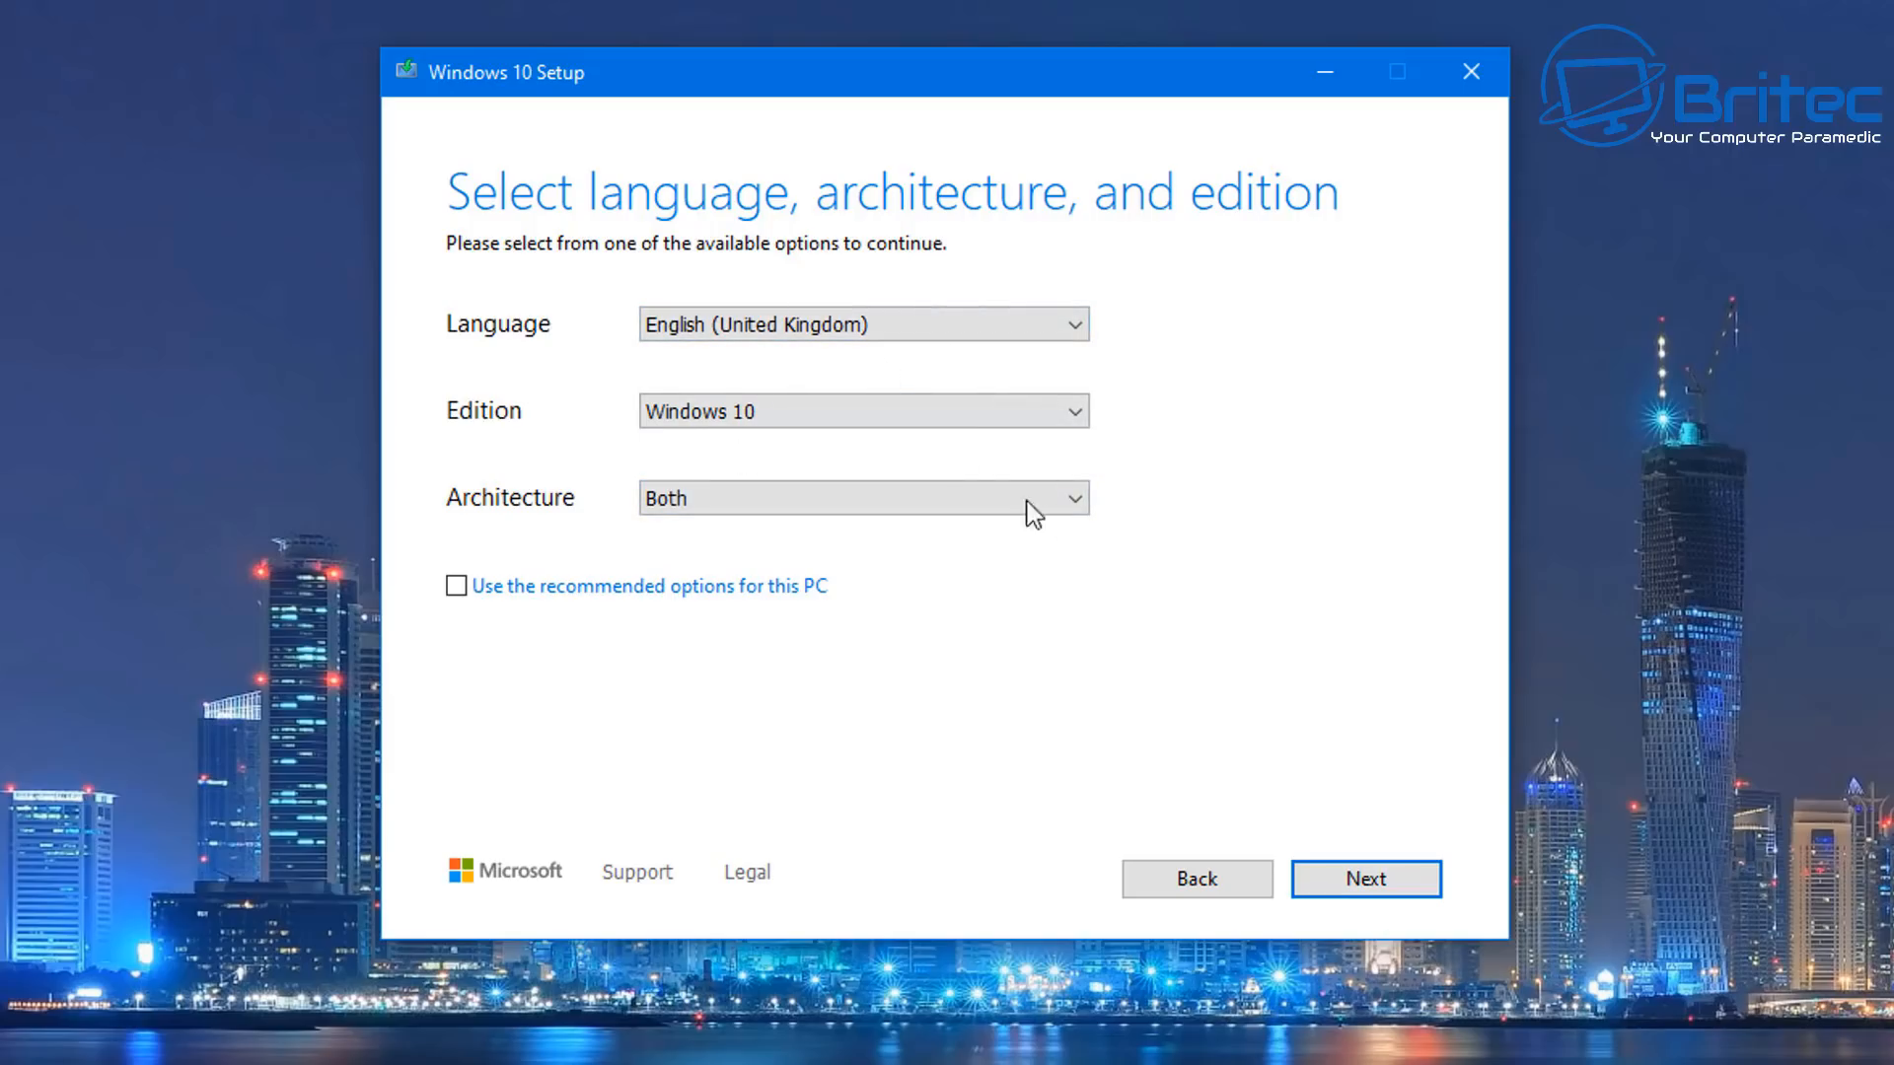
click(862, 497)
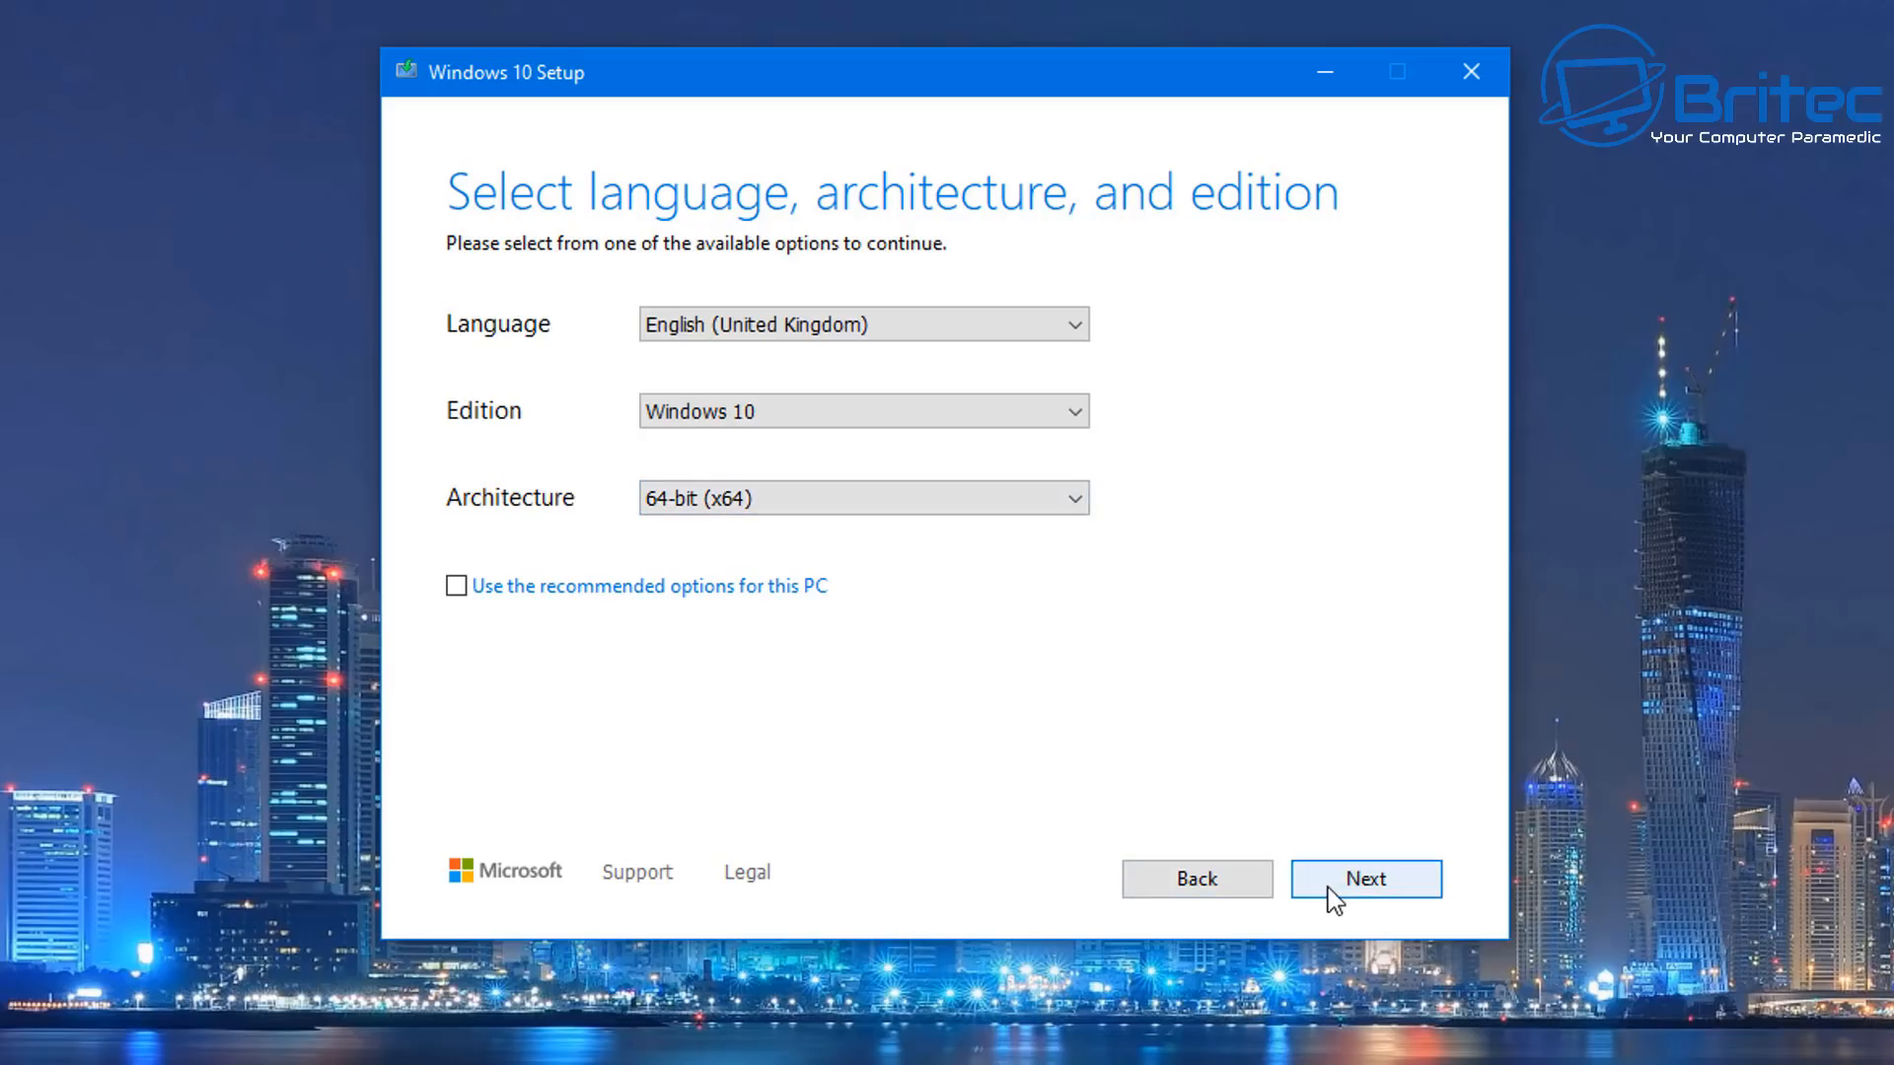
click(1365, 878)
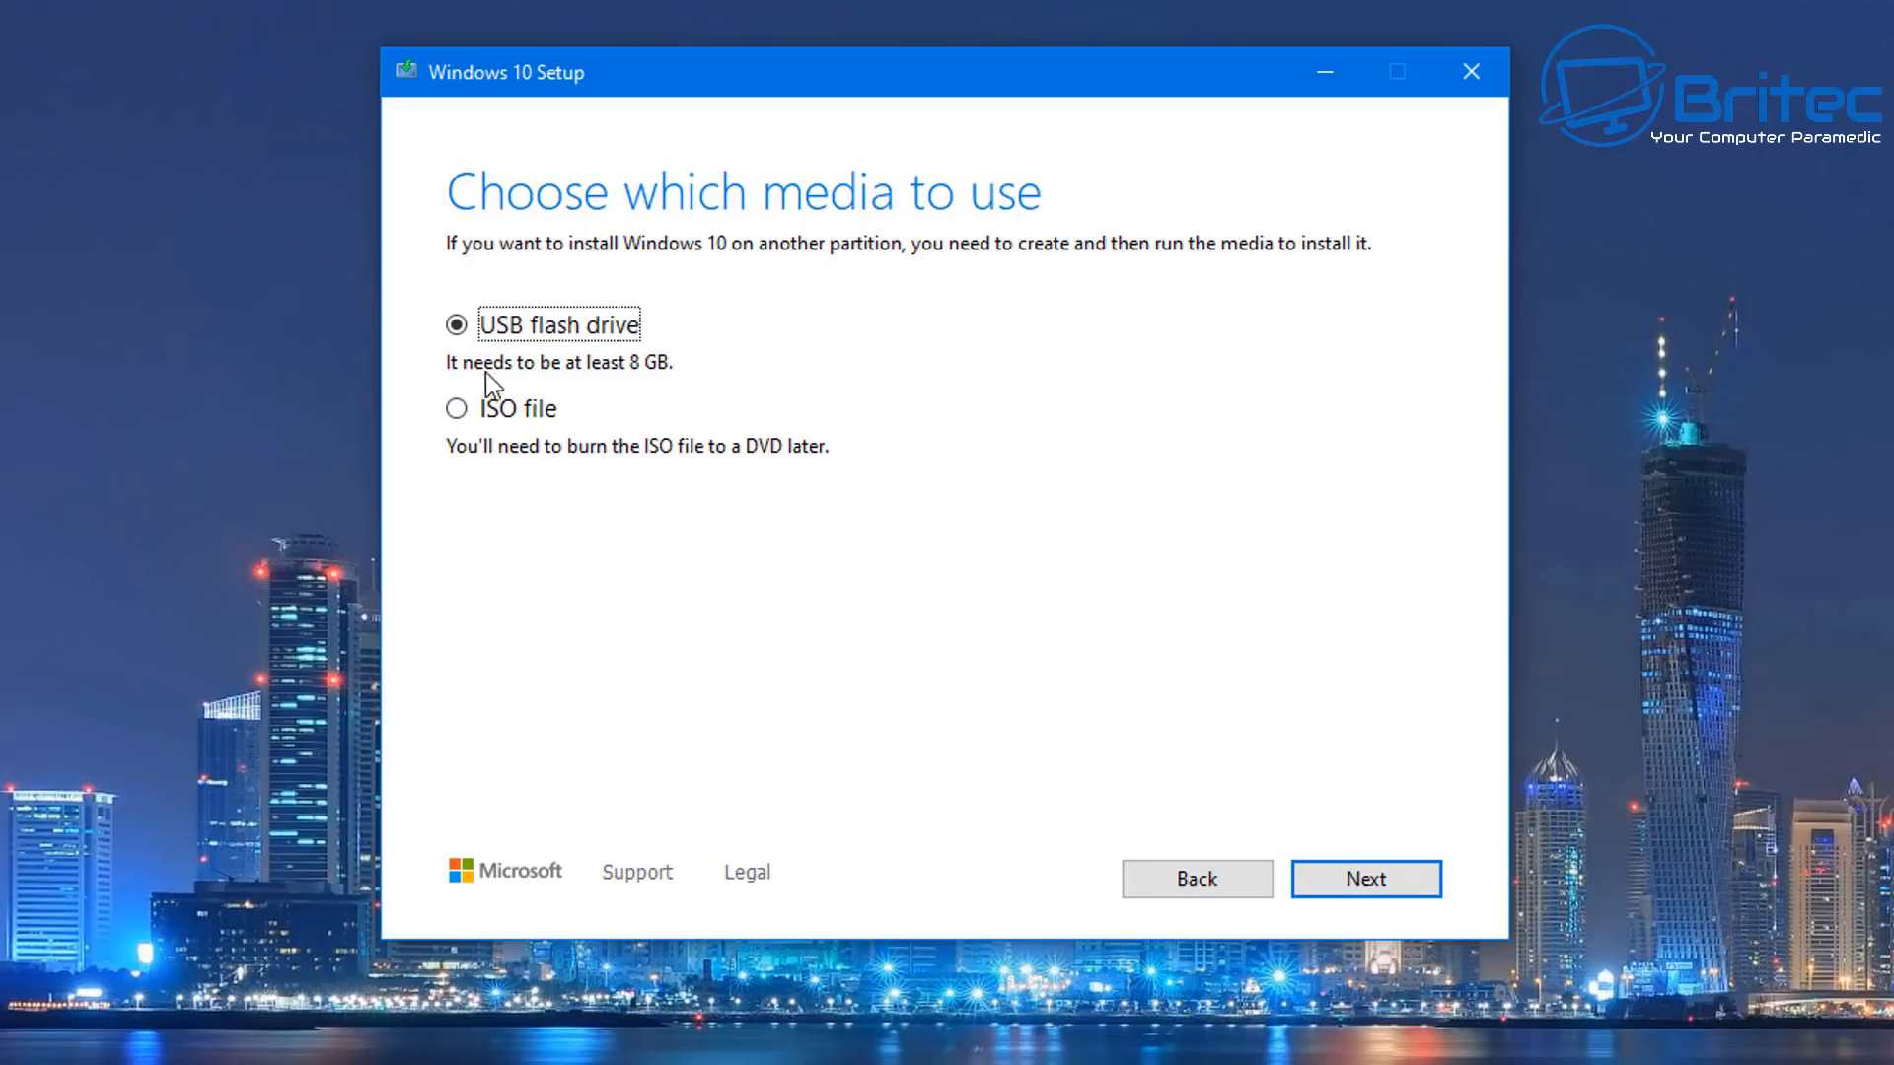
mouse_move(667, 400)
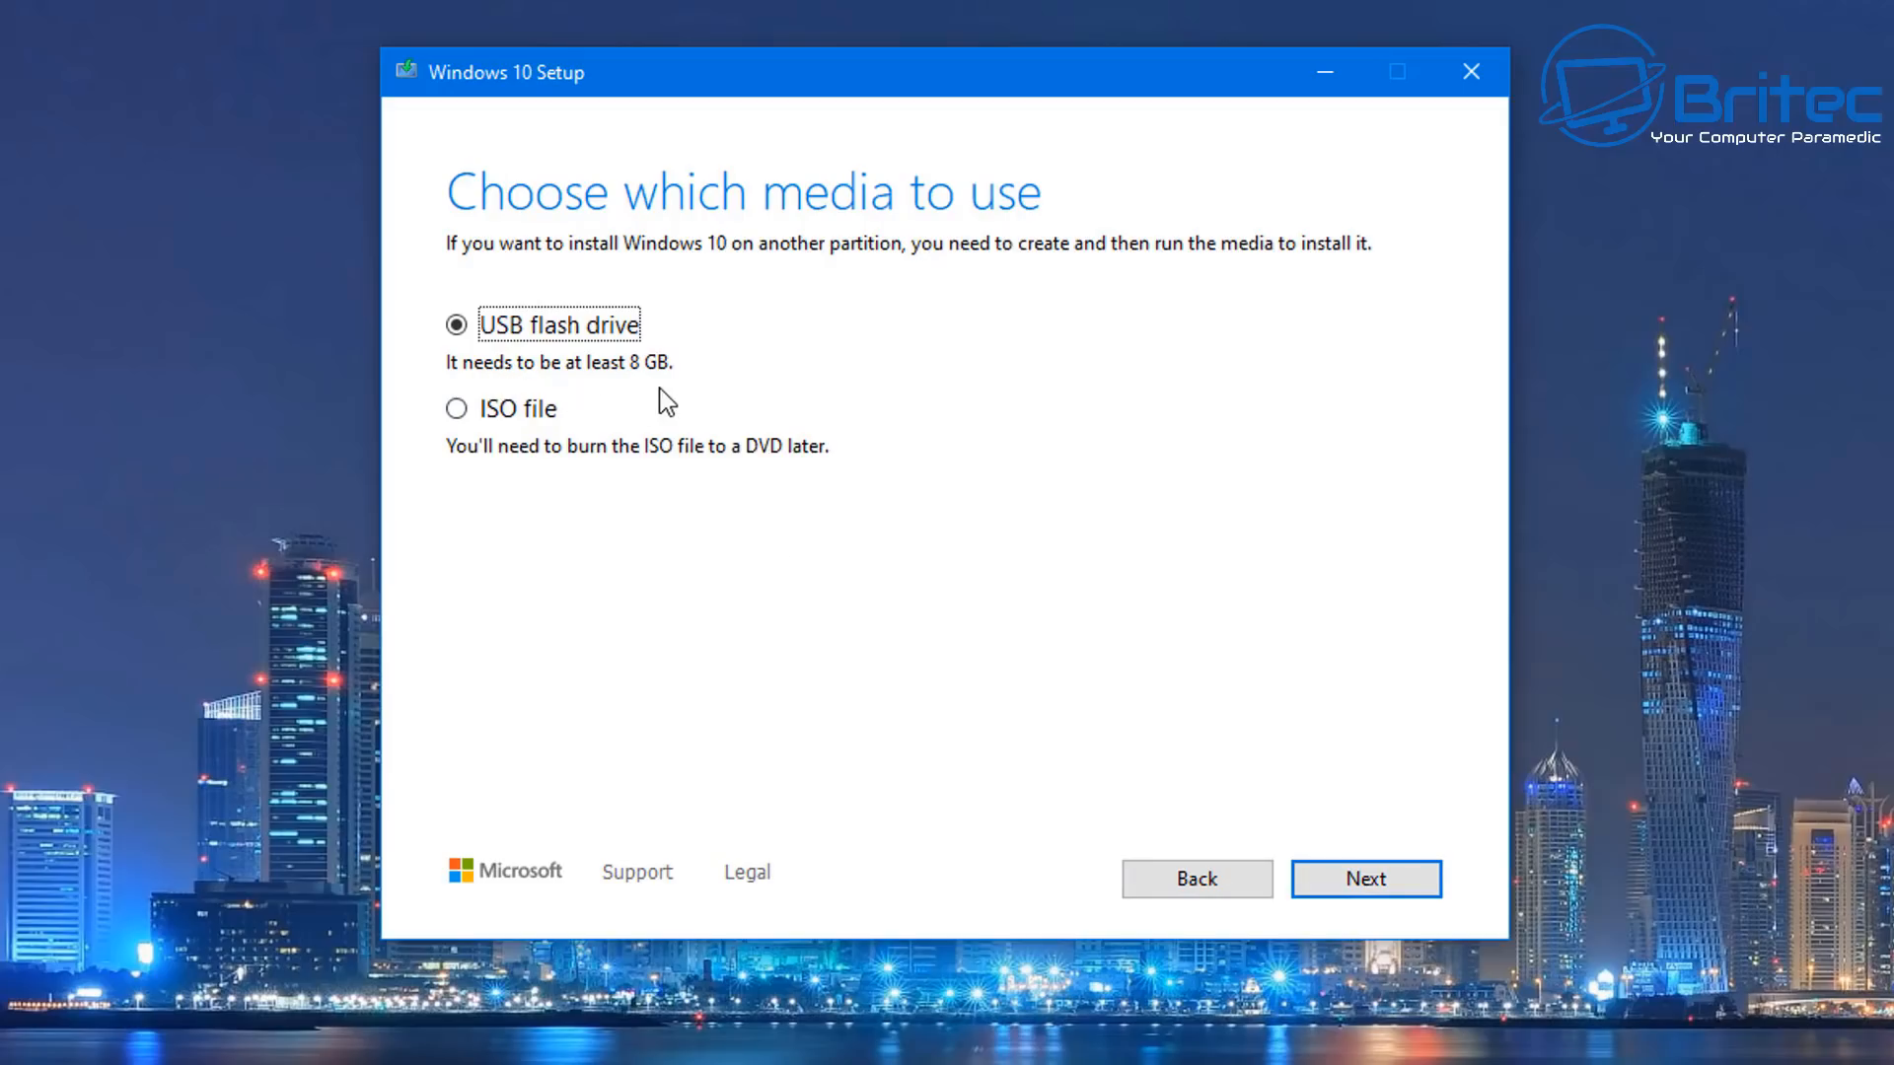
- Choose USB flash drive, refresh the drive list, and start writing to E: (BIOS)
click(1365, 878)
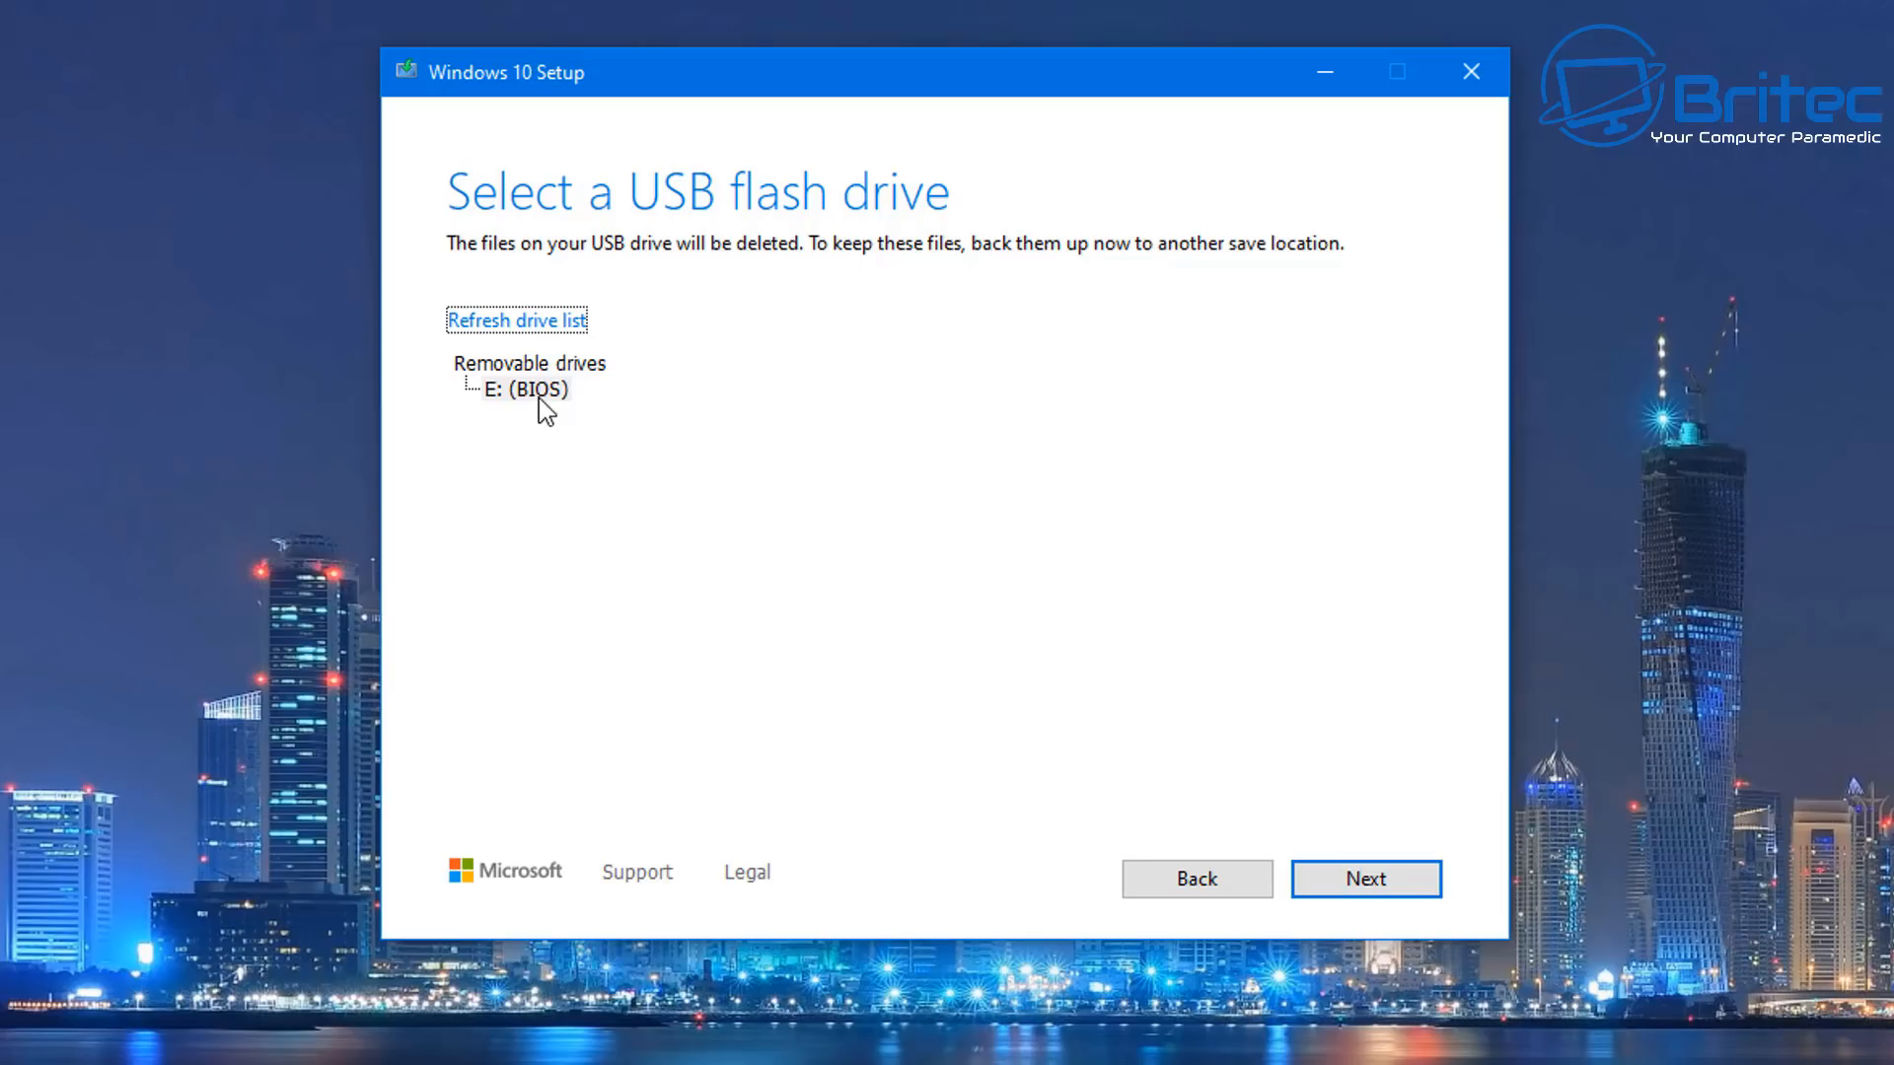
mouse_move(517, 340)
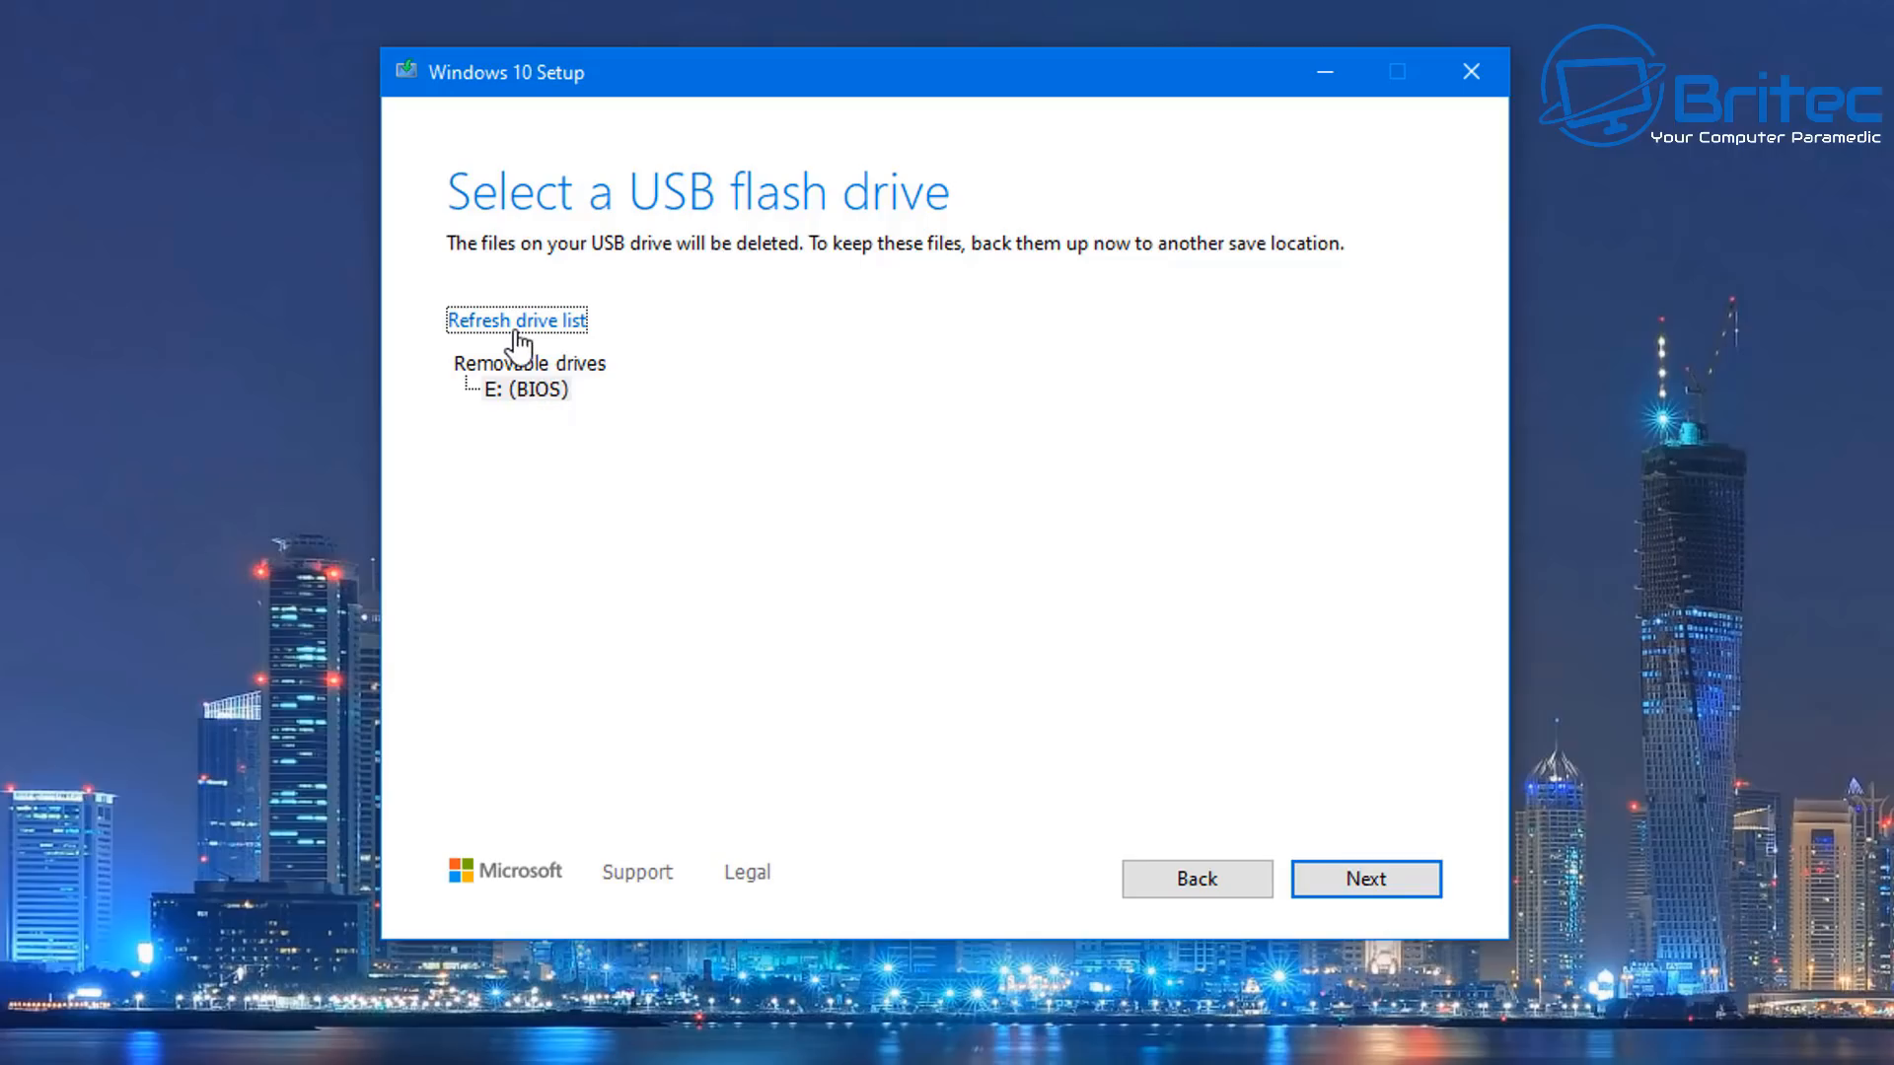
click(526, 387)
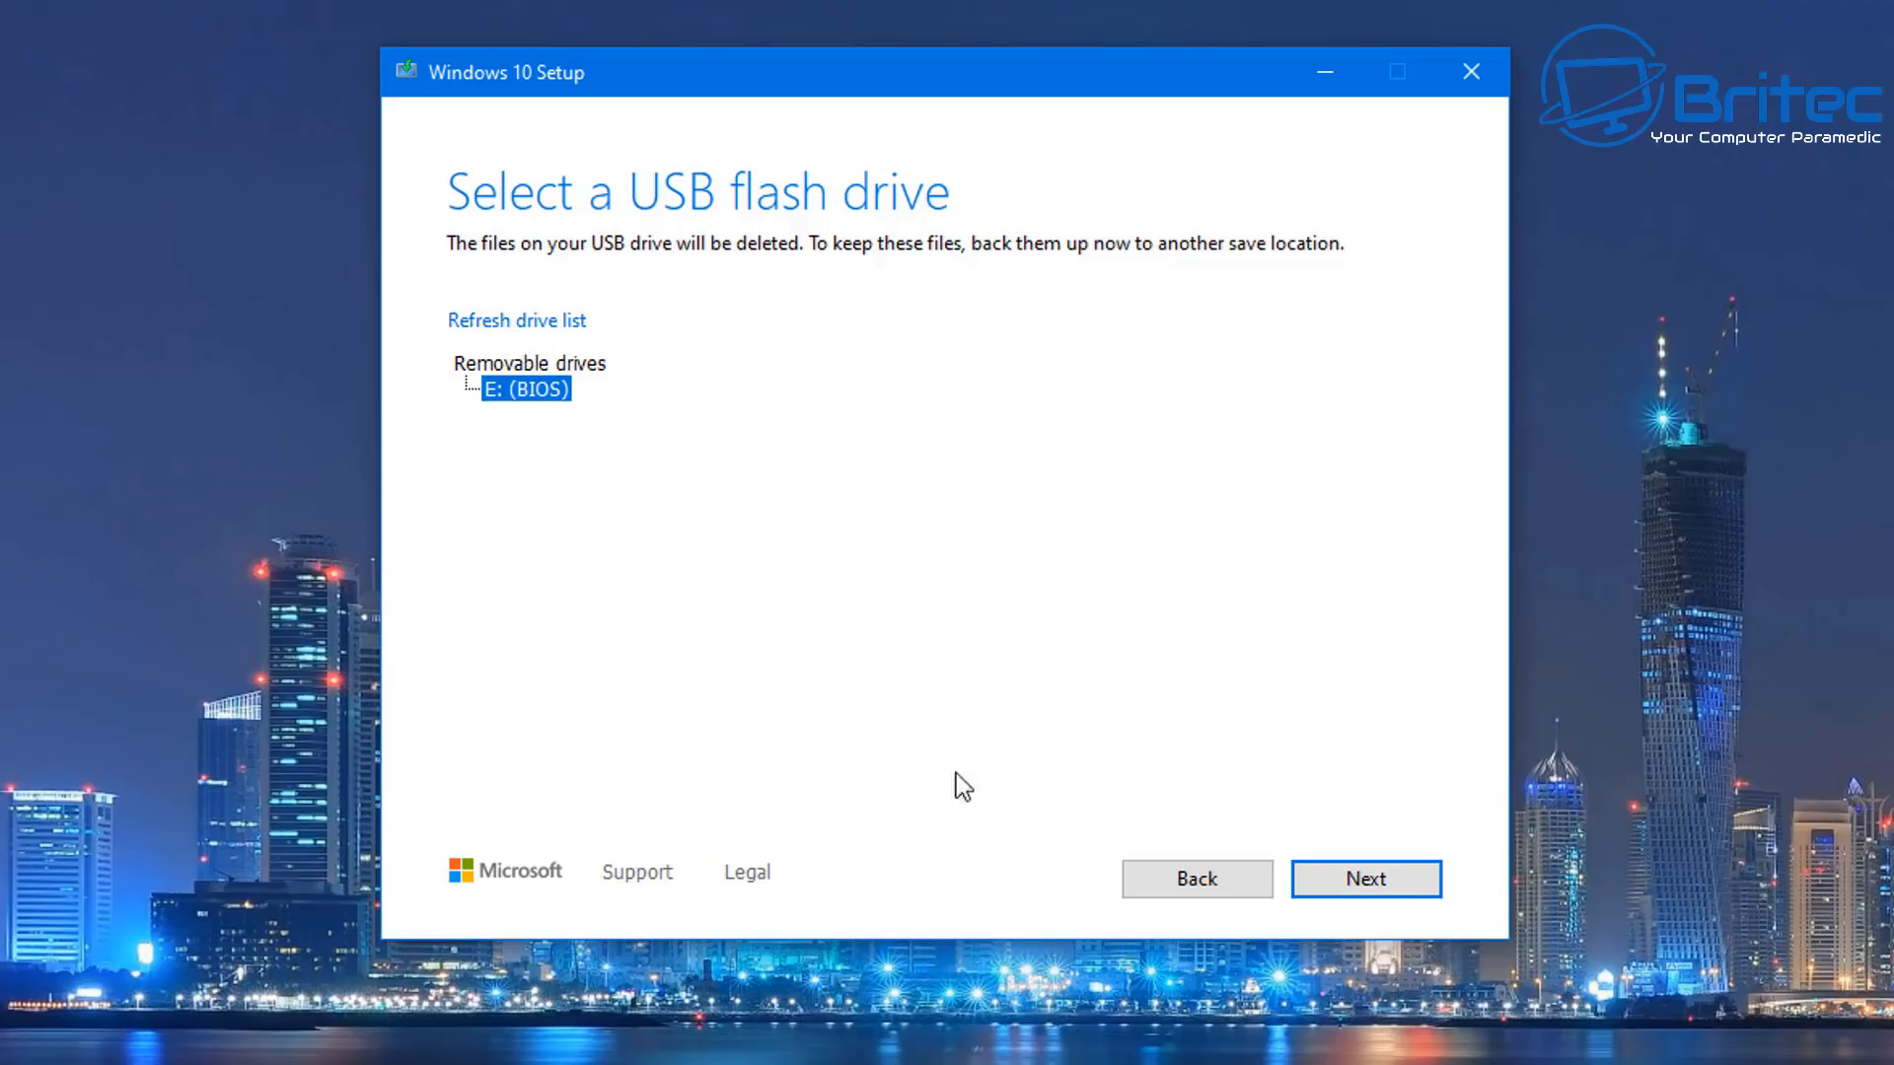
click(1364, 877)
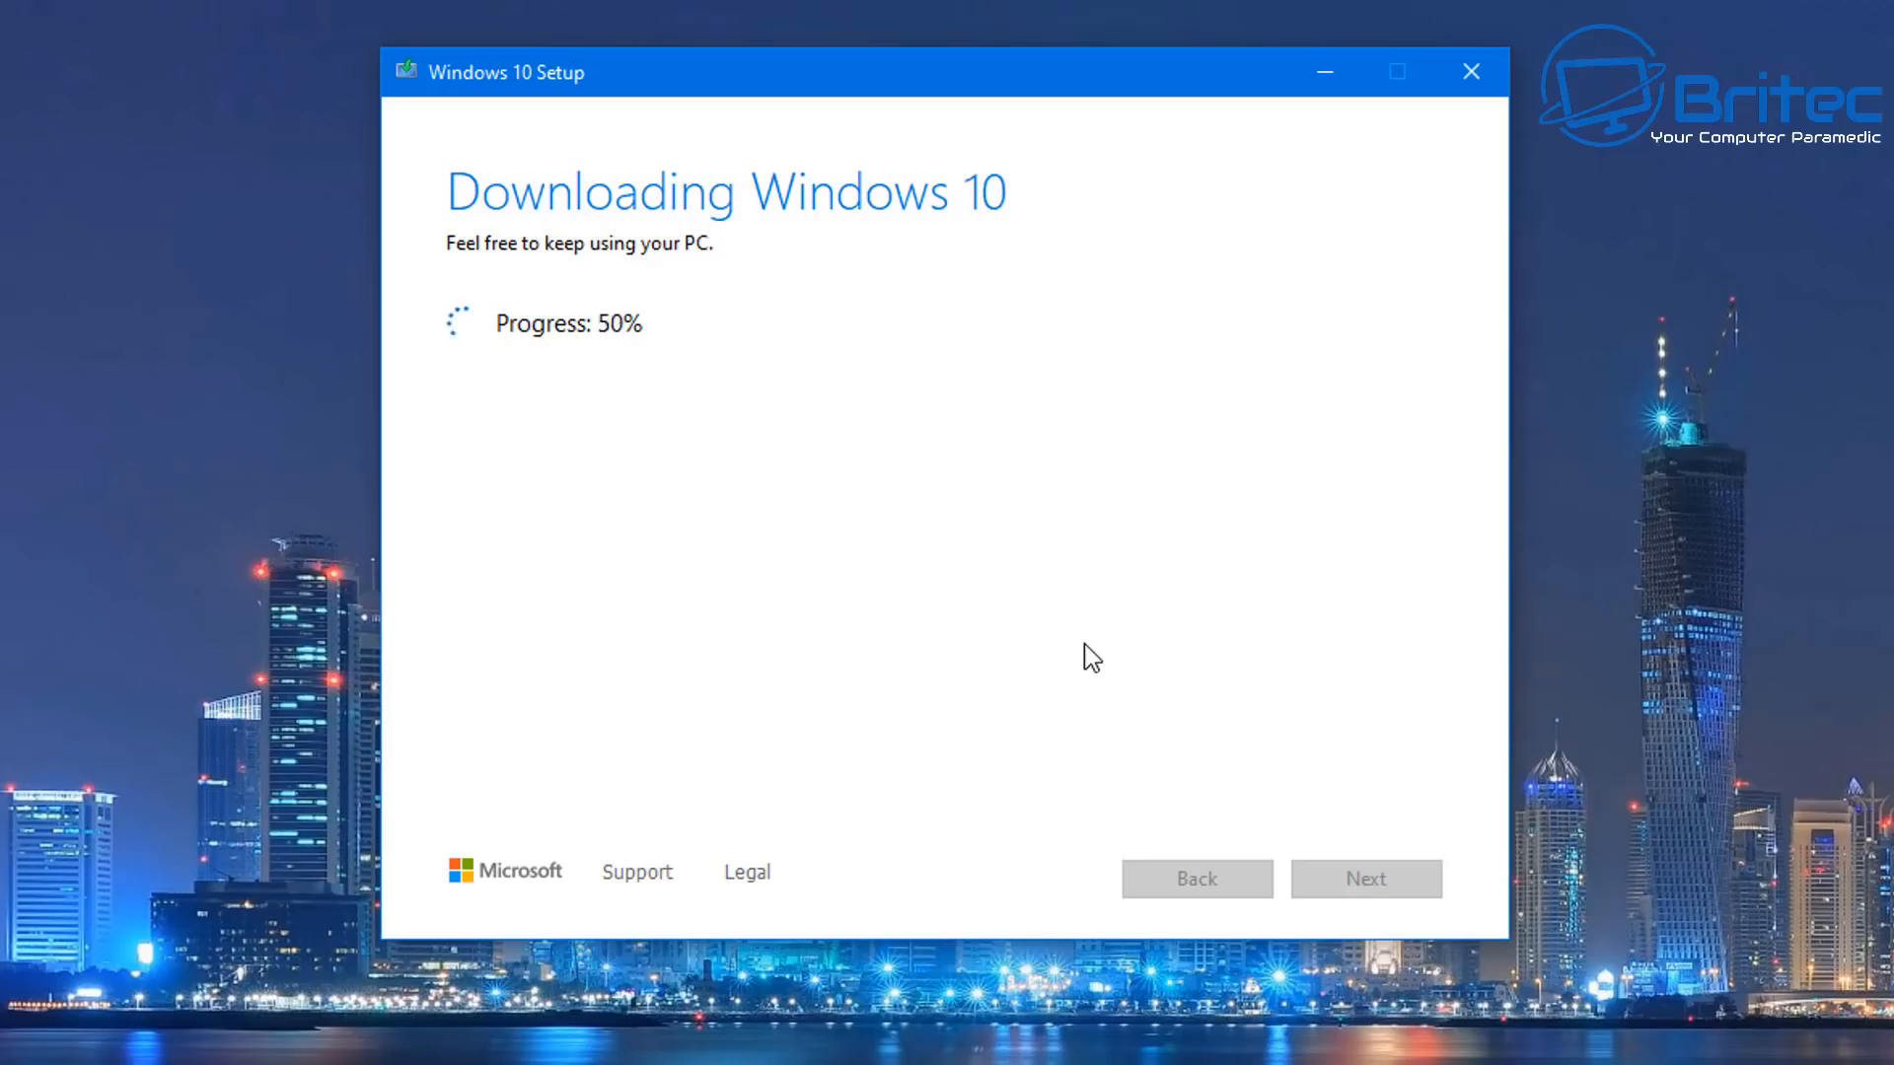
mouse_move(332, 640)
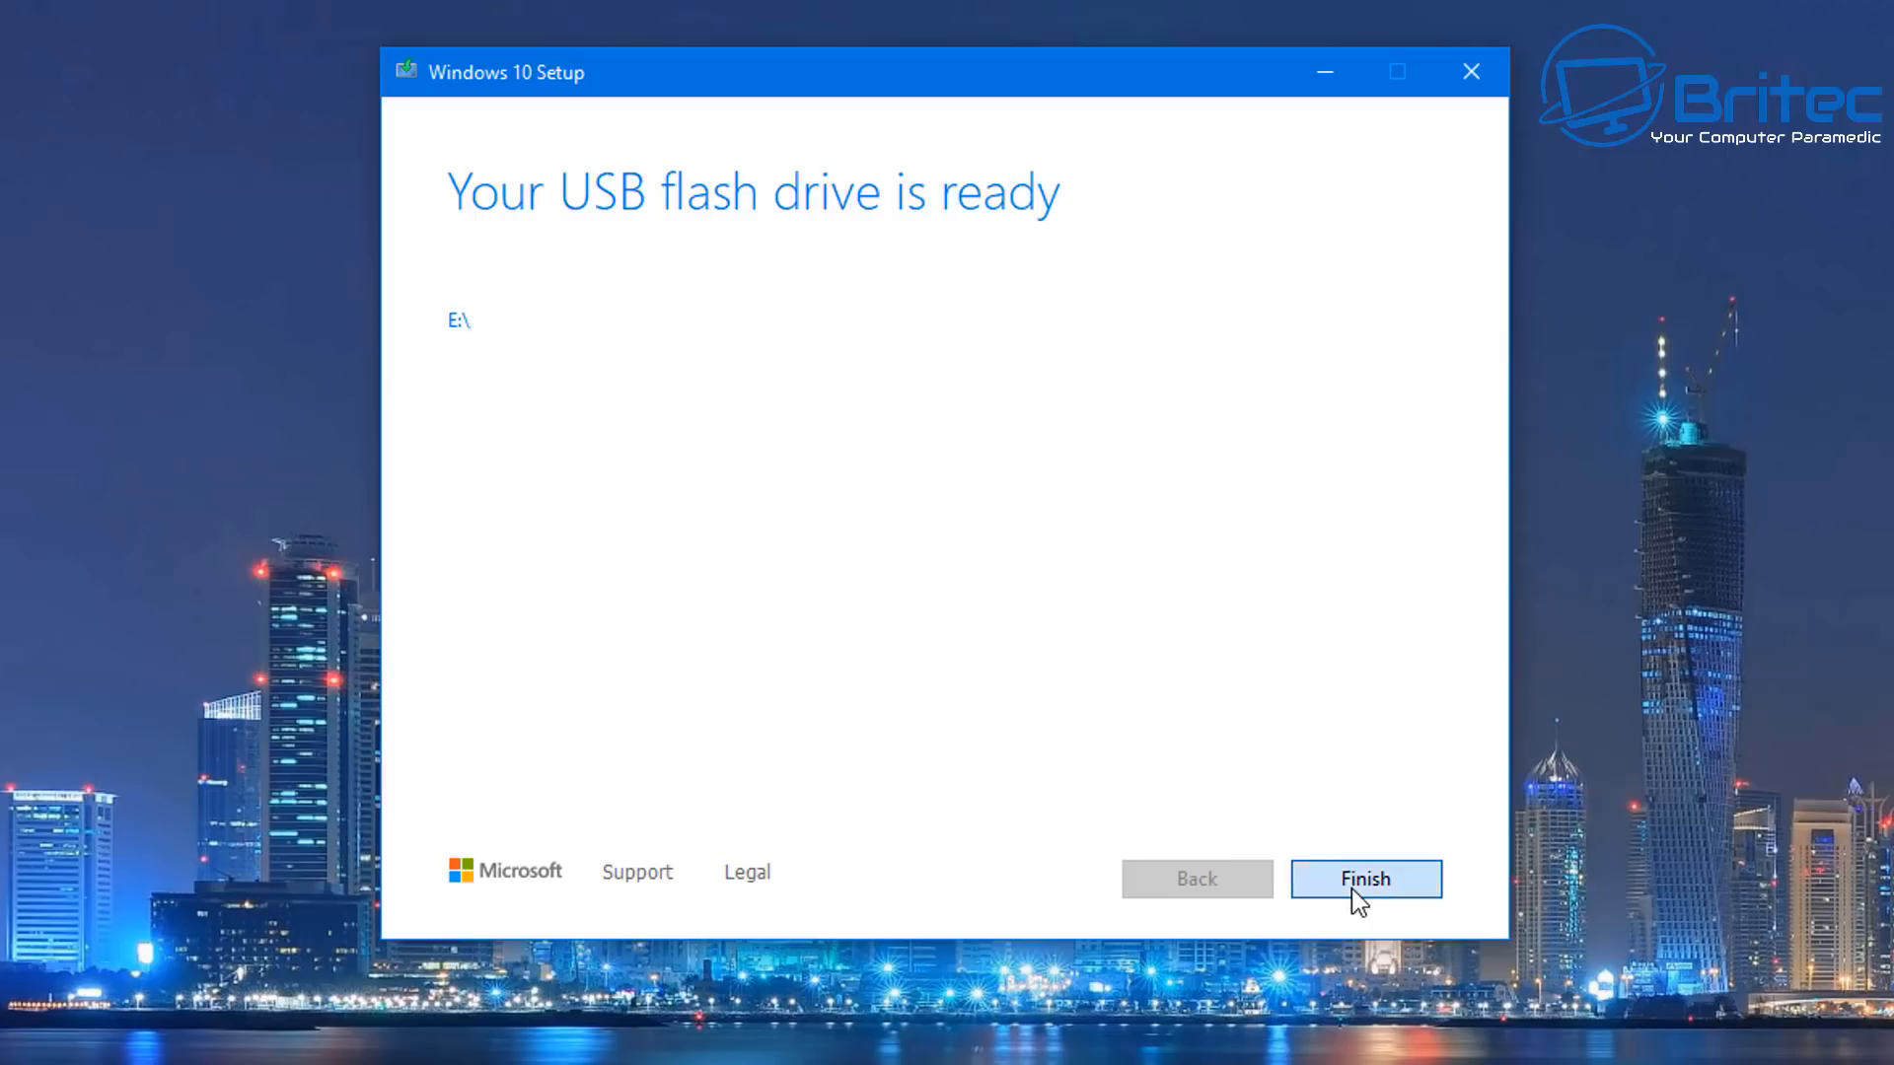
click(1365, 878)
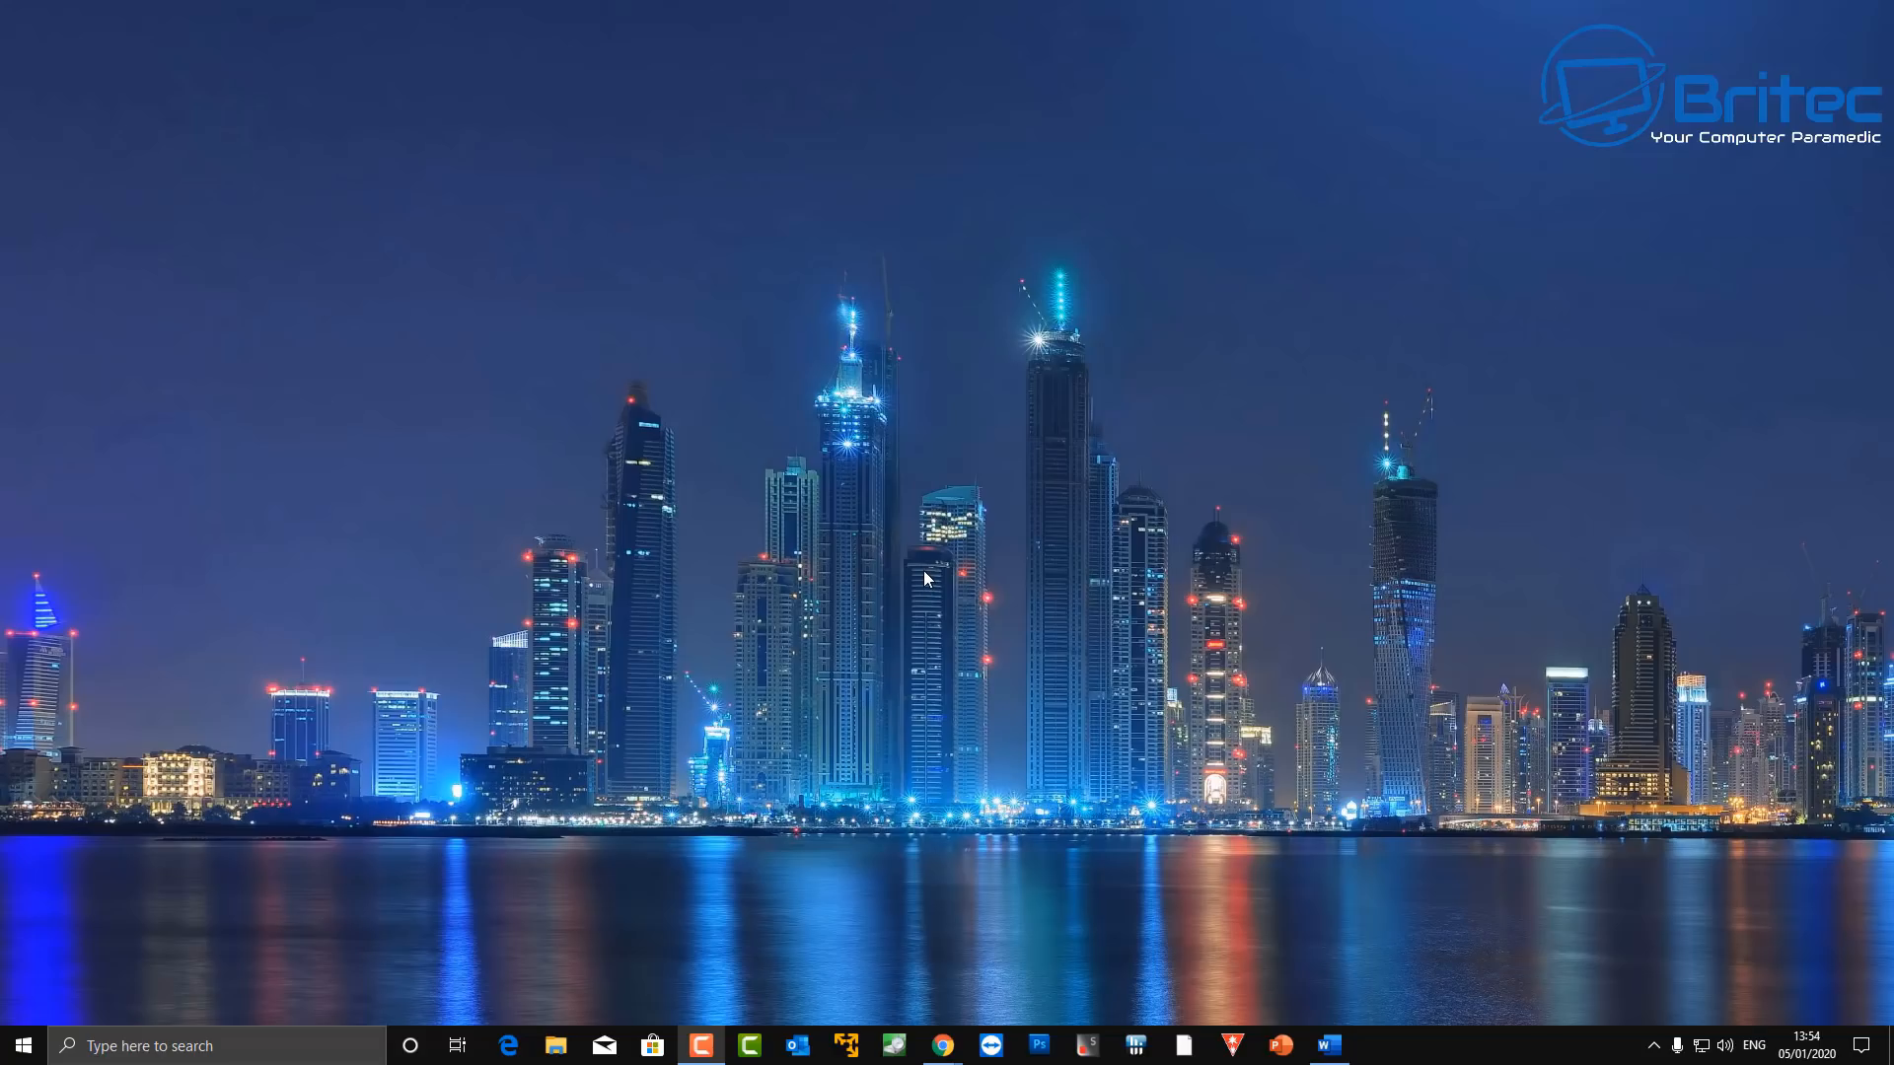
mouse_move(1697, 665)
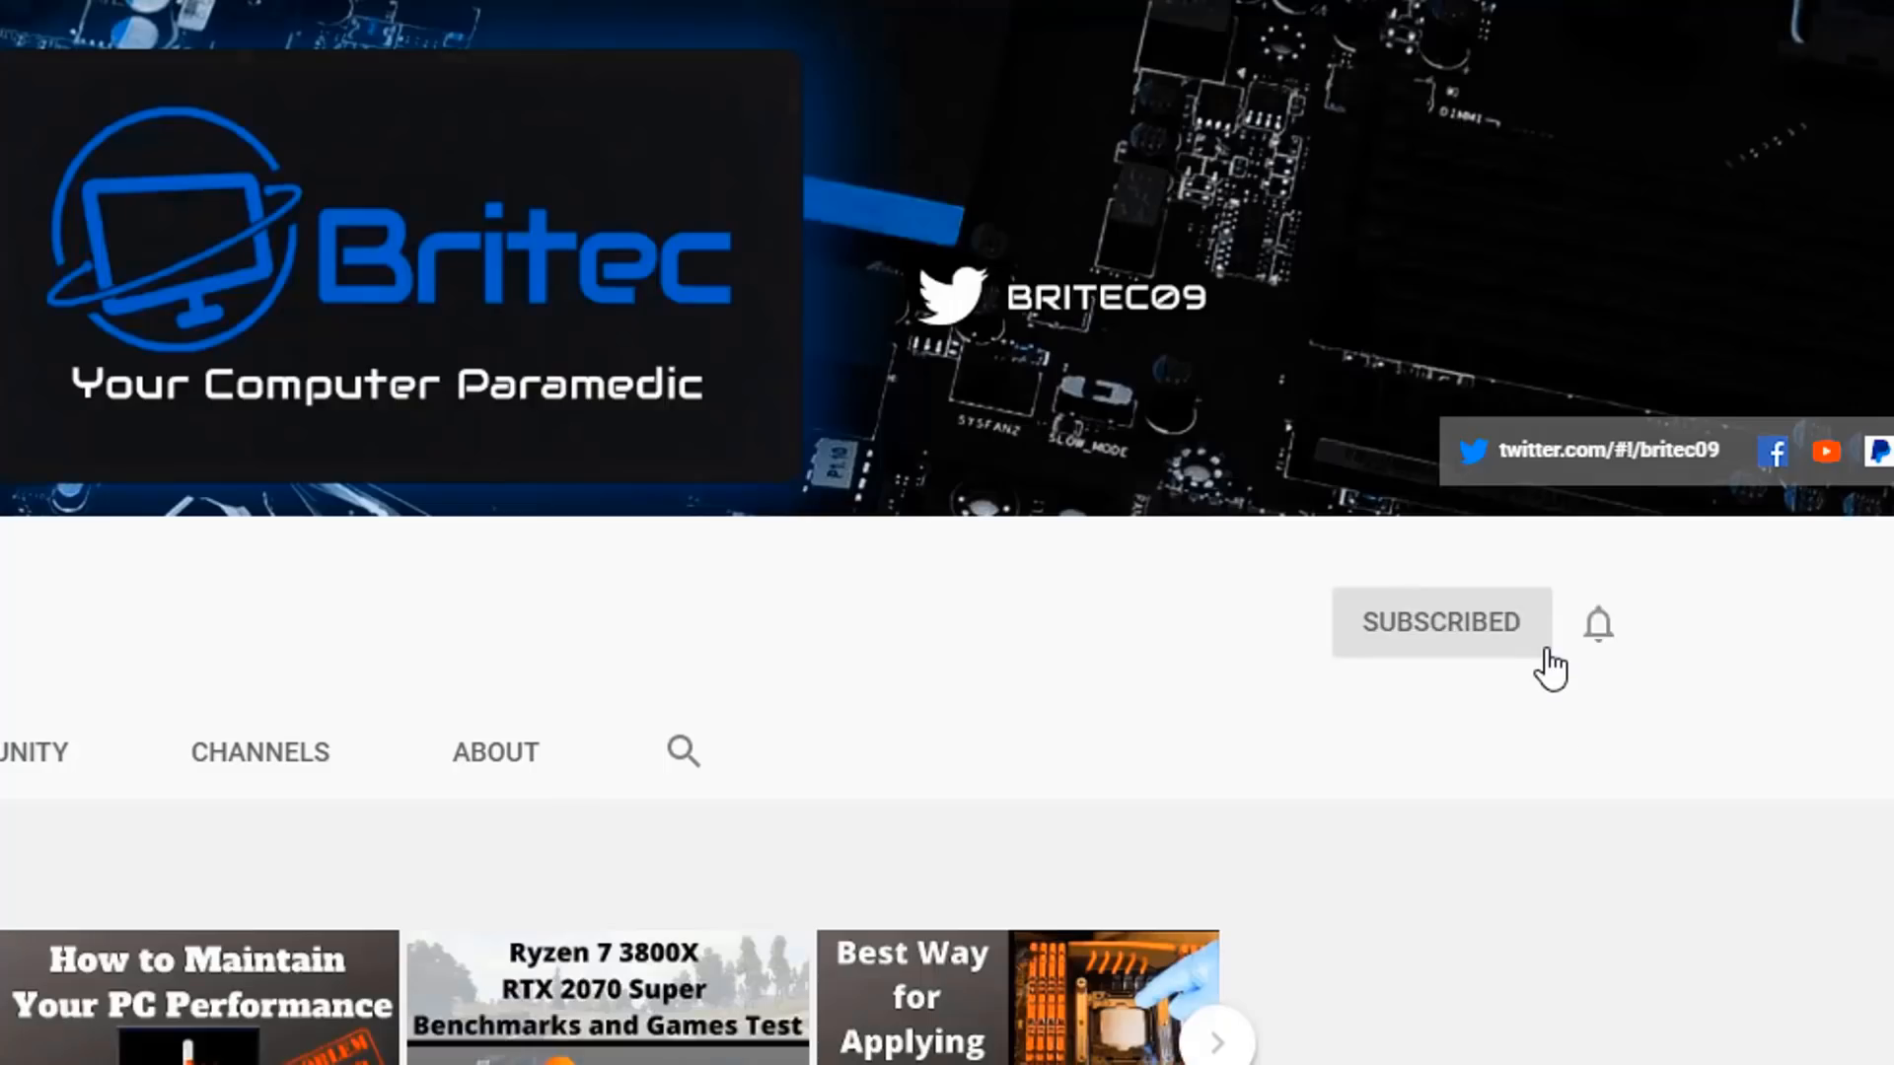
mouse_move(1606, 646)
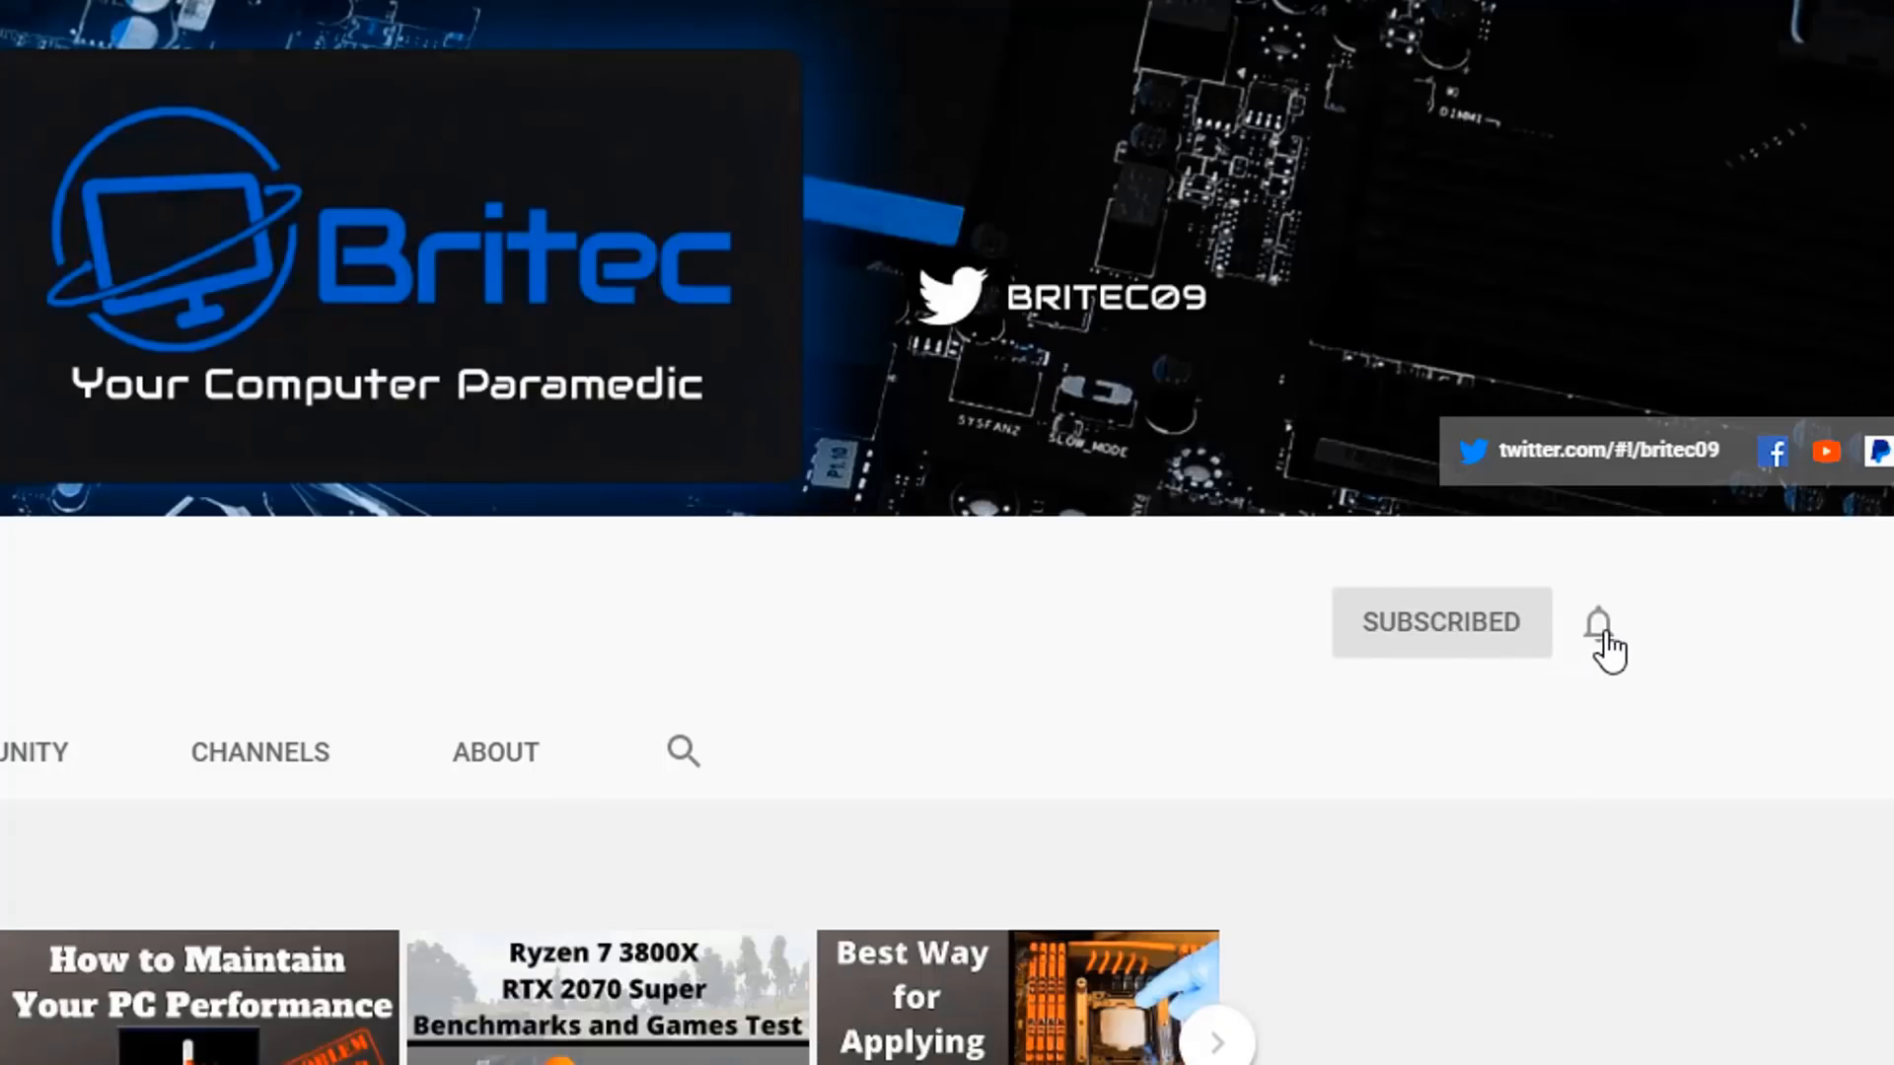
- Show the Britec09 channel's notification options (All / Personalized) via the bell icon
click(1598, 623)
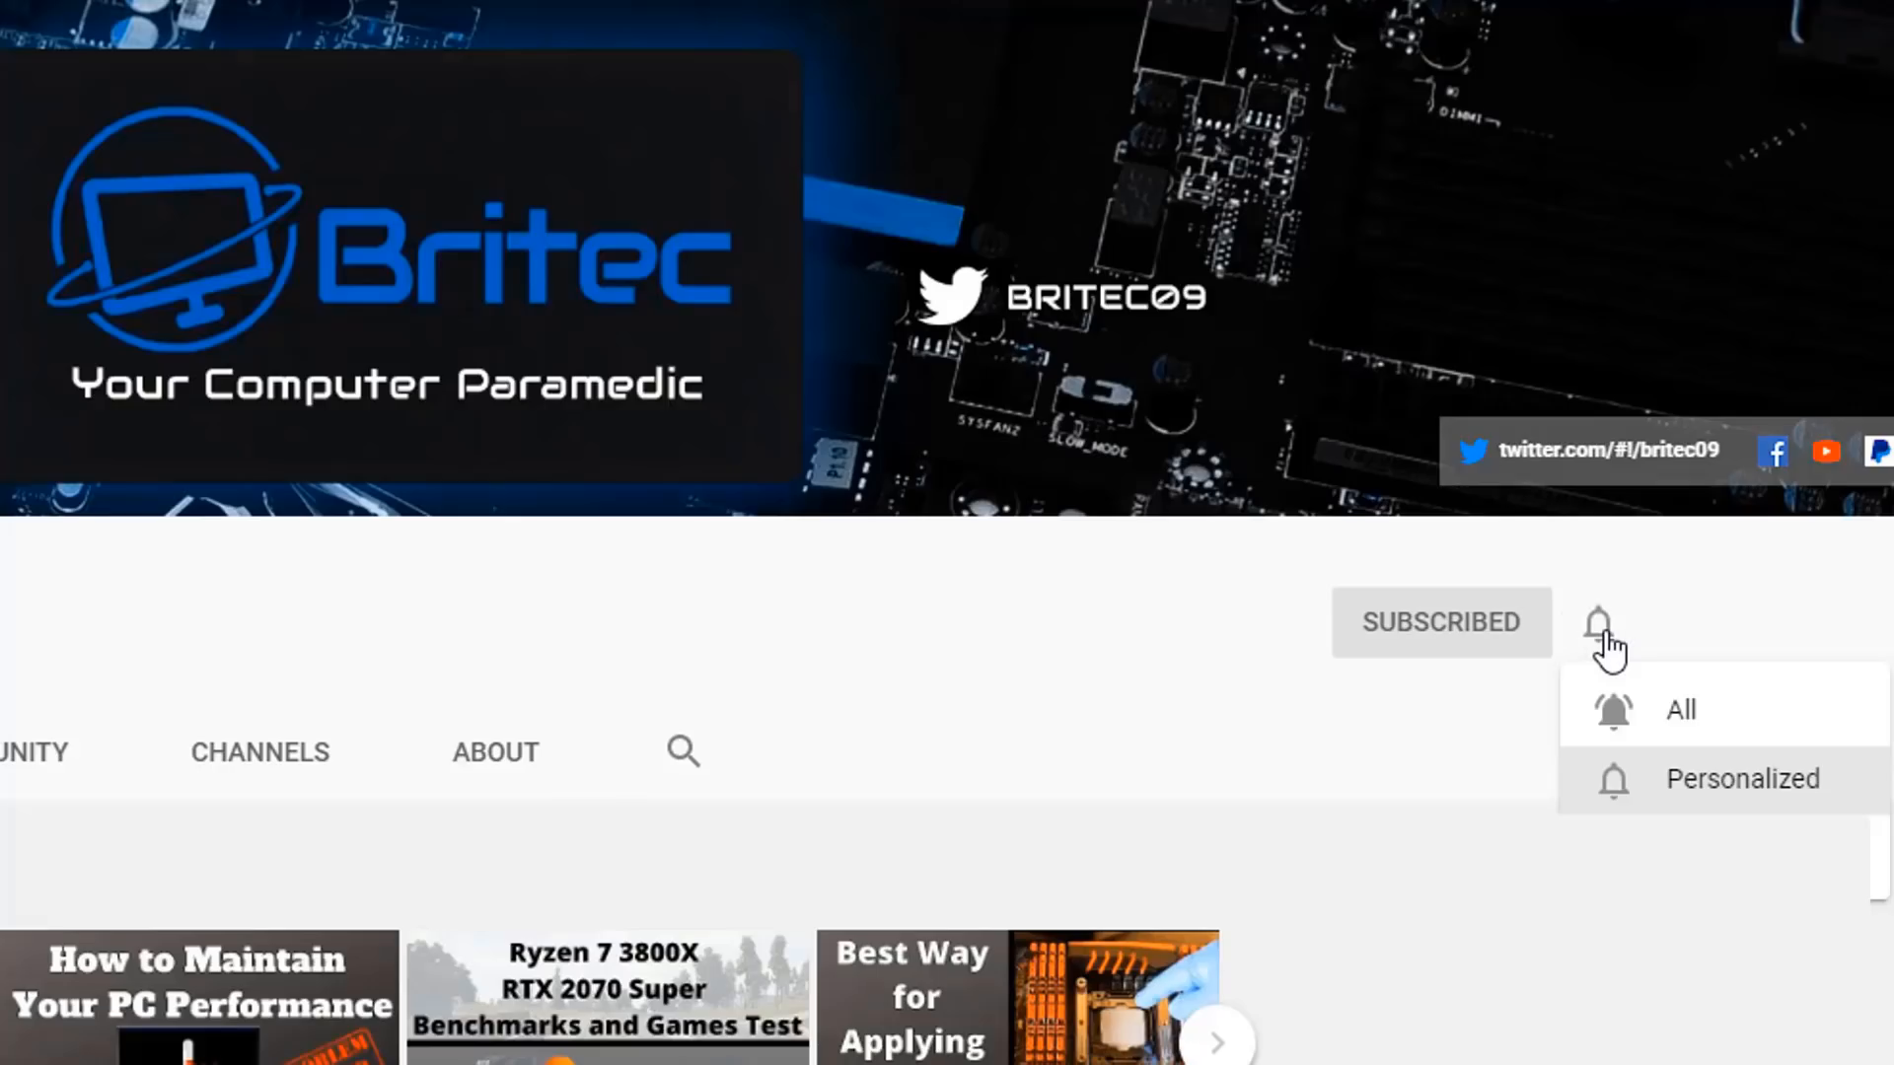